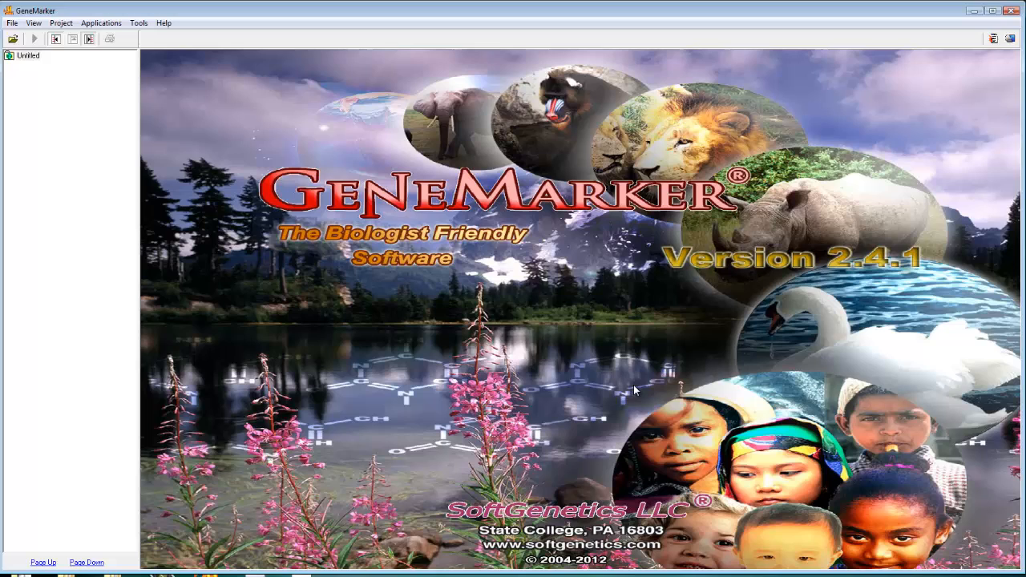
Add the PAT_*.fsa files from the Pedigree Data folder and load them as raw data.
click(12, 22)
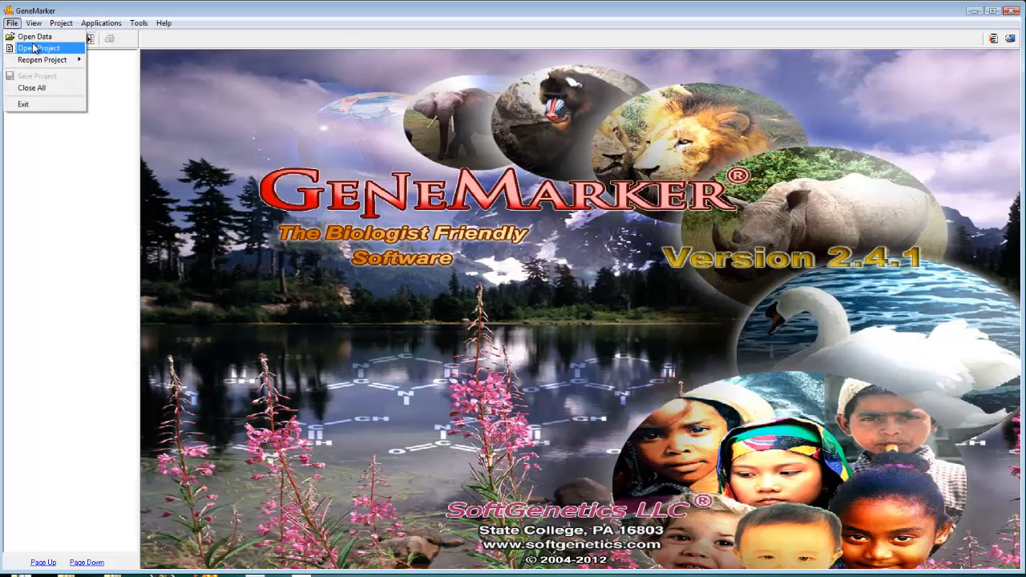
click(35, 35)
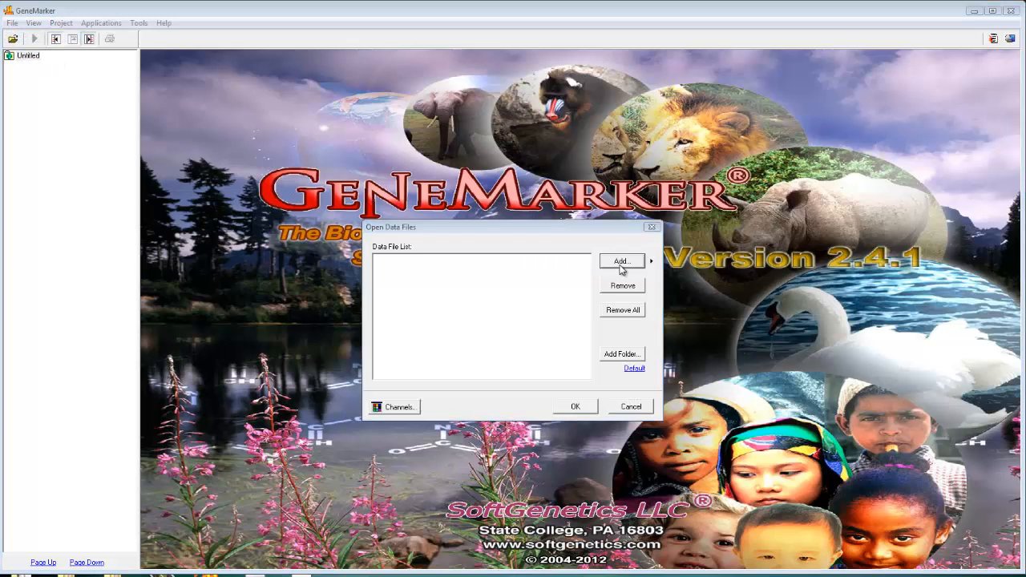
click(622, 262)
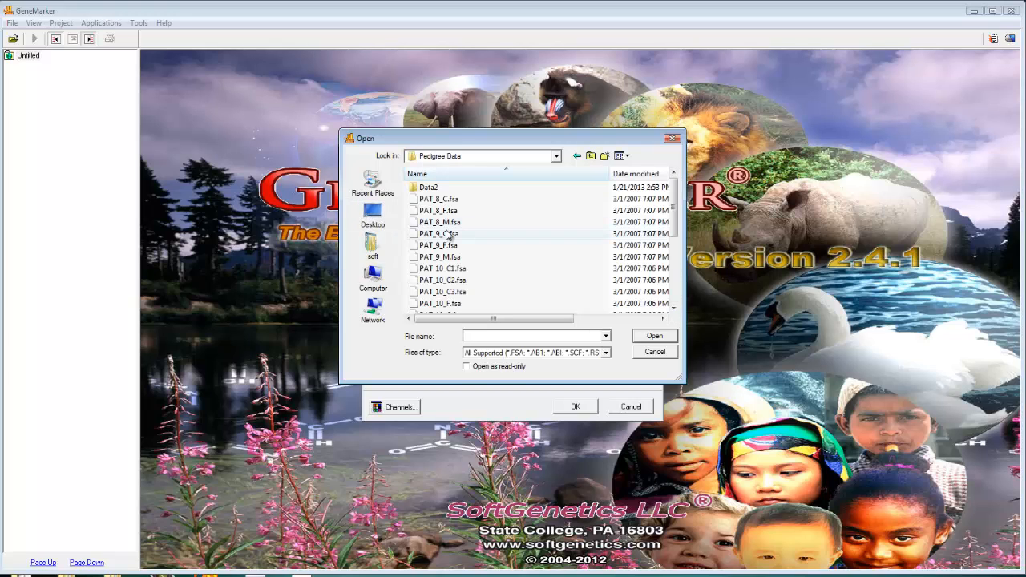
click(439, 234)
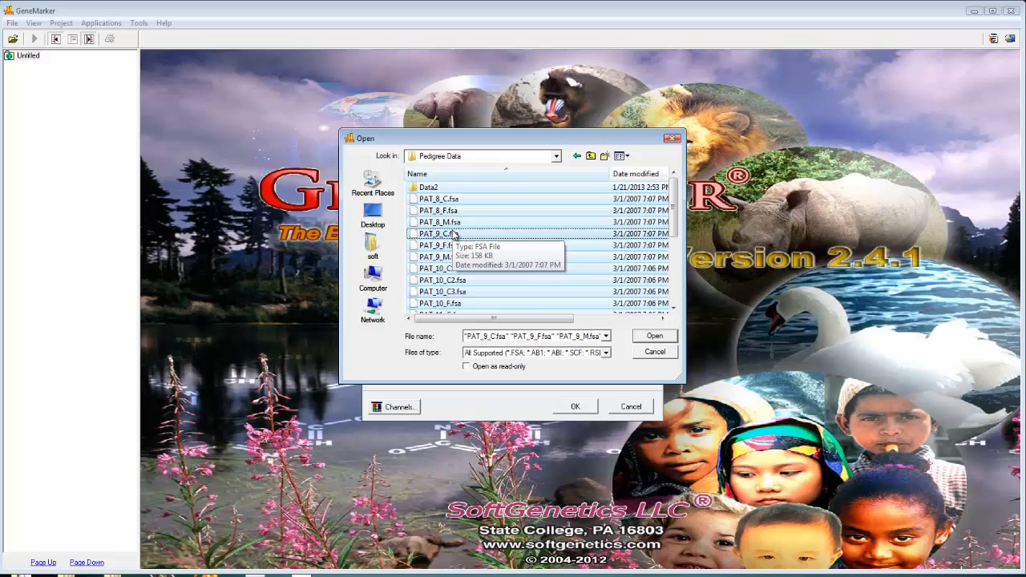
click(654, 337)
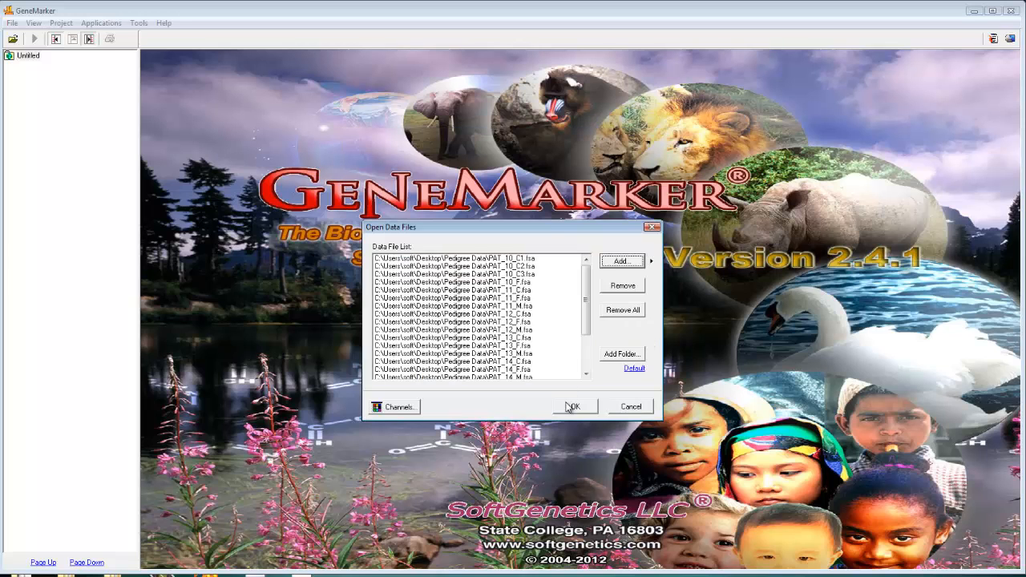
click(572, 407)
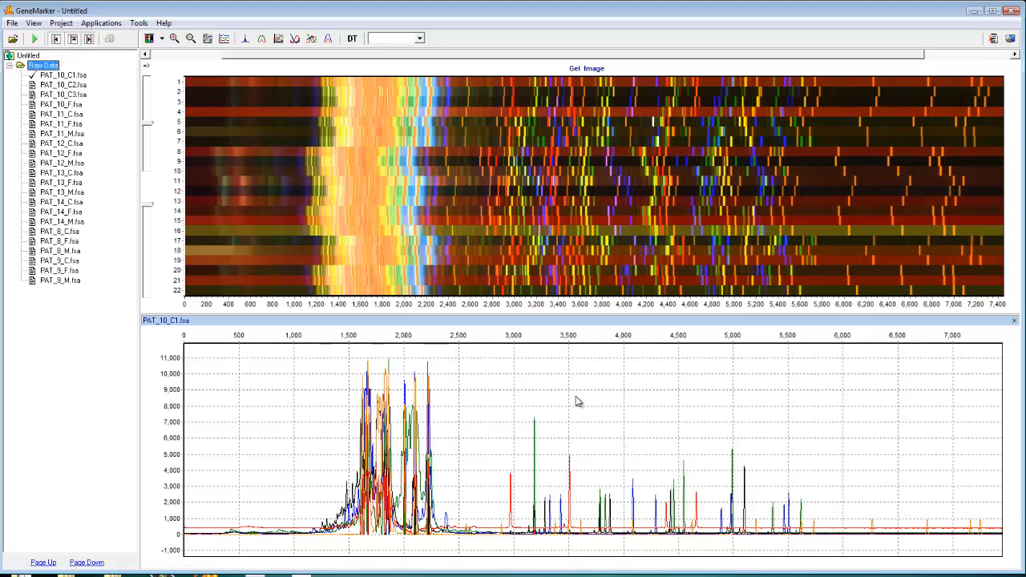
mouse_move(597, 410)
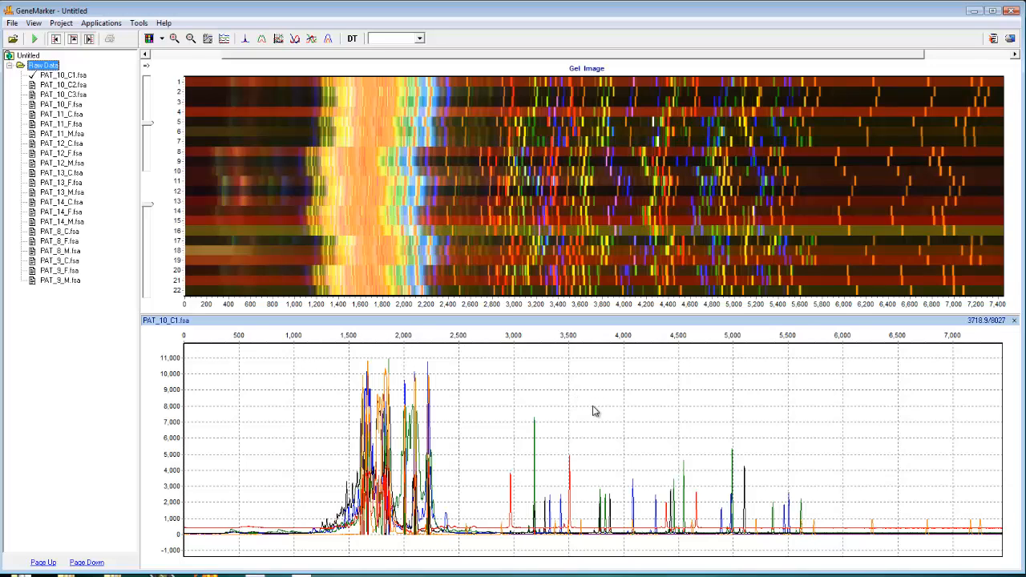
Run the wizard with the last-used Fragment (Animal) template to call alleles for all 22 samples.
click(61, 23)
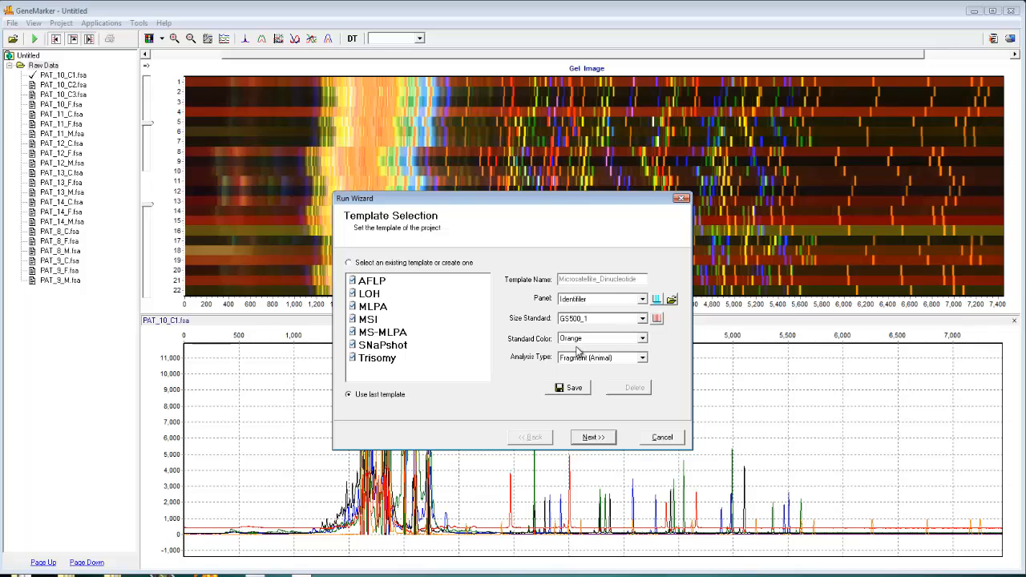
mouse_move(584, 352)
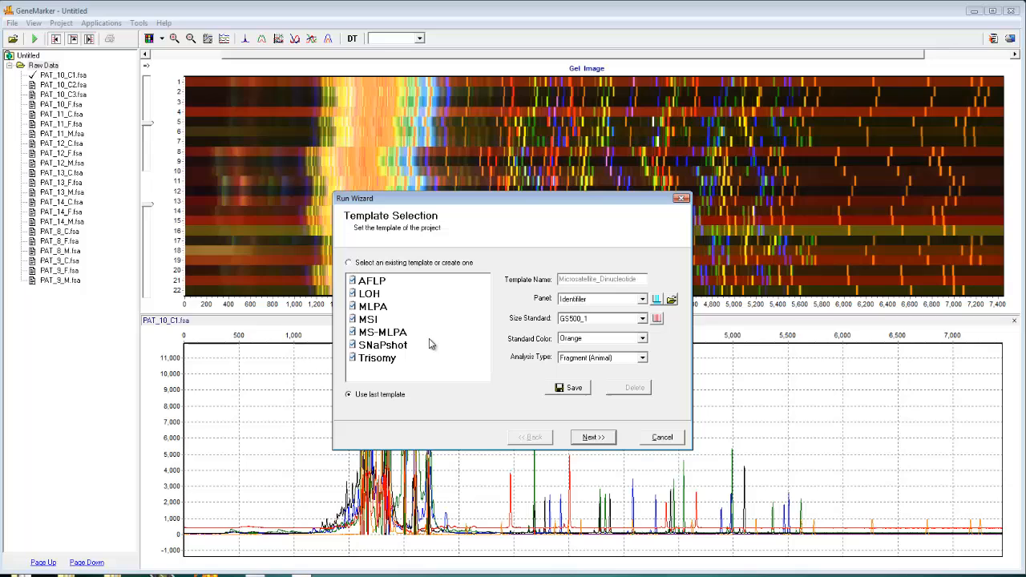
mouse_move(447, 366)
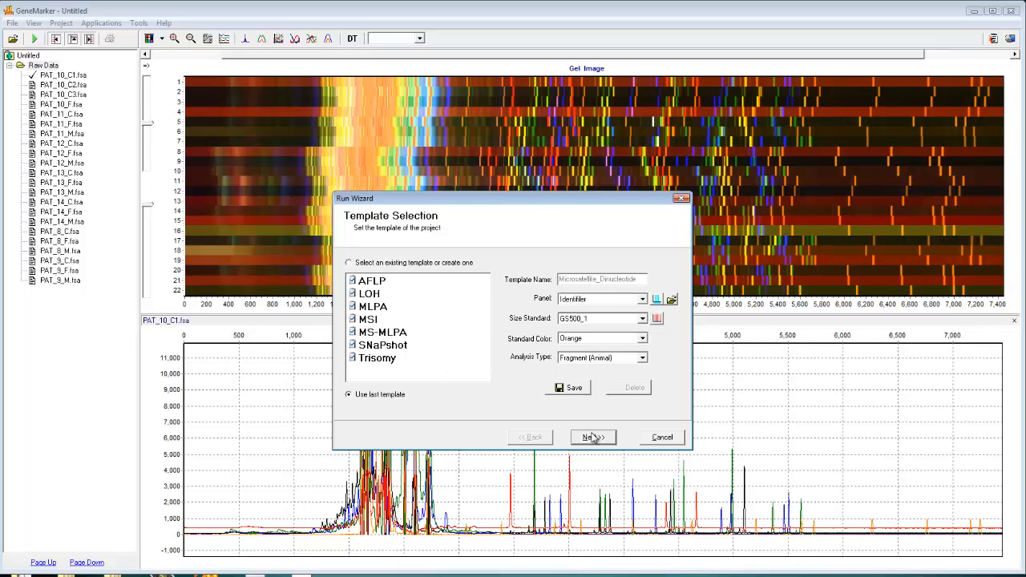
click(593, 436)
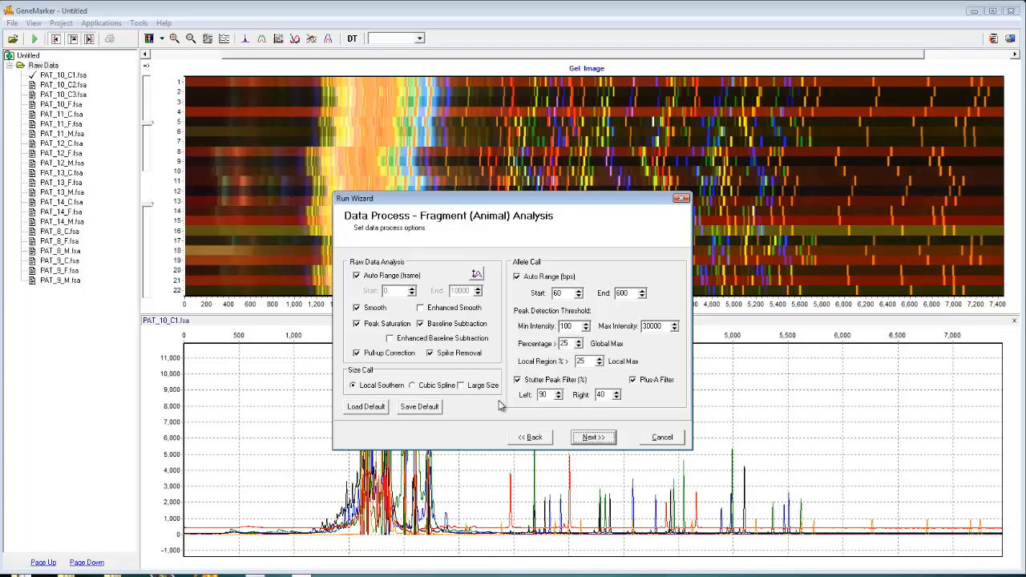
mouse_move(585, 456)
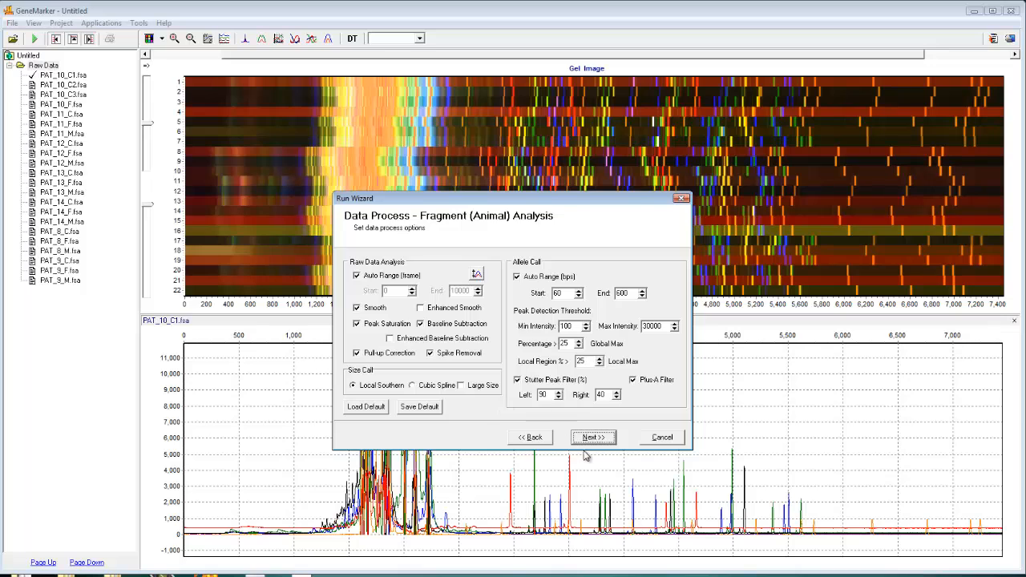
click(591, 436)
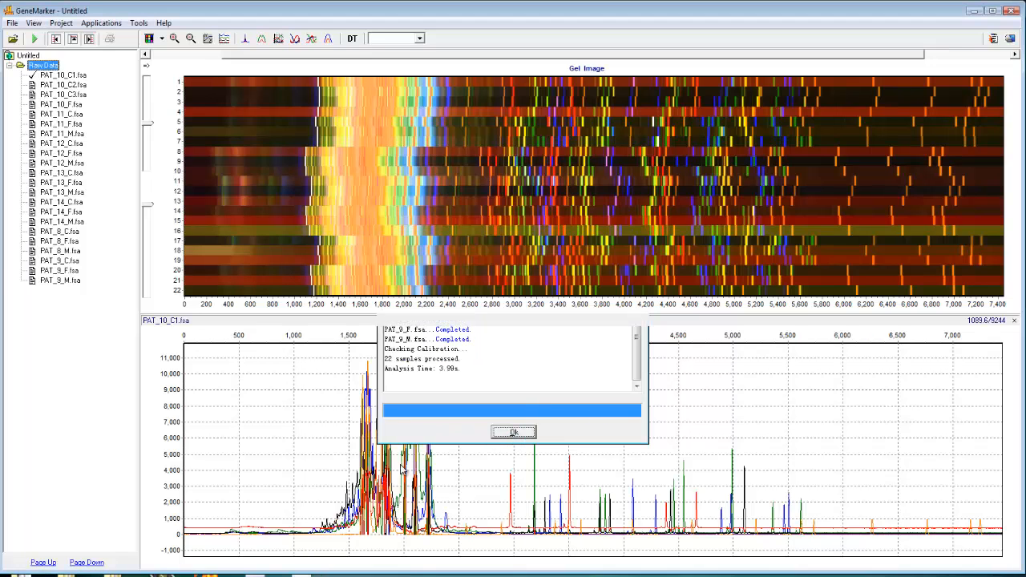
Dismiss the processing summary and reach the Applications list for Relationship Testing.
click(513, 433)
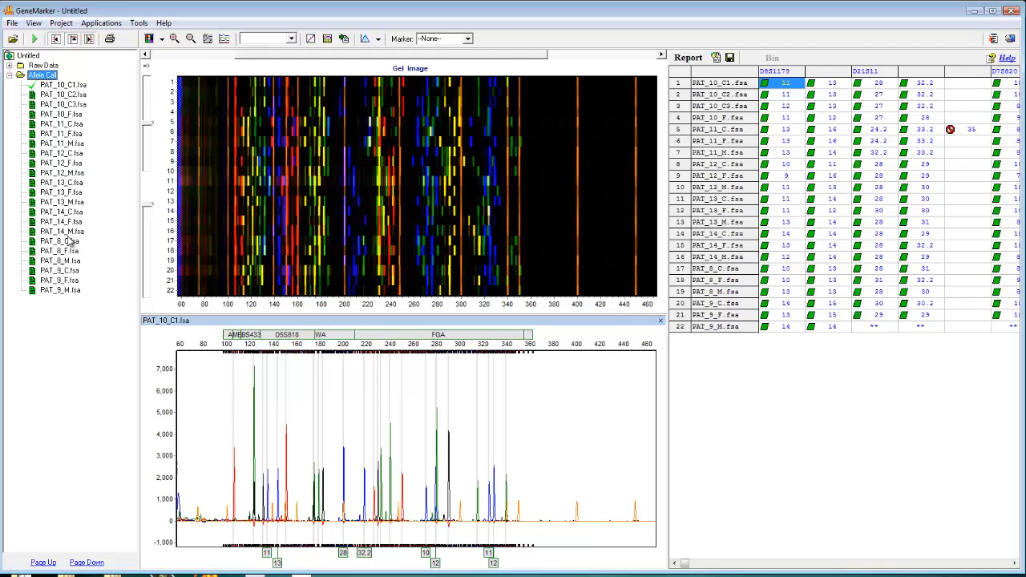
mouse_move(567, 130)
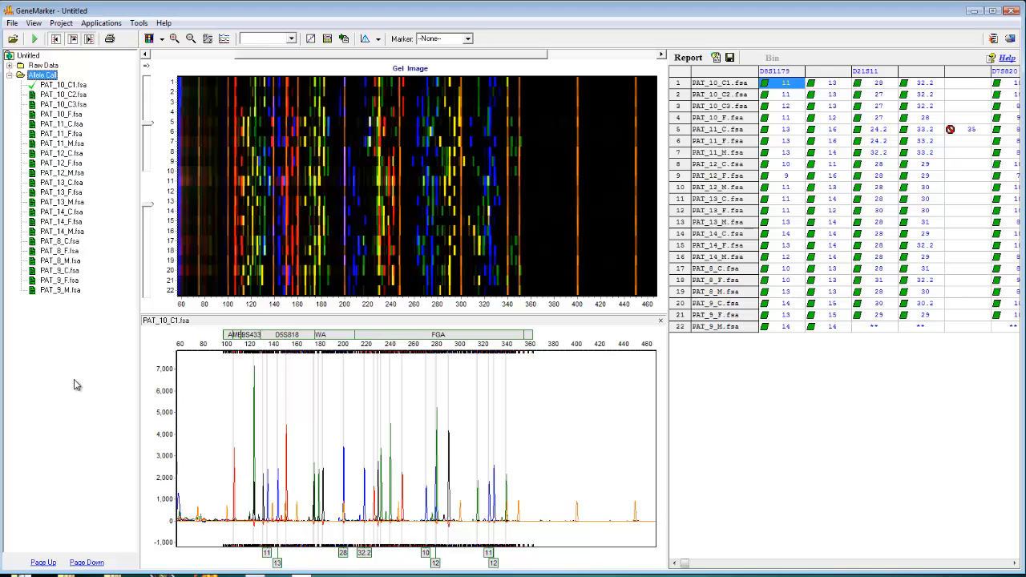
mouse_move(78, 383)
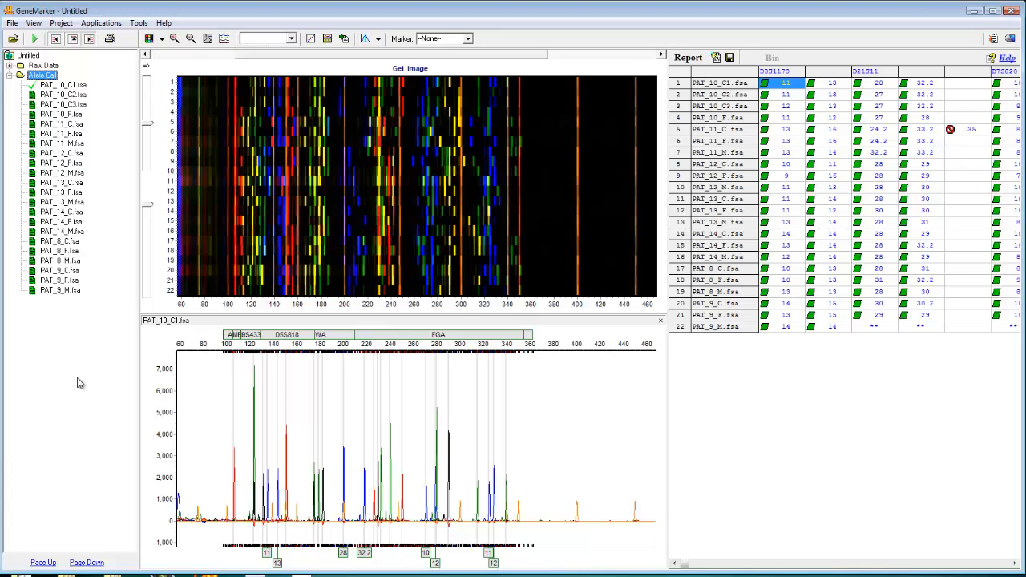
mouse_move(109, 160)
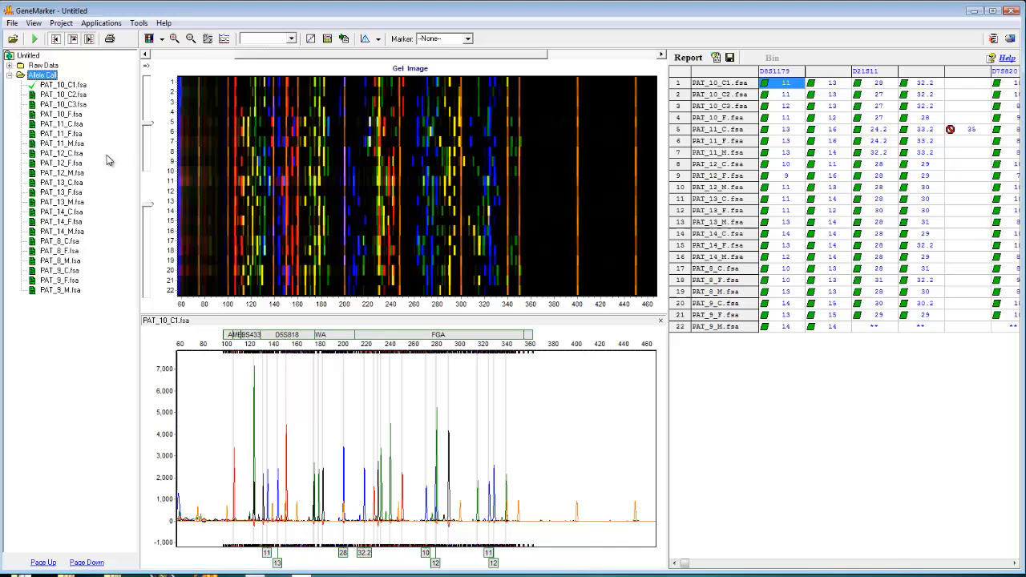
click(101, 22)
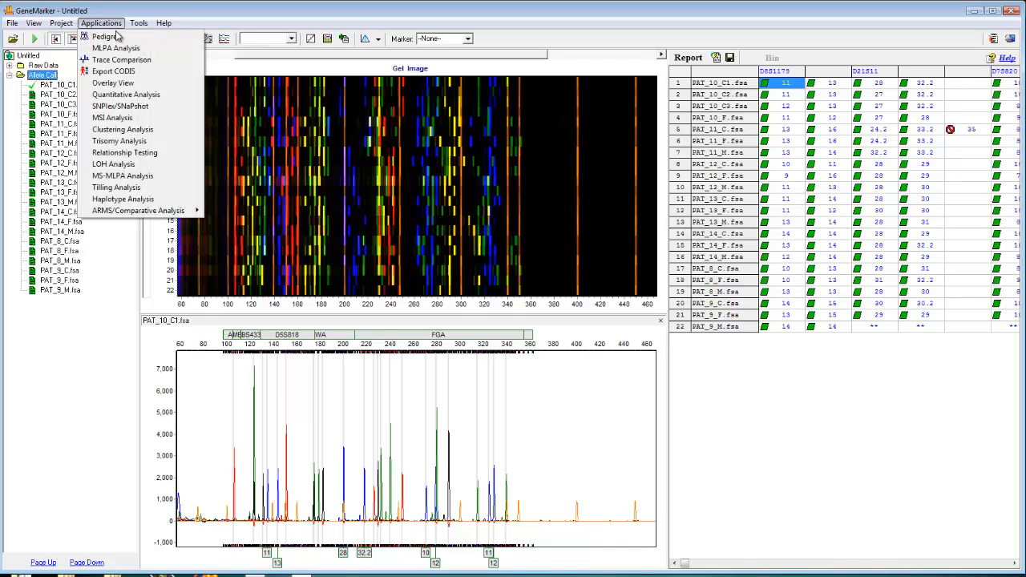
mouse_move(125, 152)
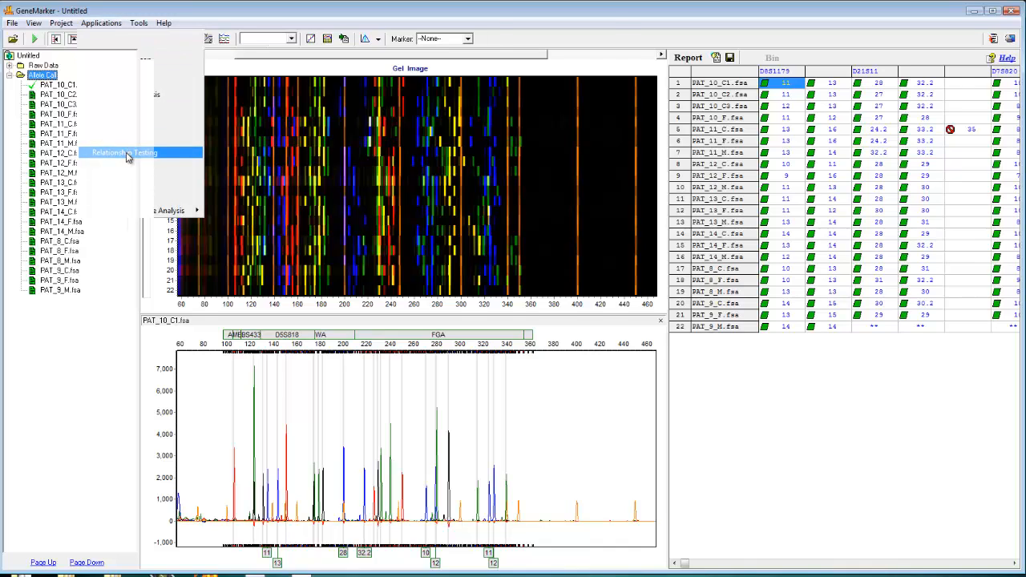
Launch Relationship Testing on the 22 PAT samples and bring up its Tools menu.
click(125, 152)
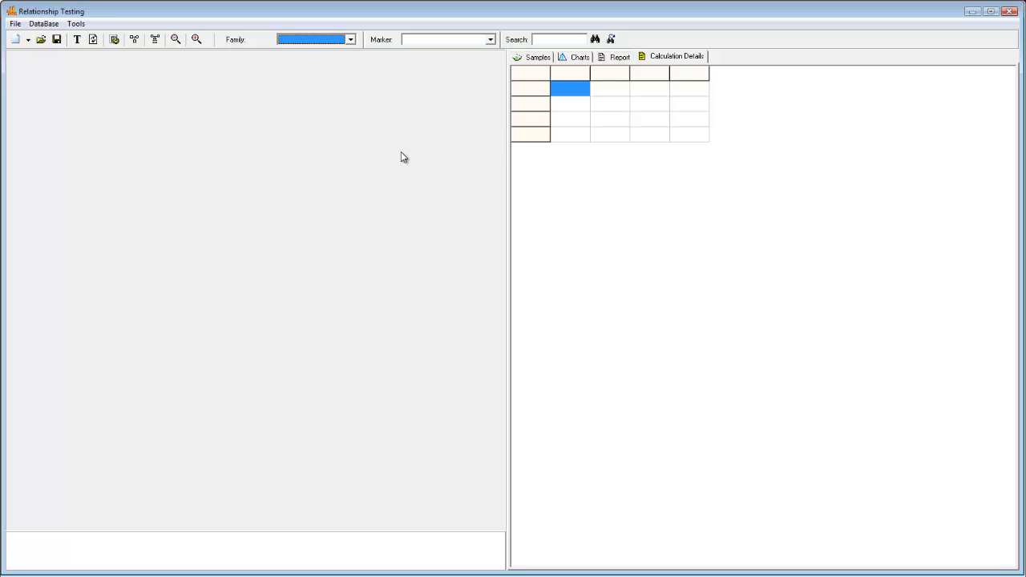
mouse_move(493, 106)
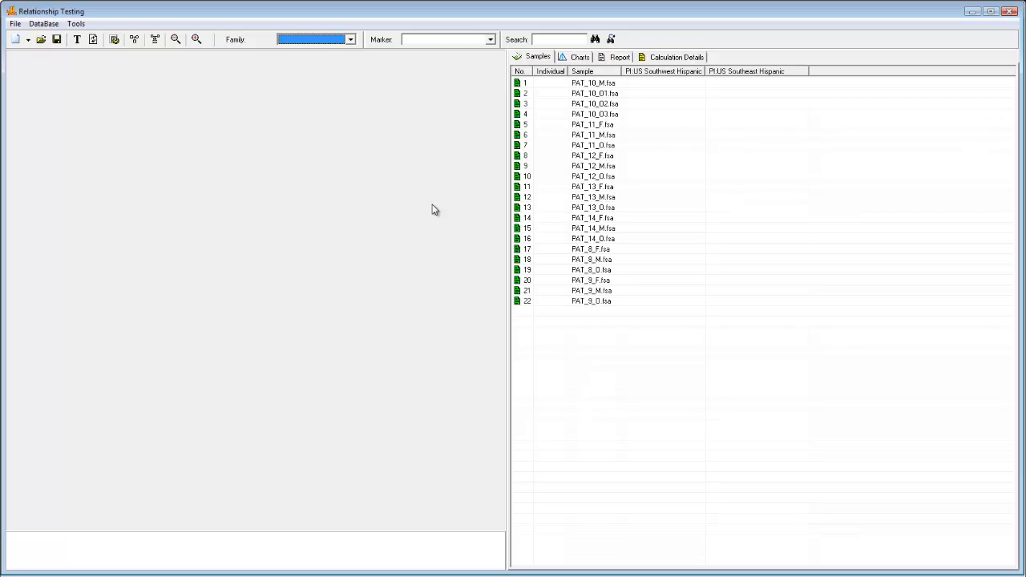
mouse_move(430, 212)
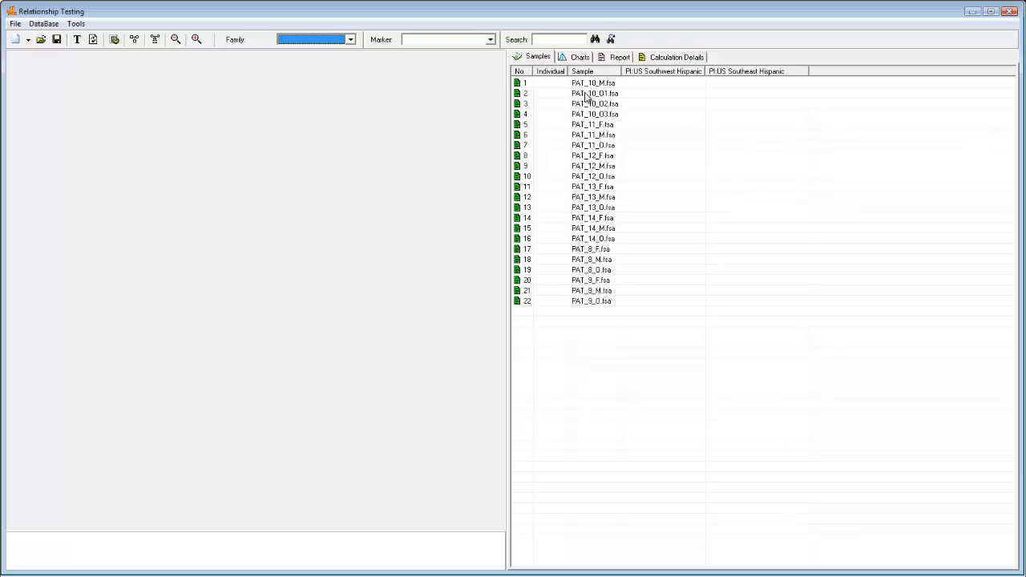
mouse_move(311, 165)
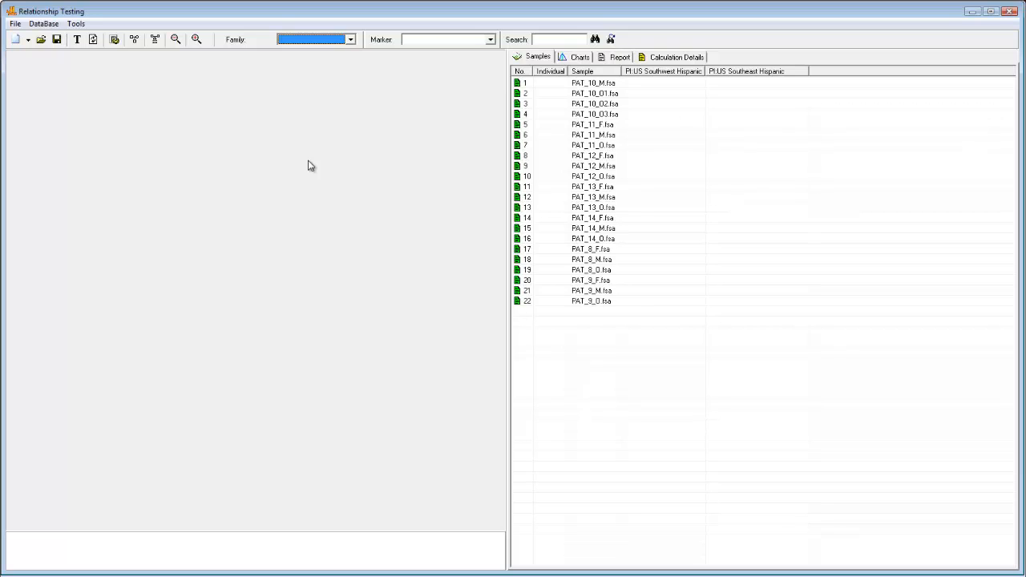
mouse_move(319, 161)
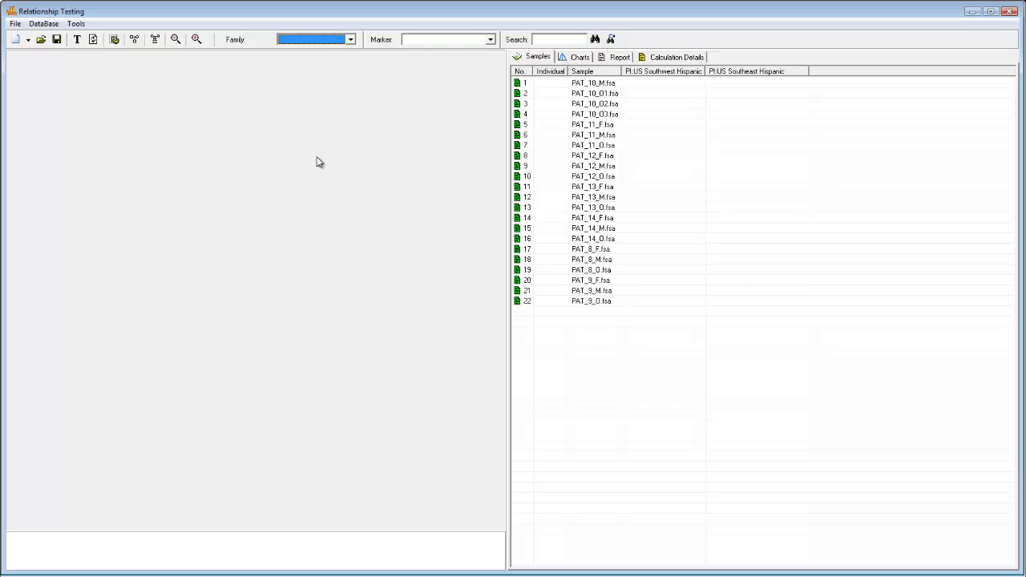
mouse_move(354, 169)
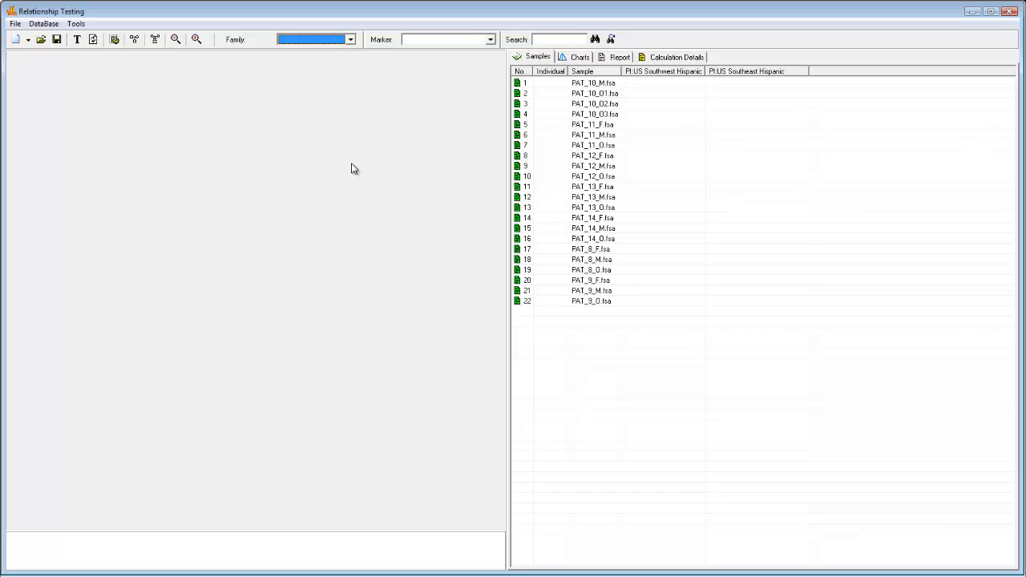
mouse_move(84, 86)
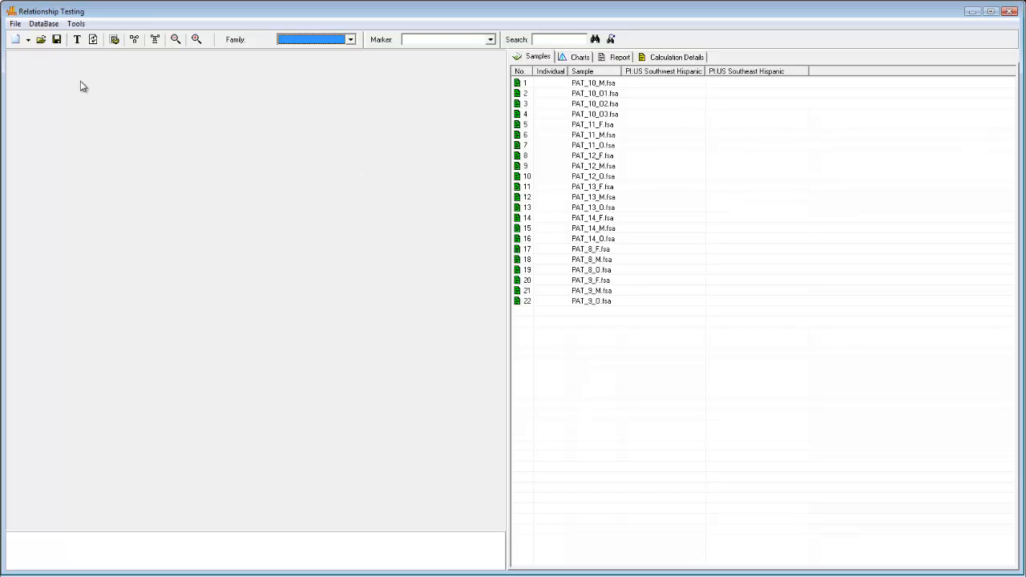
click(76, 24)
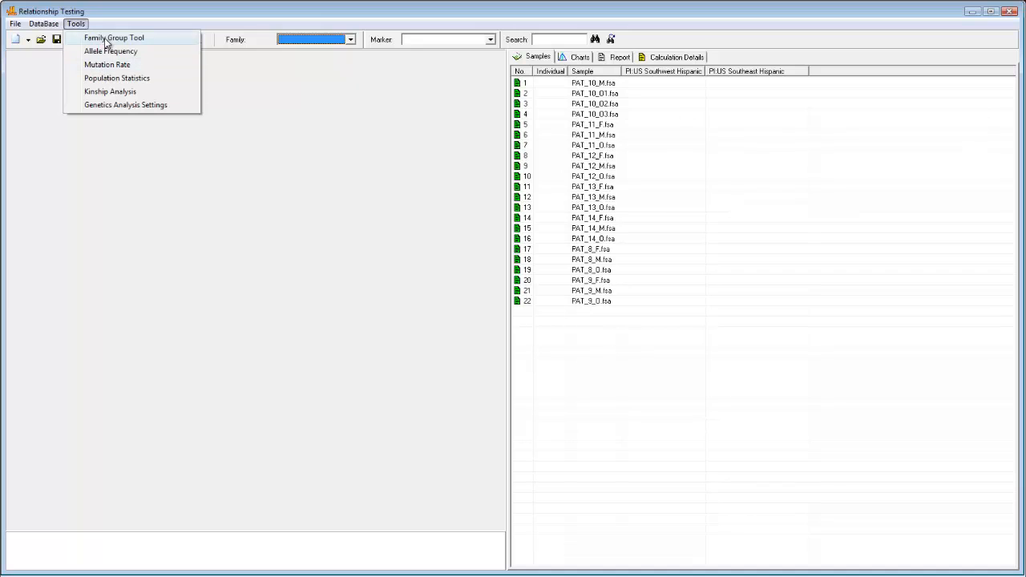
In File Name Group Editor, compare by Section 2, identify by Section 3, and assign Child, Father and Mother IDs.
click(114, 38)
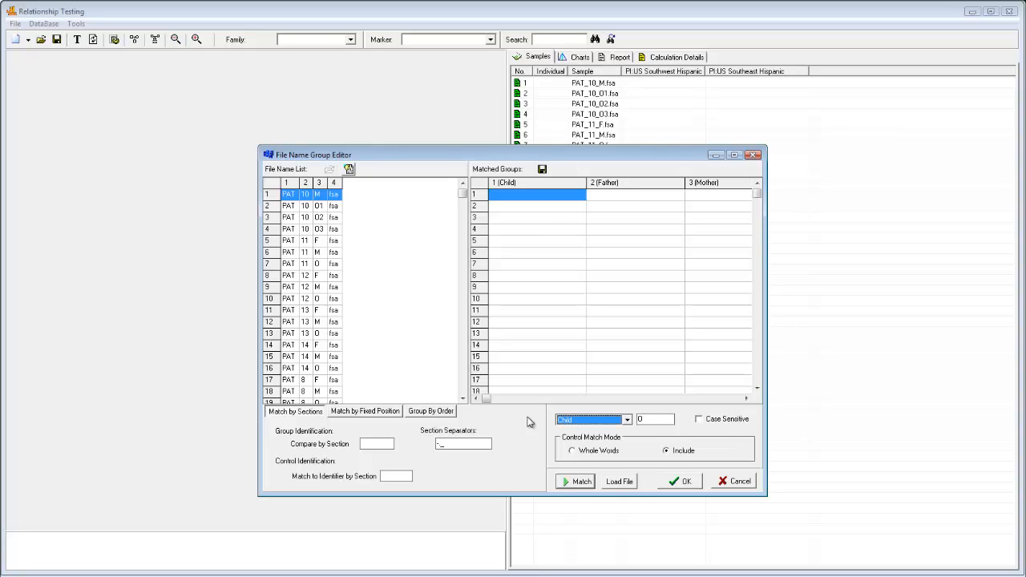
mouse_move(439, 460)
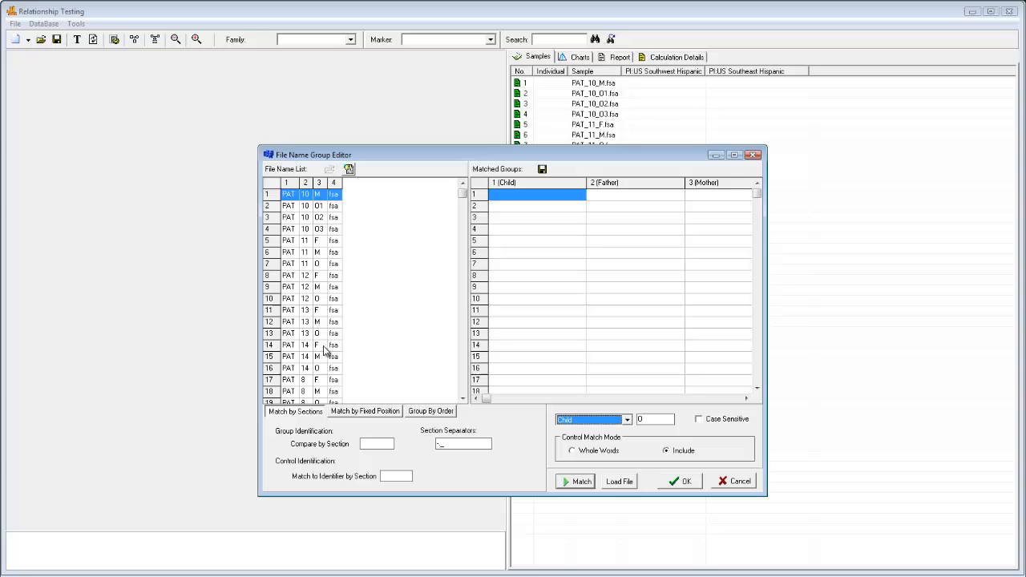
mouse_move(356, 427)
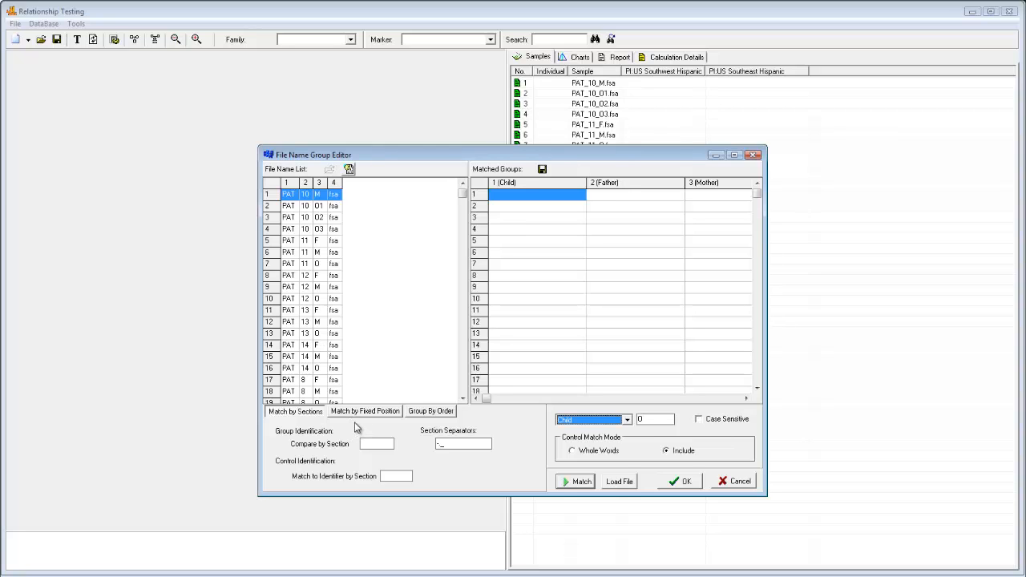
mouse_move(348, 434)
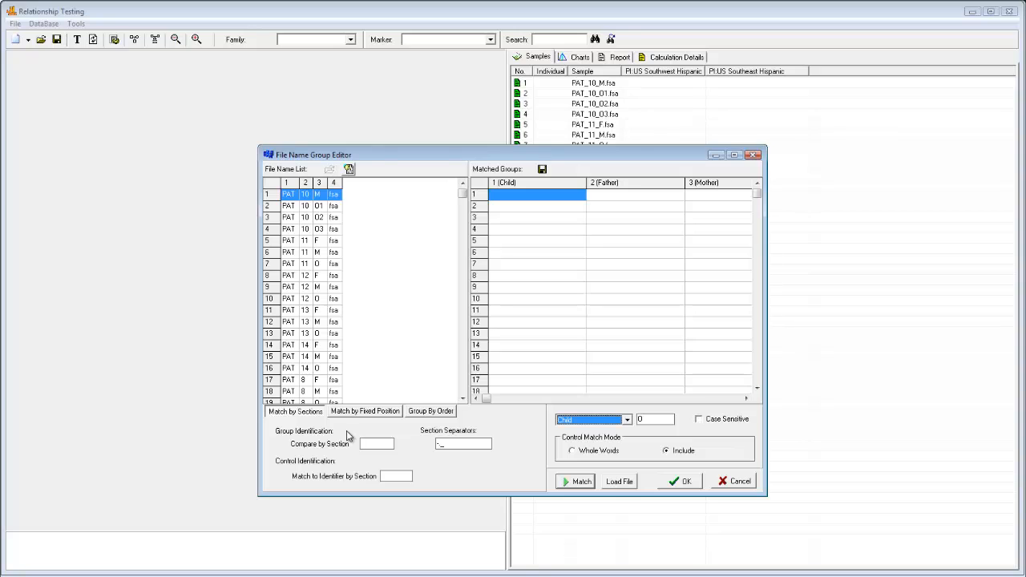
mouse_move(324, 322)
text(2)
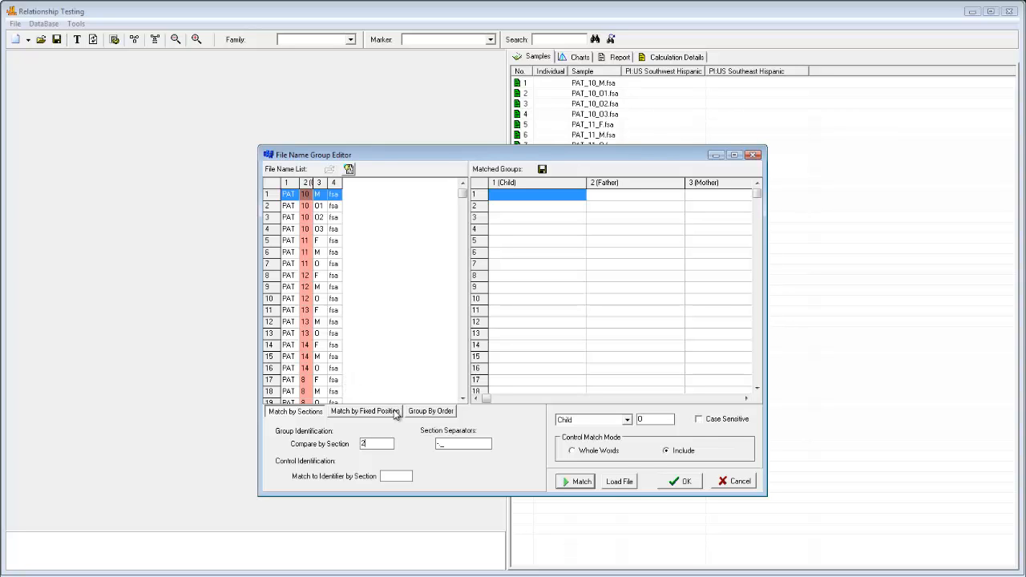
click(394, 474)
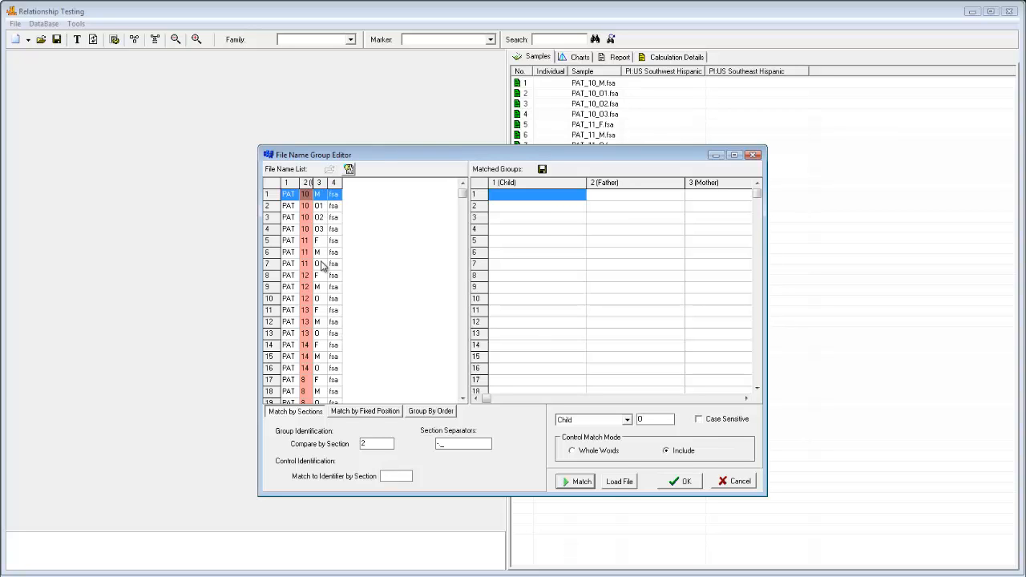
text(3)
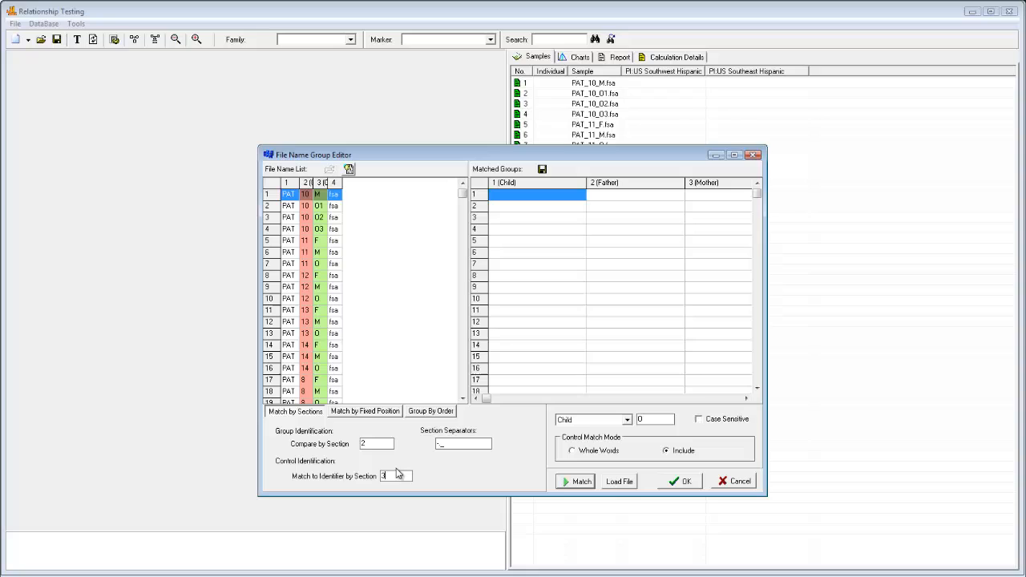
mouse_move(497, 436)
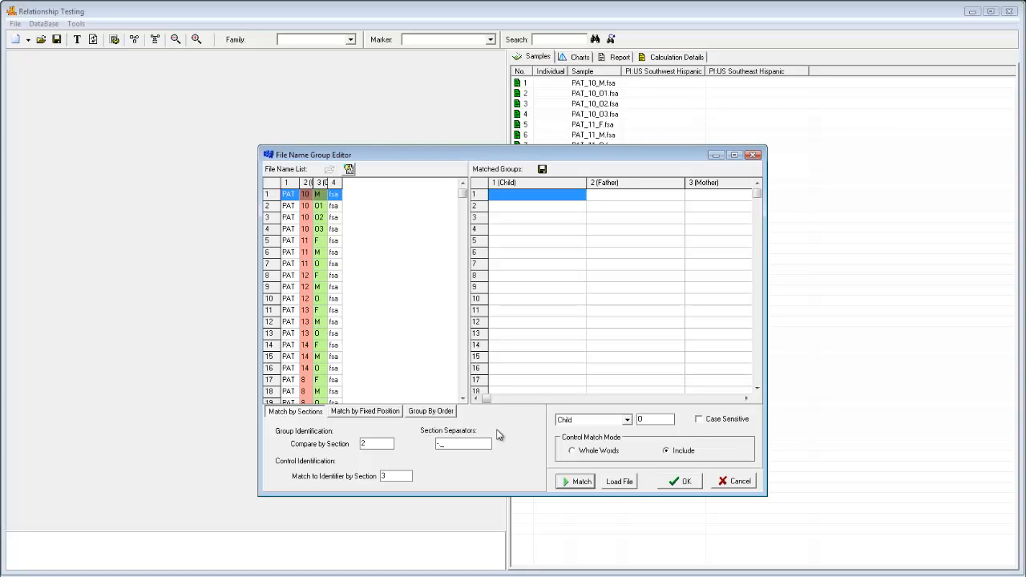
click(627, 420)
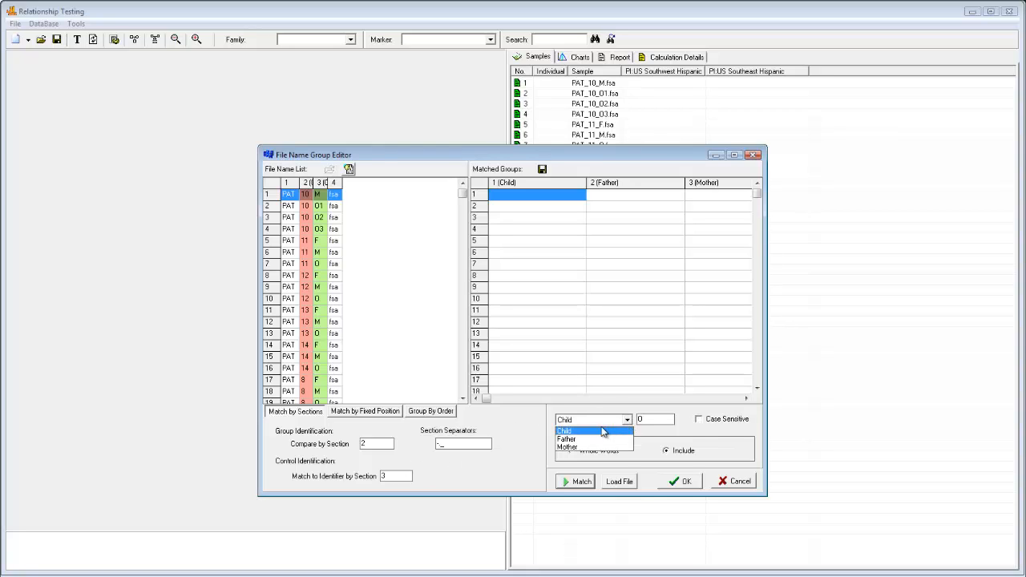
click(567, 439)
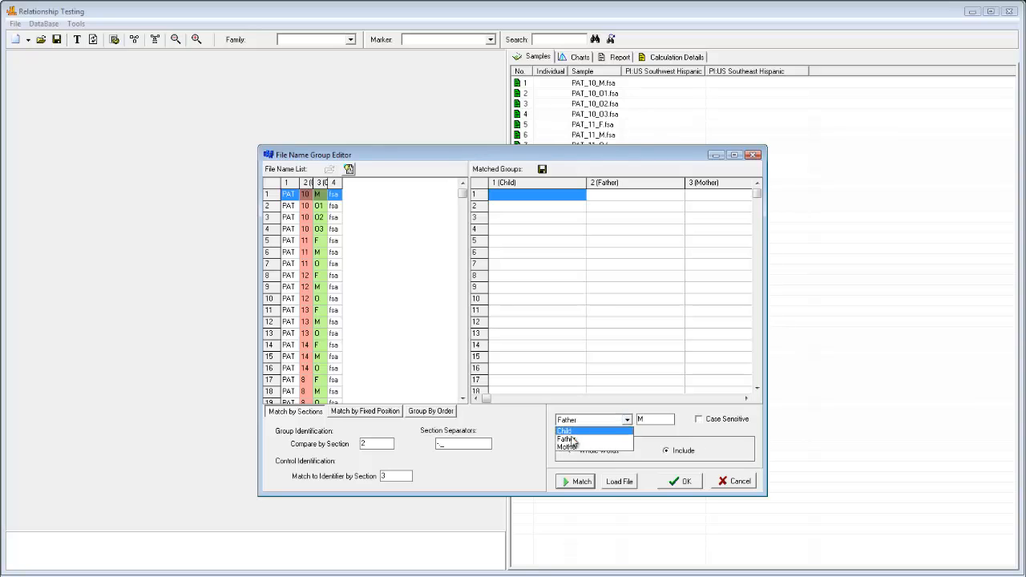
click(568, 446)
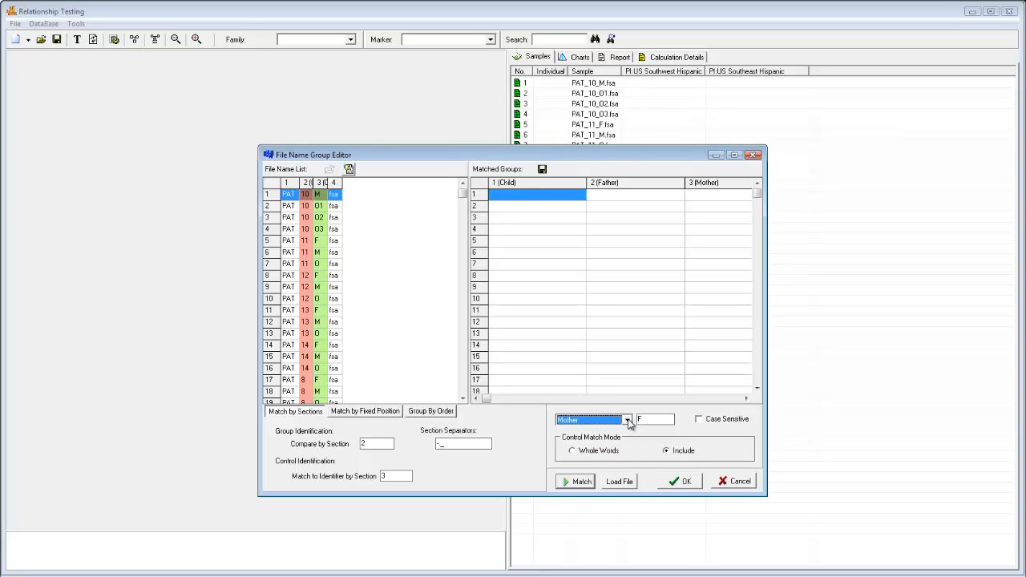
click(628, 420)
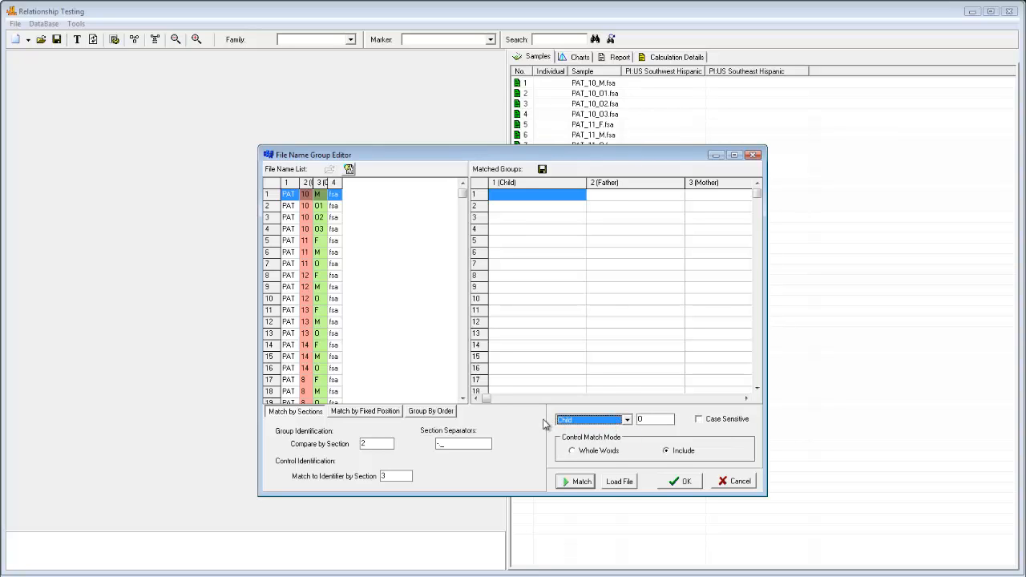
mouse_move(569, 481)
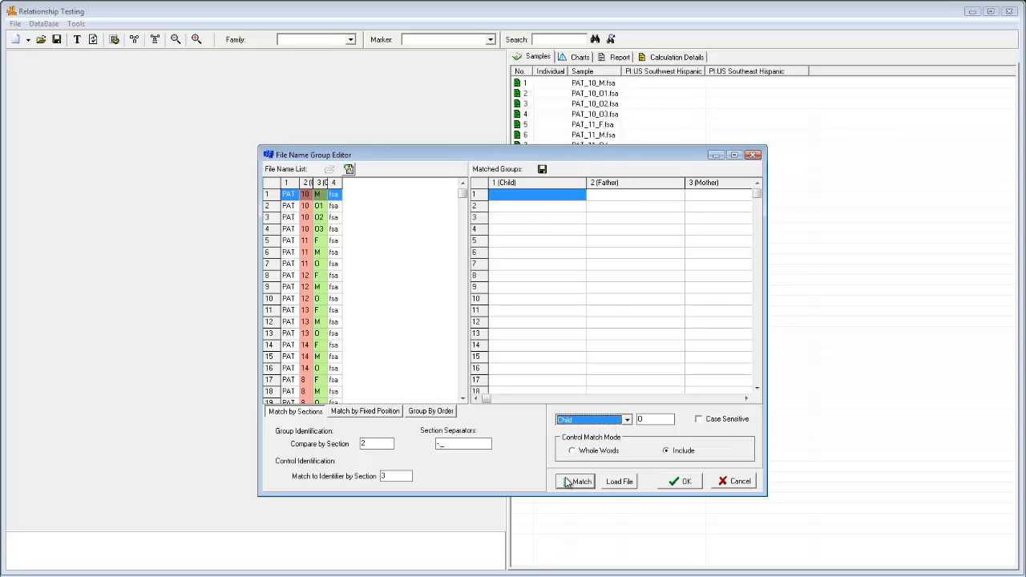
Match the files into seven child–father–mother groups and accept them, drawing Family 1's pedigree.
click(575, 480)
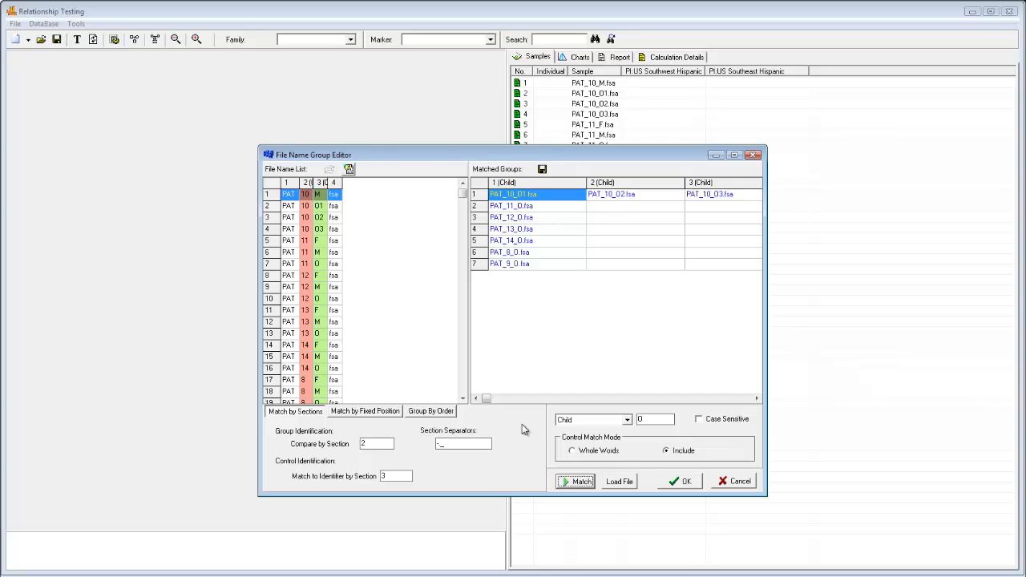
mouse_move(494, 345)
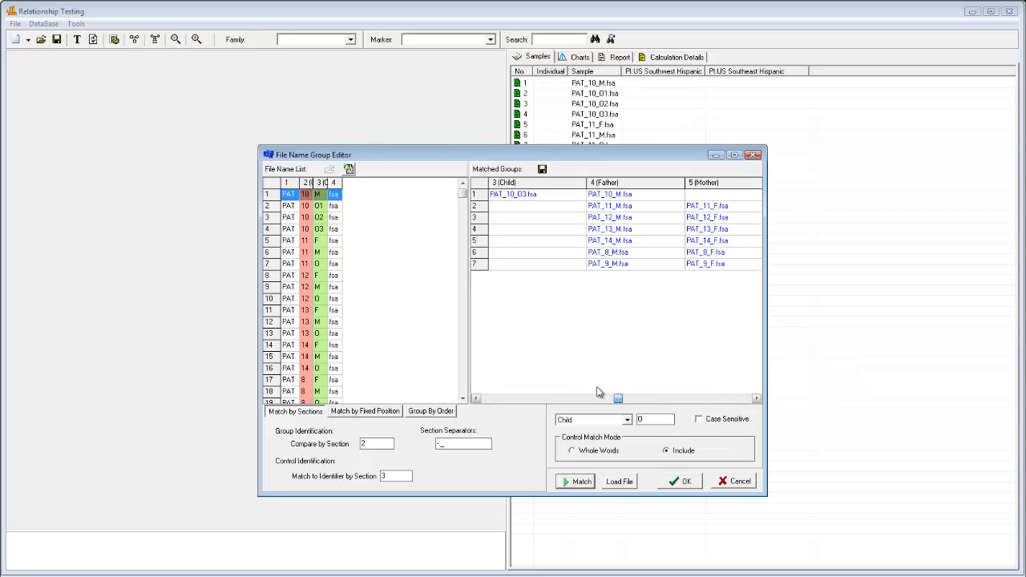
click(680, 481)
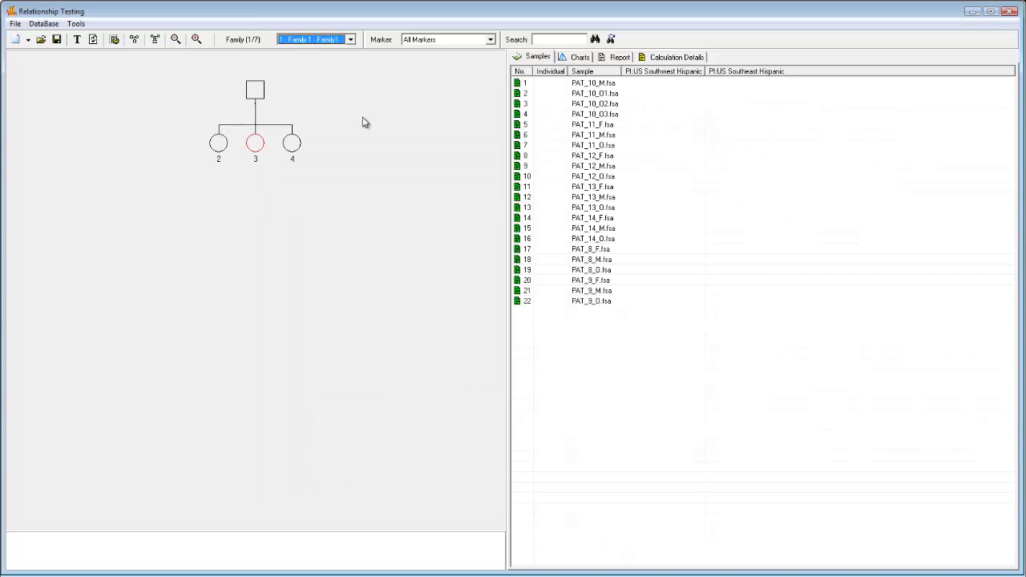
Switch to Family 3, confirming Family 1's changes, and list the child's conflicting markers.
click(350, 39)
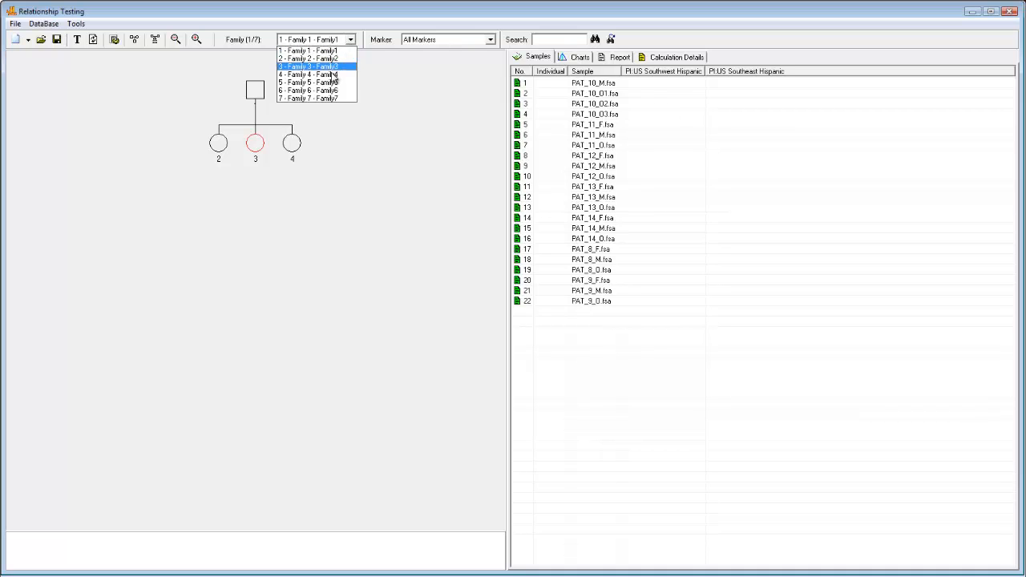
click(307, 66)
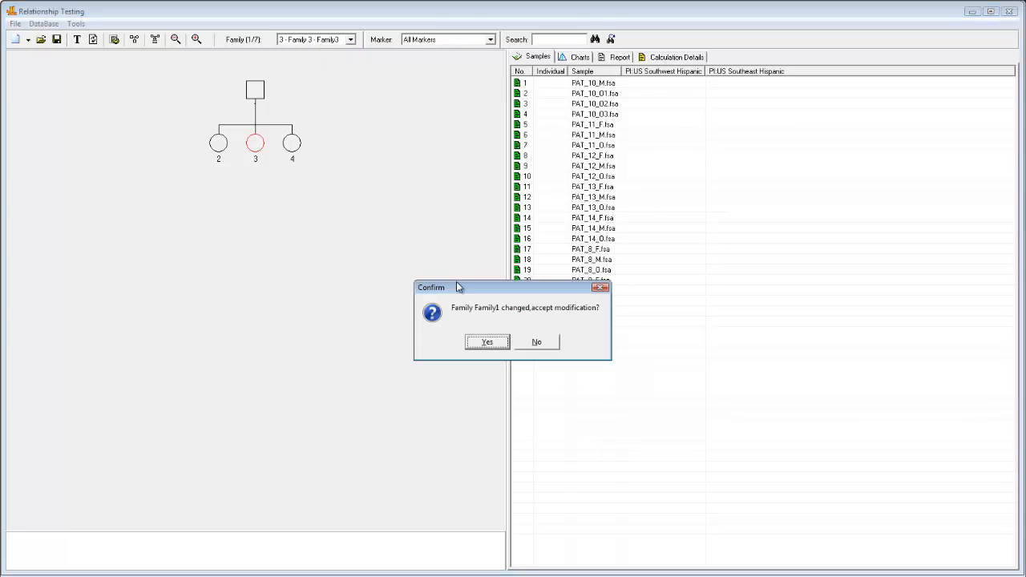
click(487, 342)
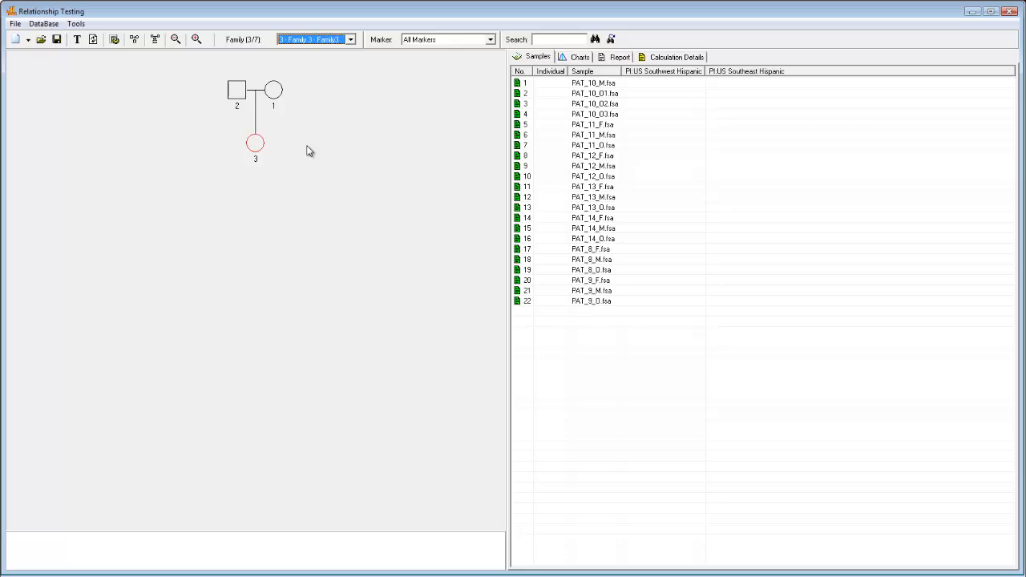
click(237, 88)
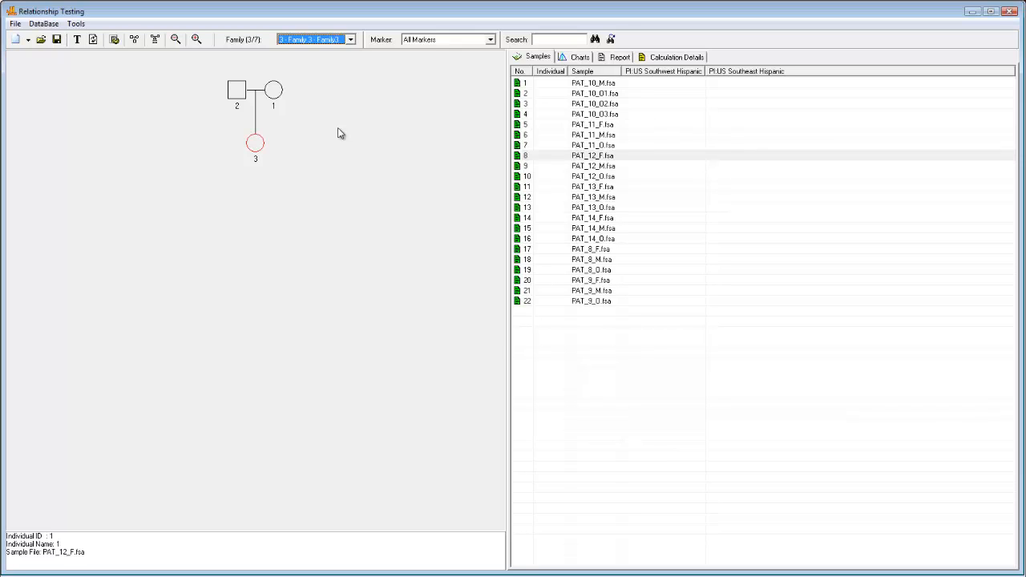
click(255, 143)
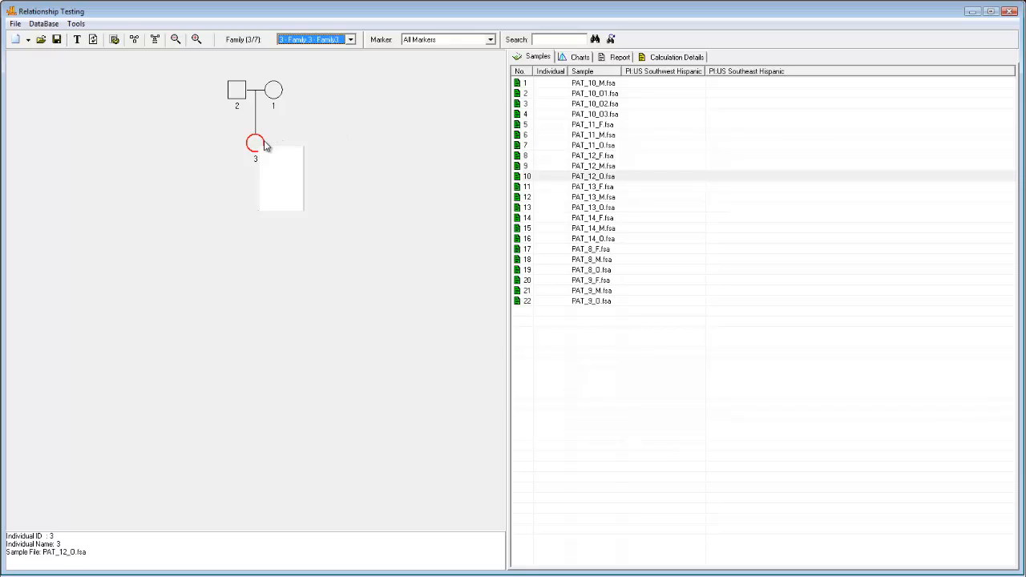
mouse_move(255, 143)
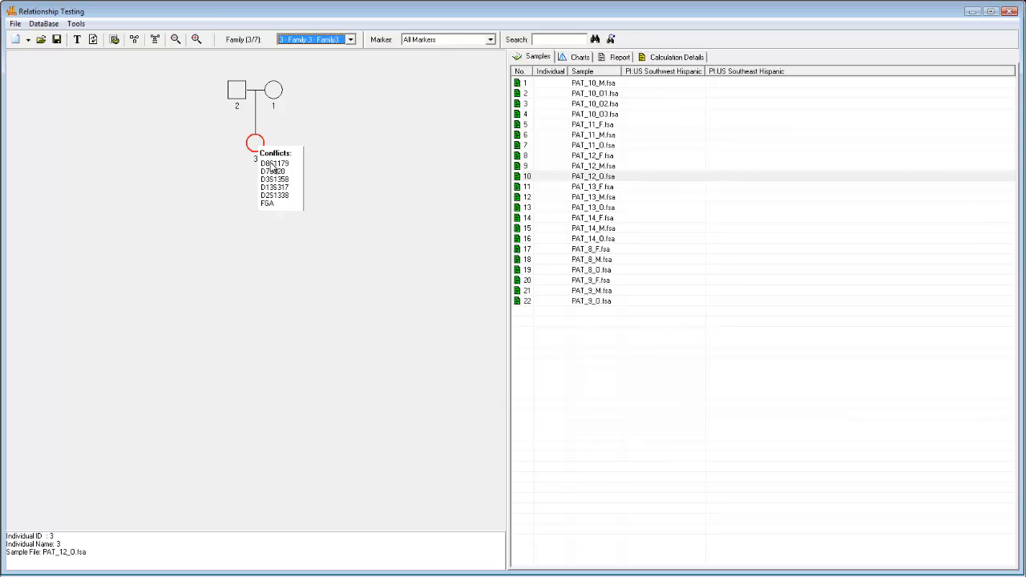
Show the three members' traces for the conflicting markers, ending on D7S820 with the child flagged red.
click(581, 58)
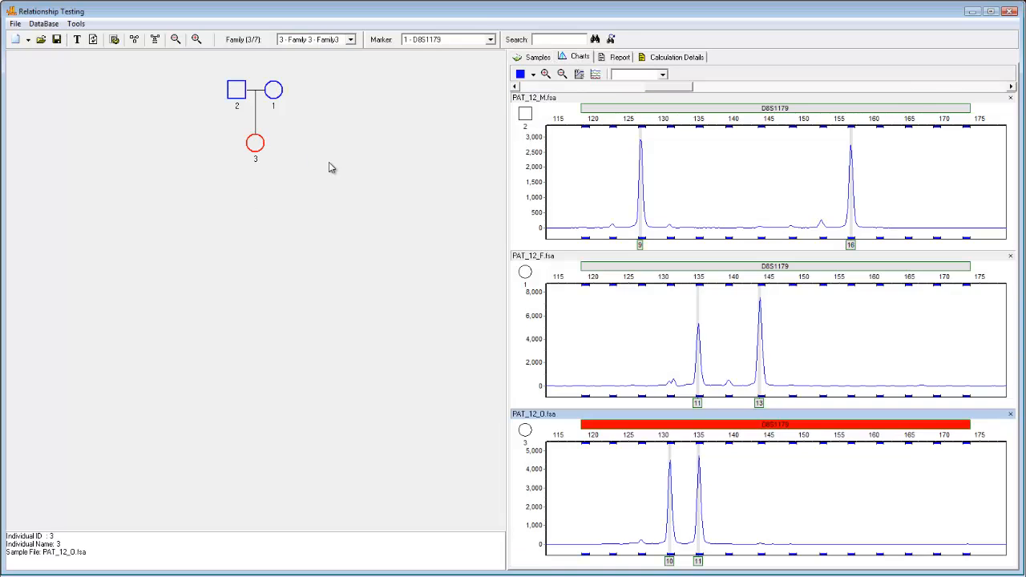
mouse_move(345, 225)
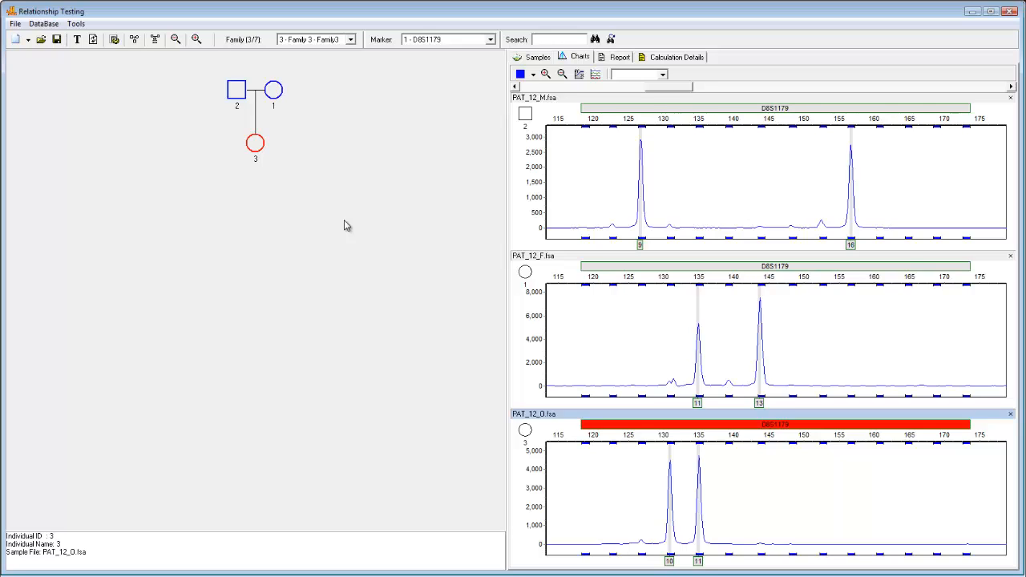
mouse_move(664, 484)
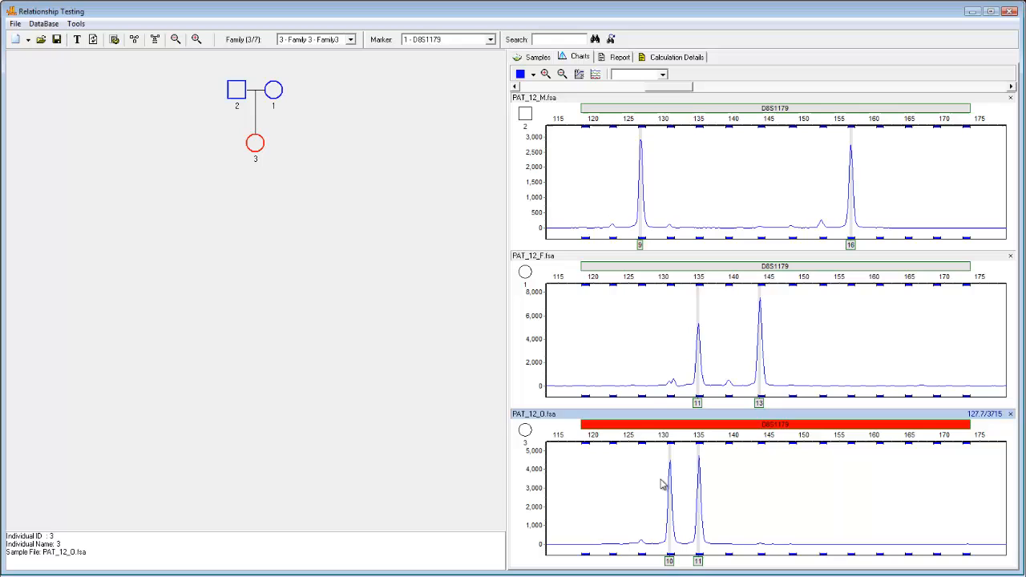
mouse_move(707, 534)
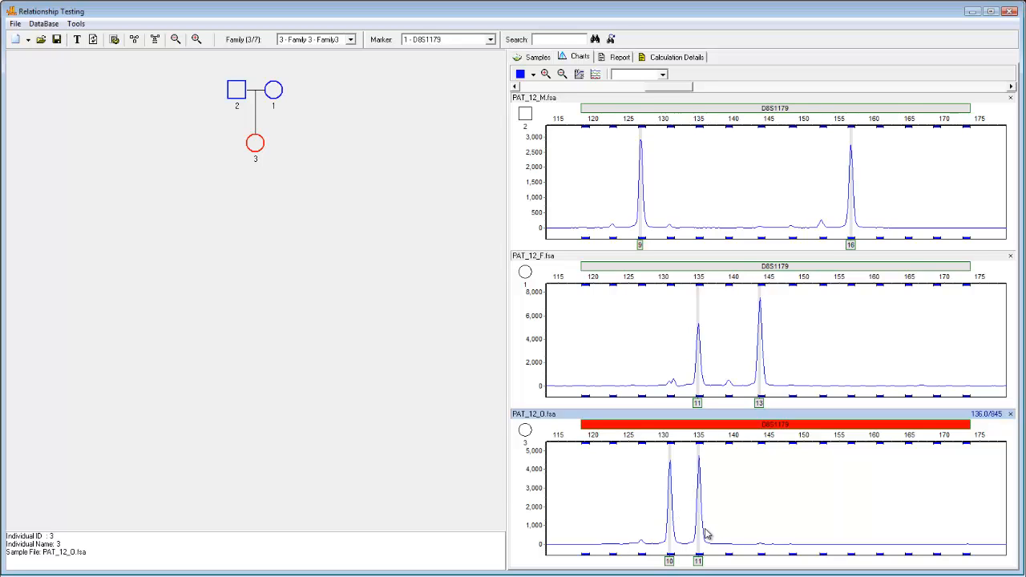
mouse_move(709, 330)
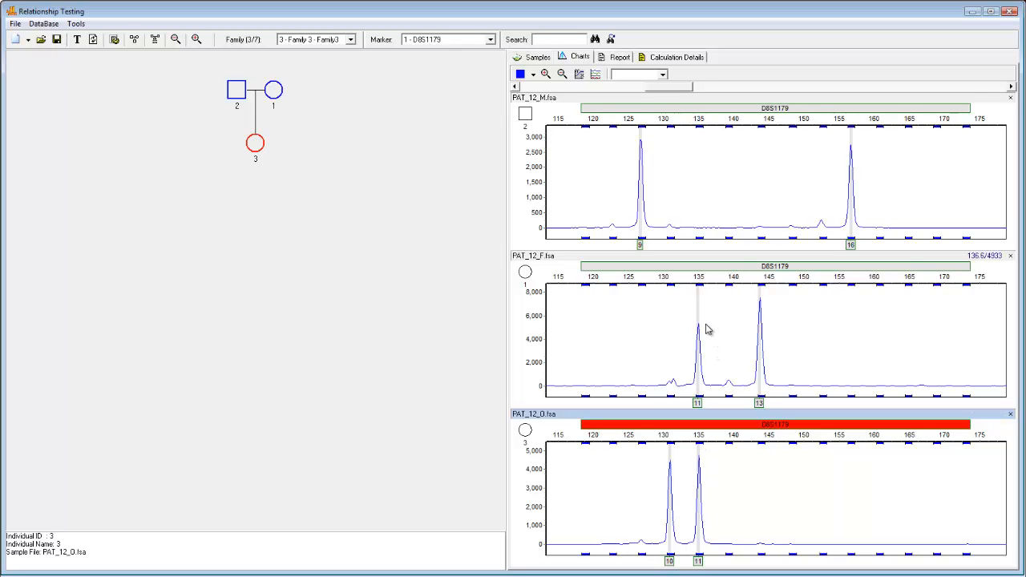
mouse_move(688, 390)
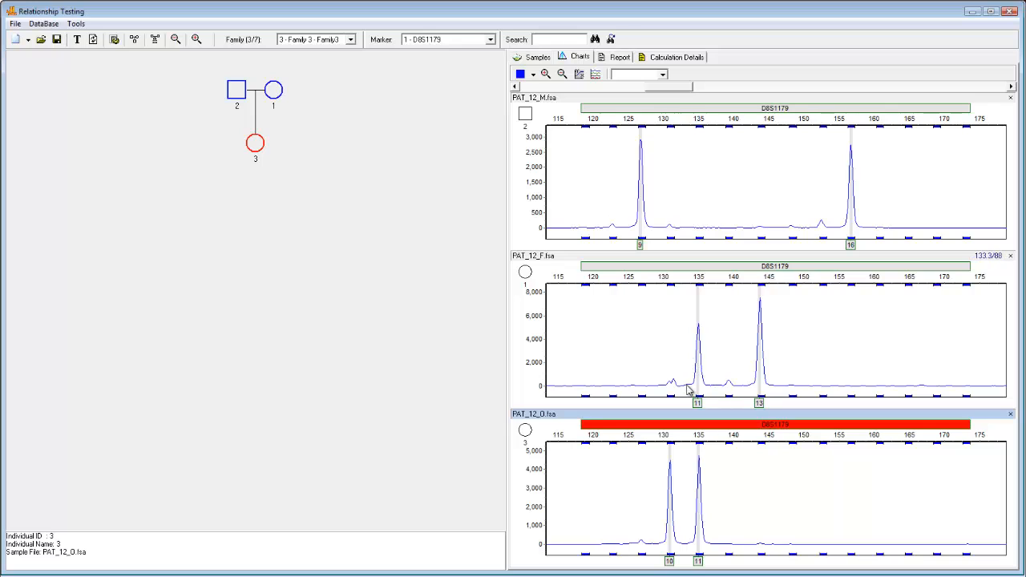
mouse_move(641, 223)
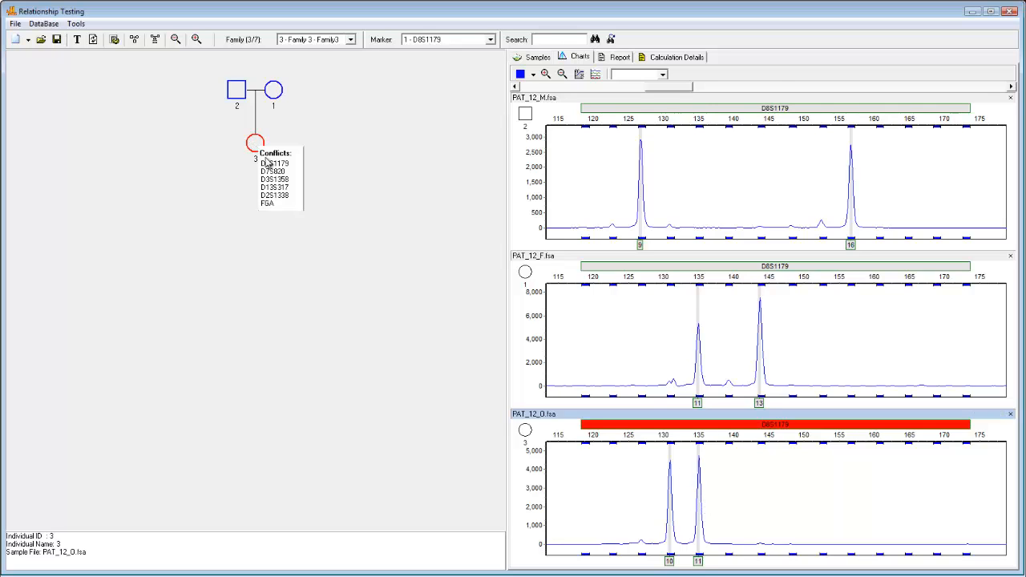
click(449, 38)
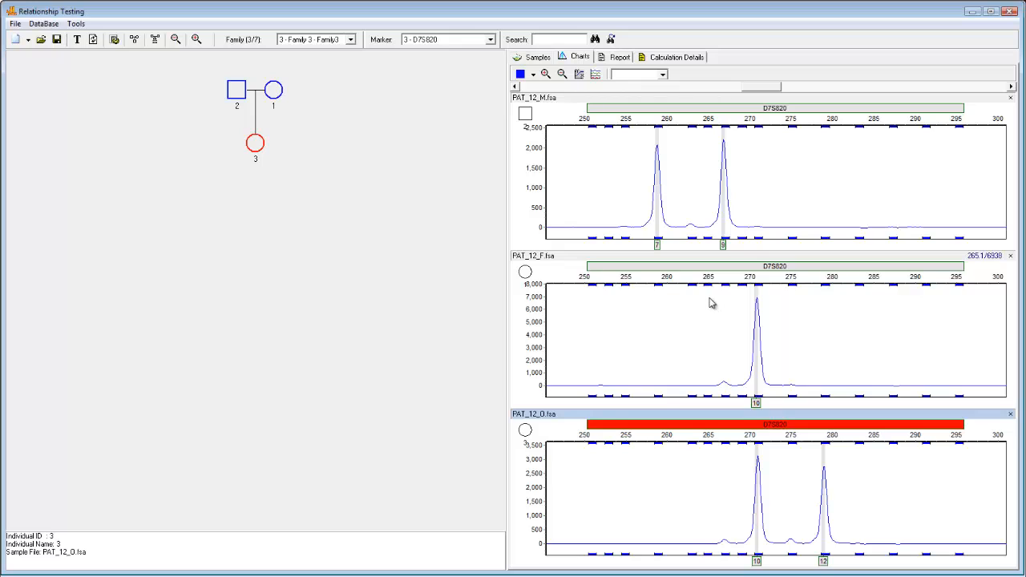
mouse_move(811, 541)
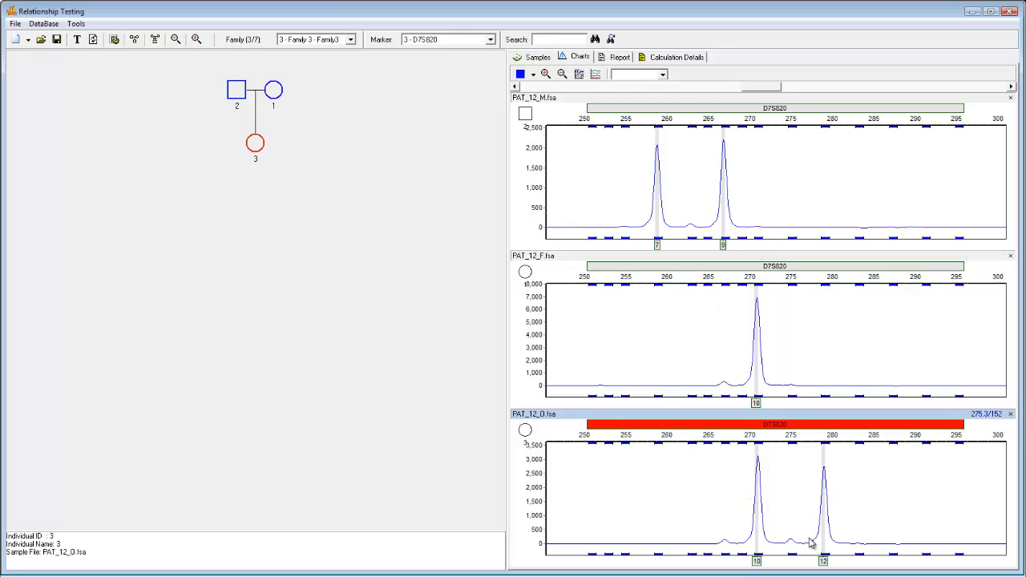
mouse_move(773, 332)
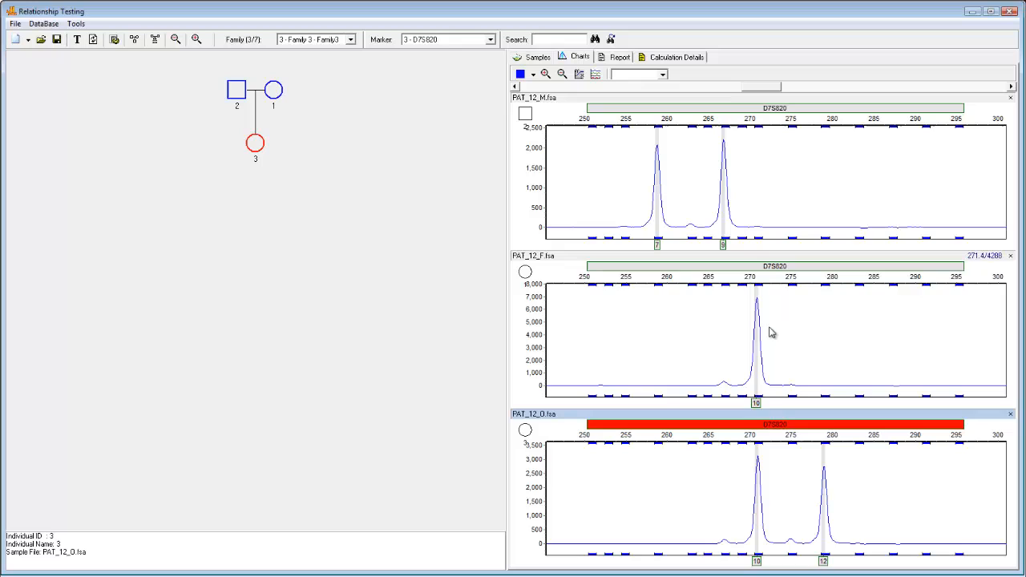
mouse_move(673, 303)
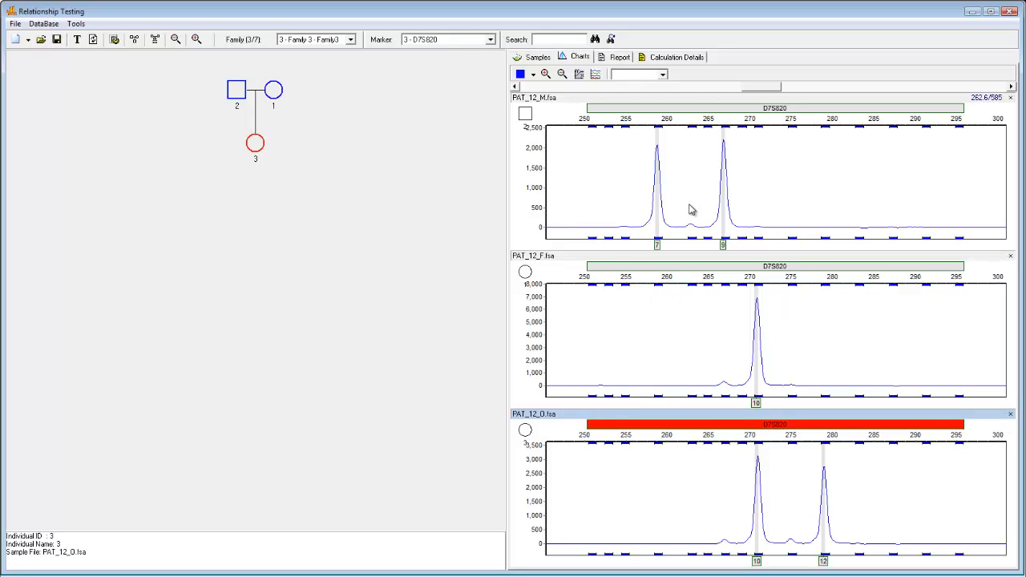
mouse_move(372, 247)
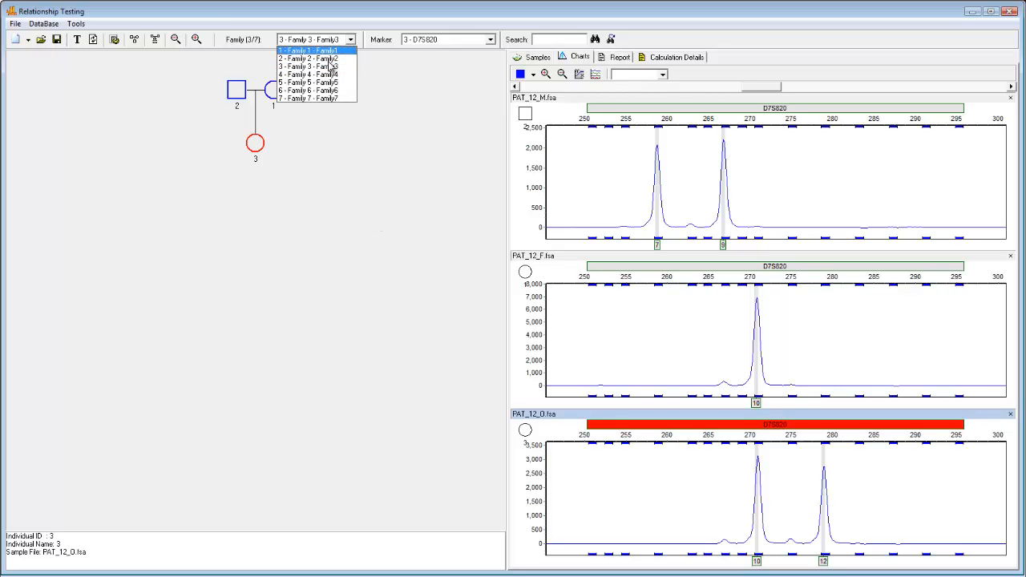
Switch to Family 1 and return to the full 22-sample list.
click(311, 90)
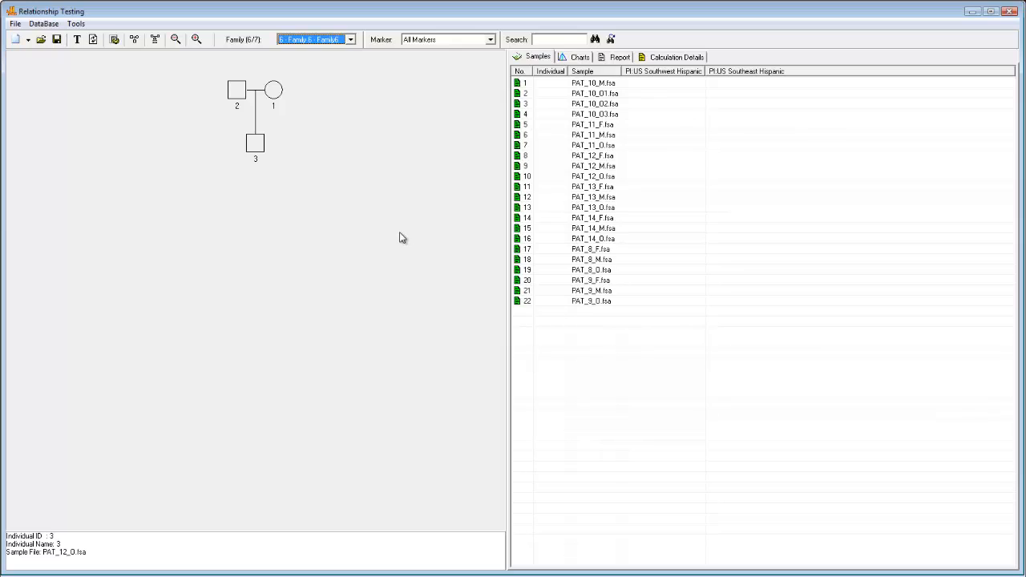
click(255, 143)
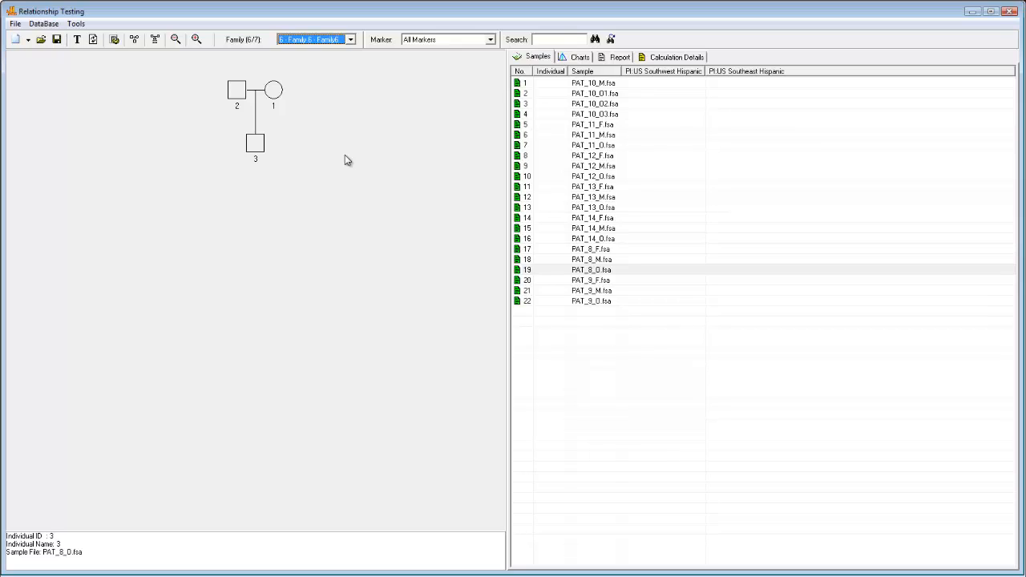
mouse_move(343, 154)
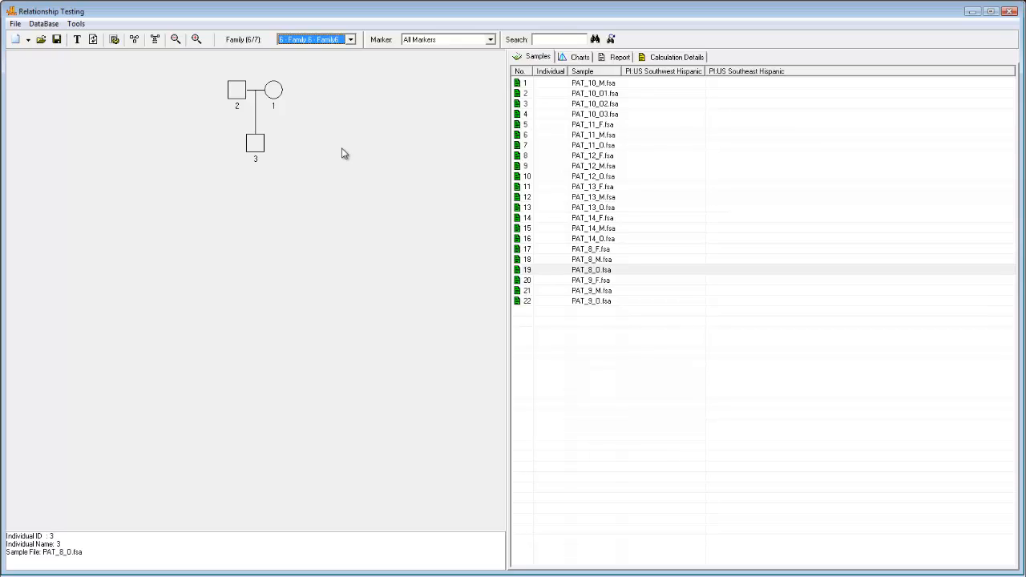
mouse_move(337, 183)
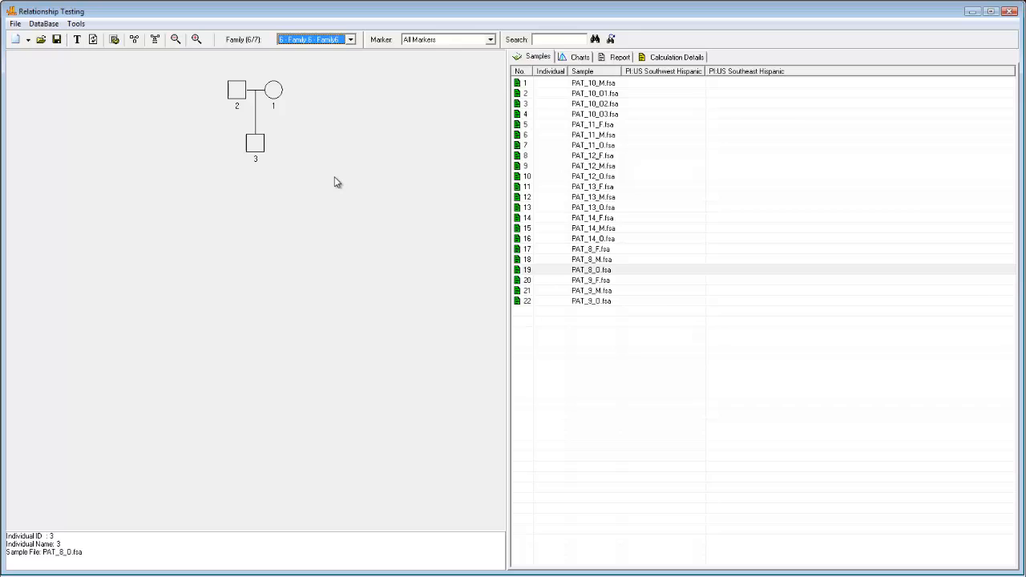
mouse_move(80, 114)
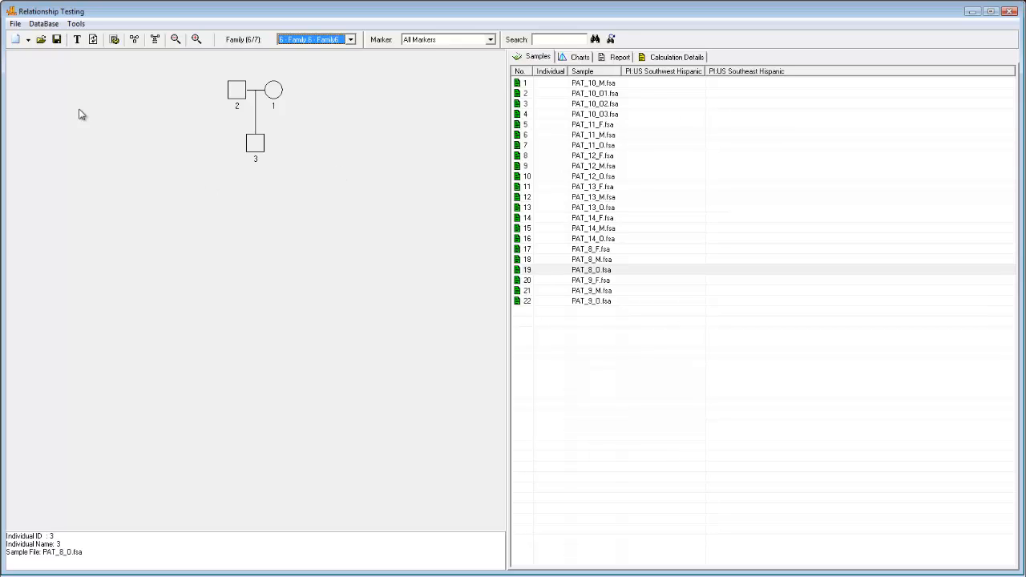
Enable Display Genotypes in Genetic Analysis Settings and show Family 3 with mismatched alleles in red.
click(75, 24)
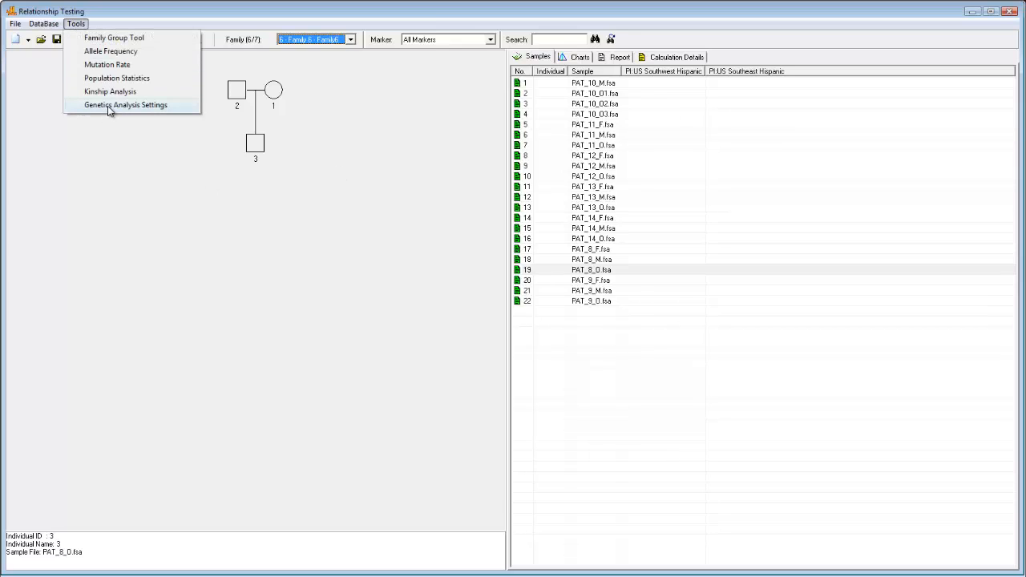
click(125, 104)
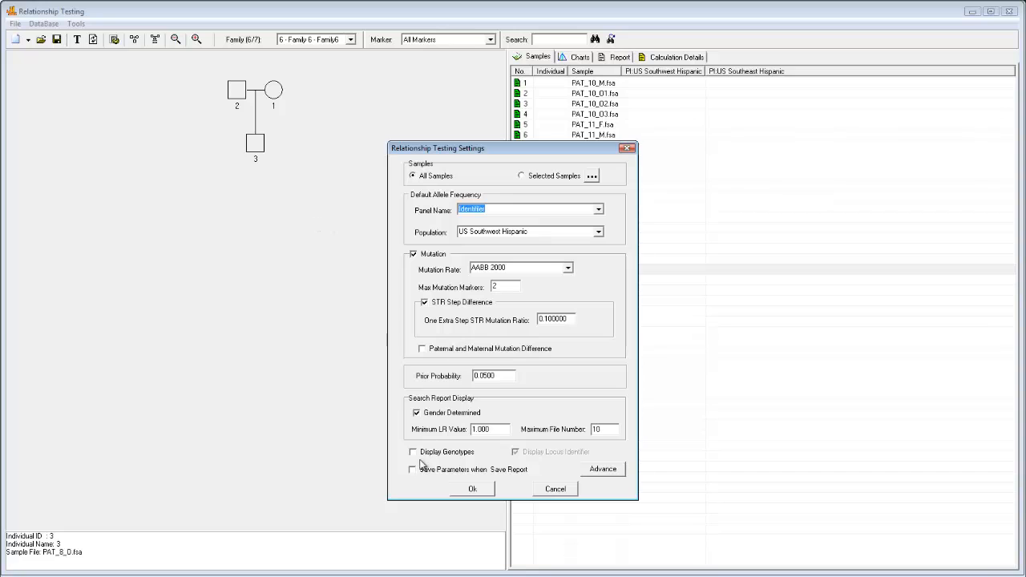
click(471, 489)
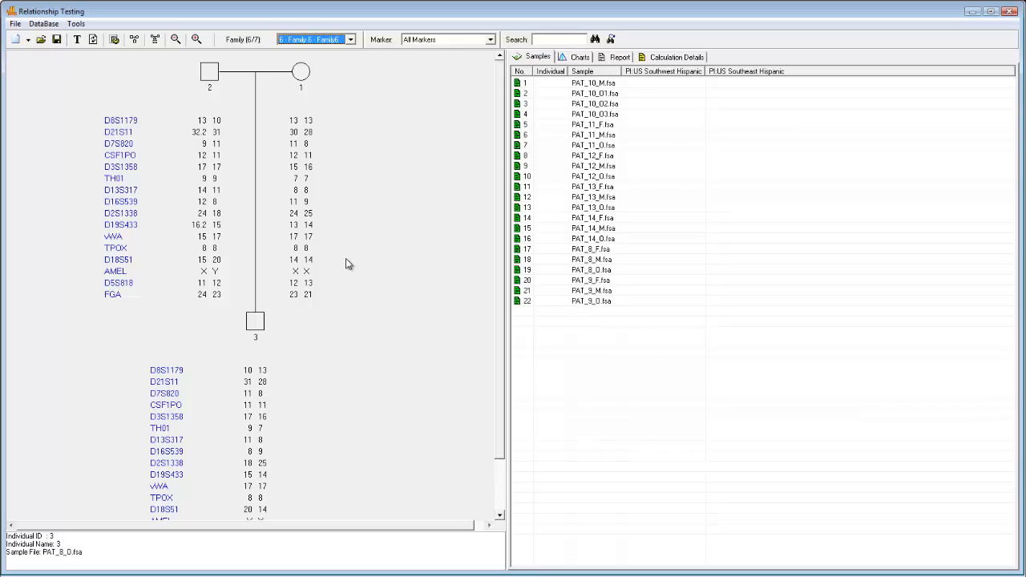
click(349, 38)
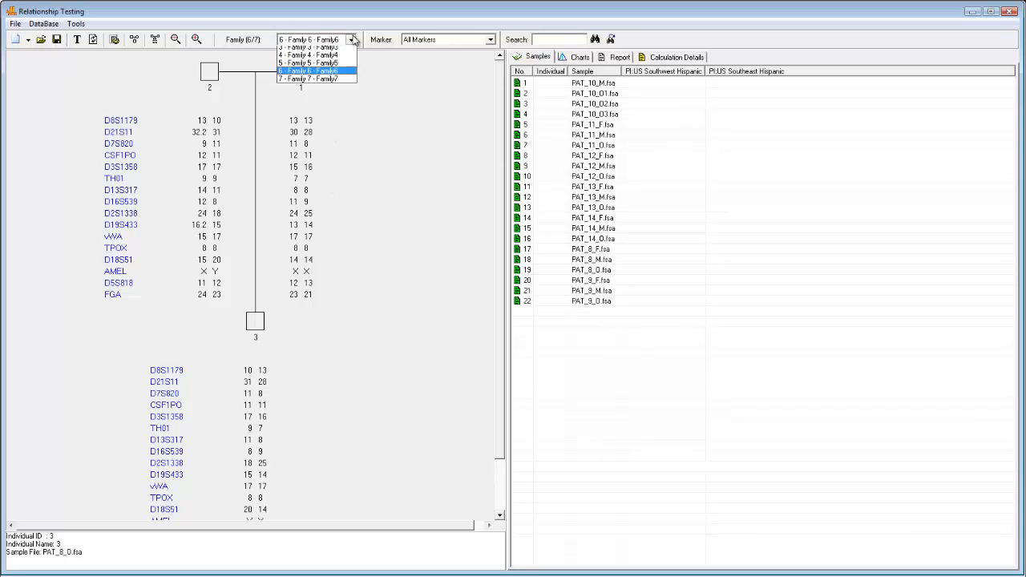
click(308, 77)
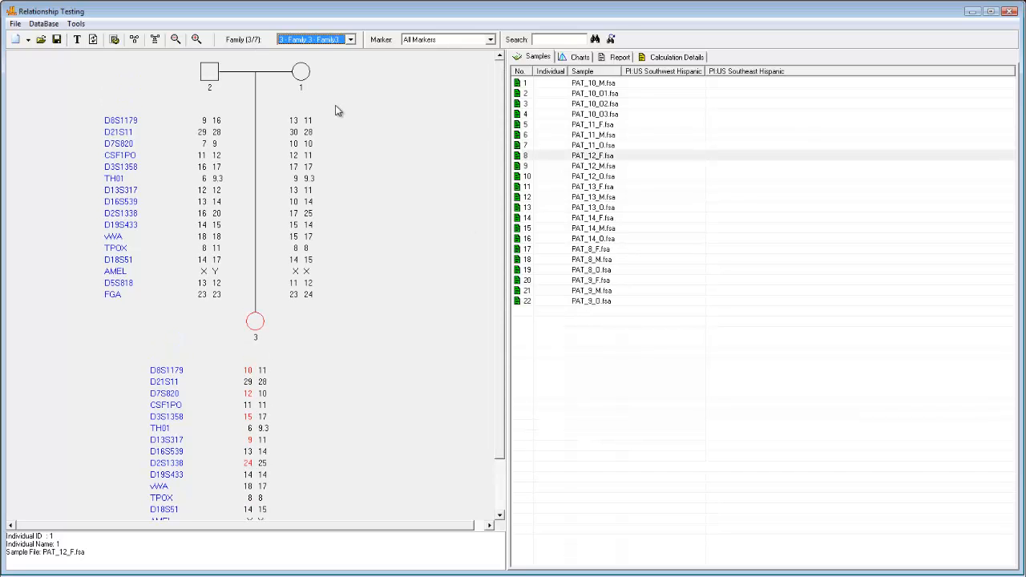
View the mother's individual details via Edit Node and close them unchanged.
right_click(301, 72)
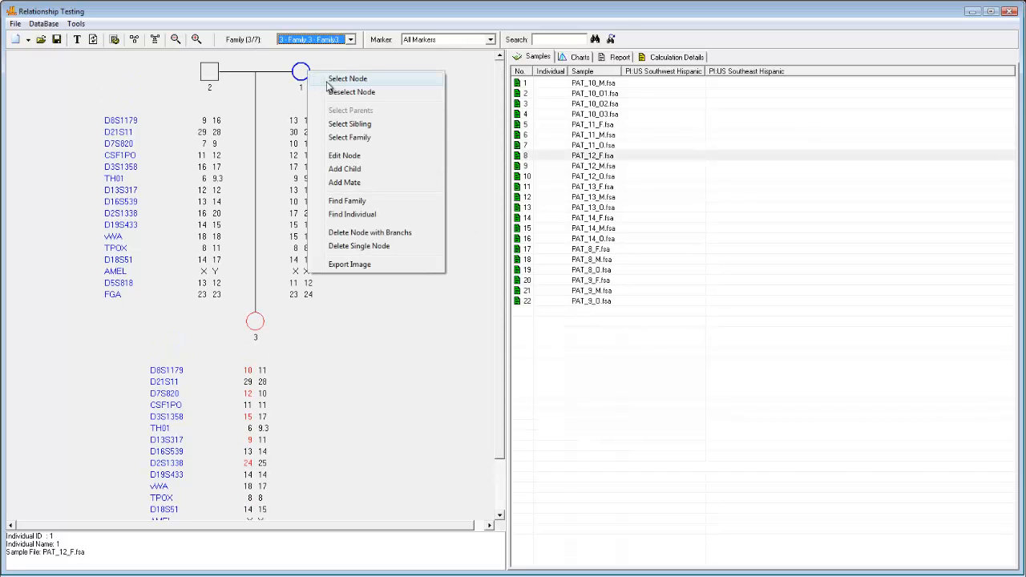
click(343, 154)
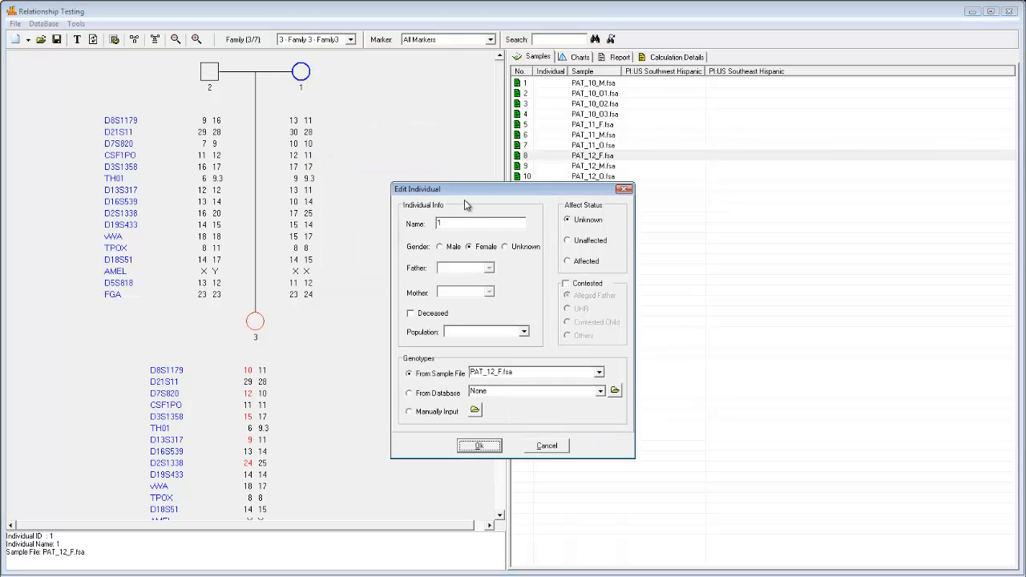
mouse_move(549, 247)
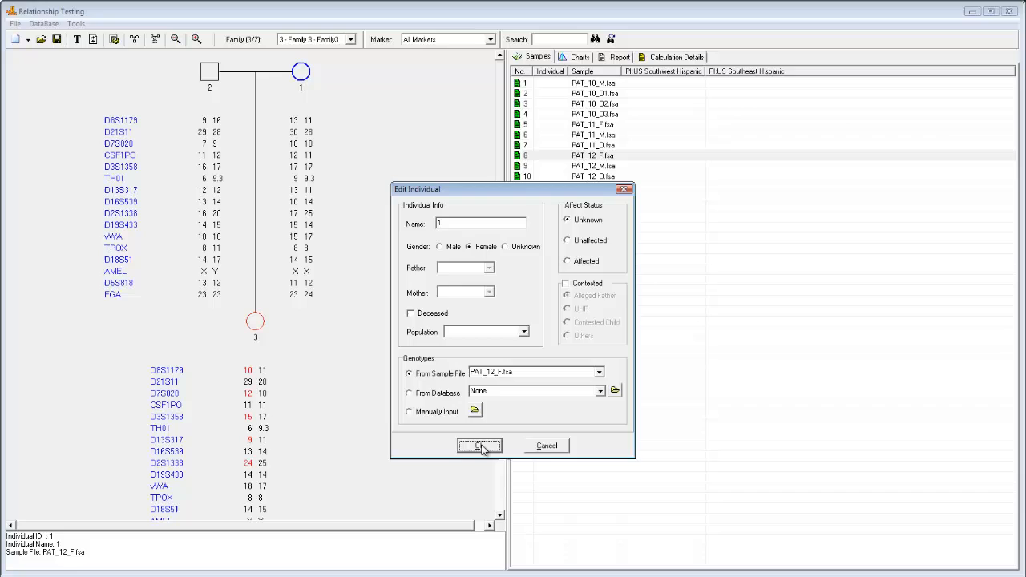
click(478, 446)
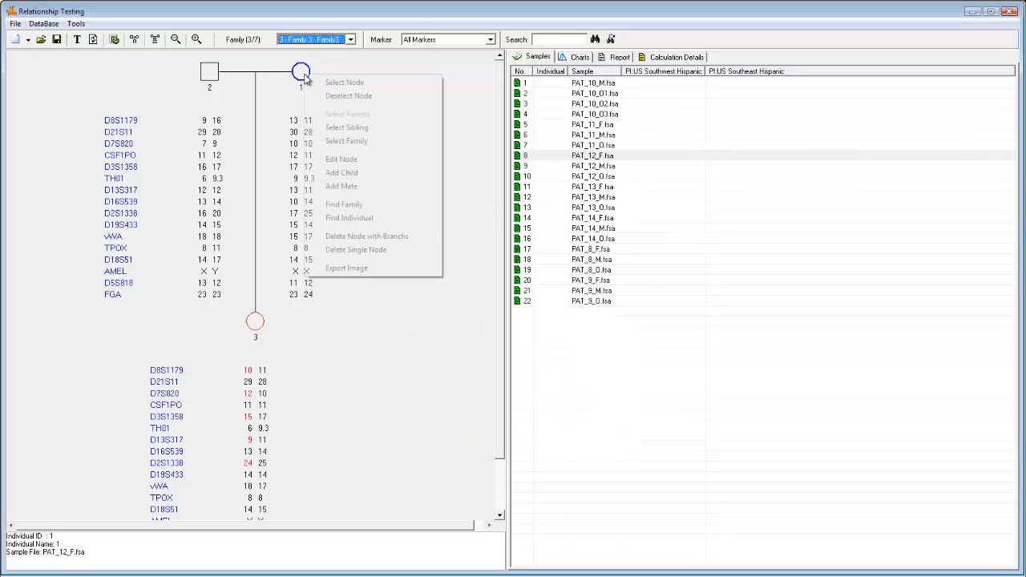
mouse_move(342, 186)
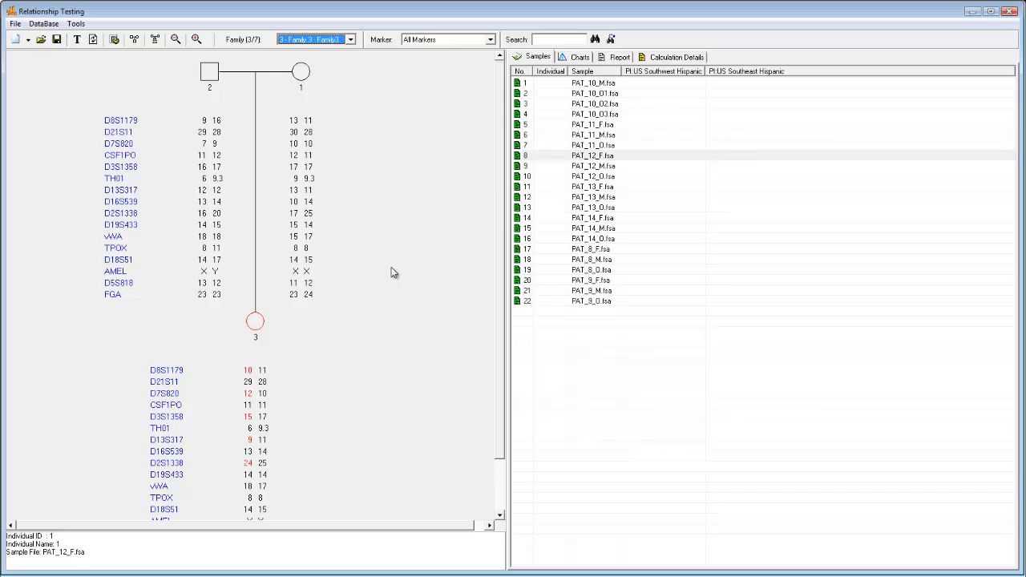
mouse_move(6, 51)
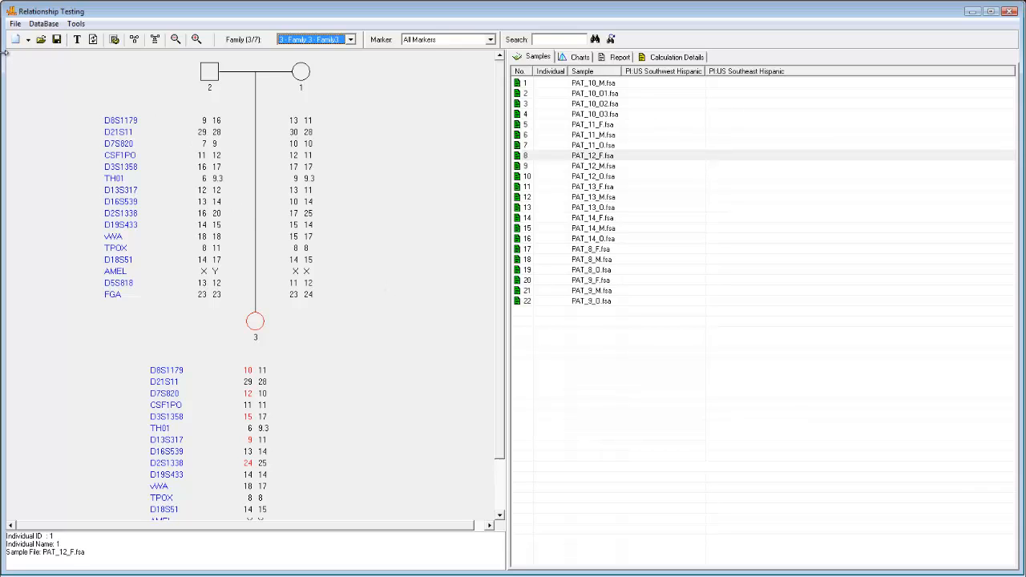
Export the pedigree diagram with genotypes as an image from the canvas menu.
click(14, 25)
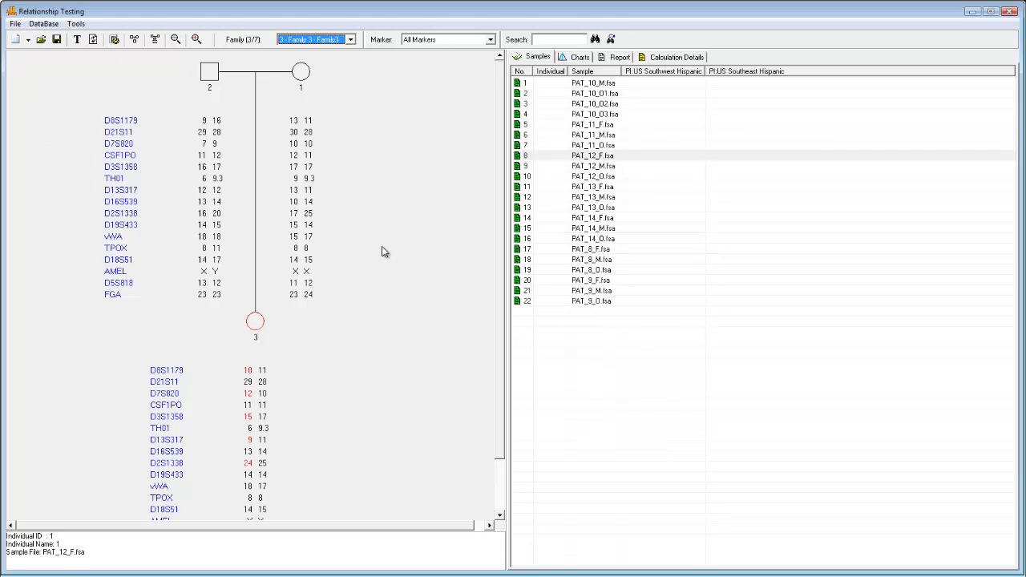
right_click(384, 254)
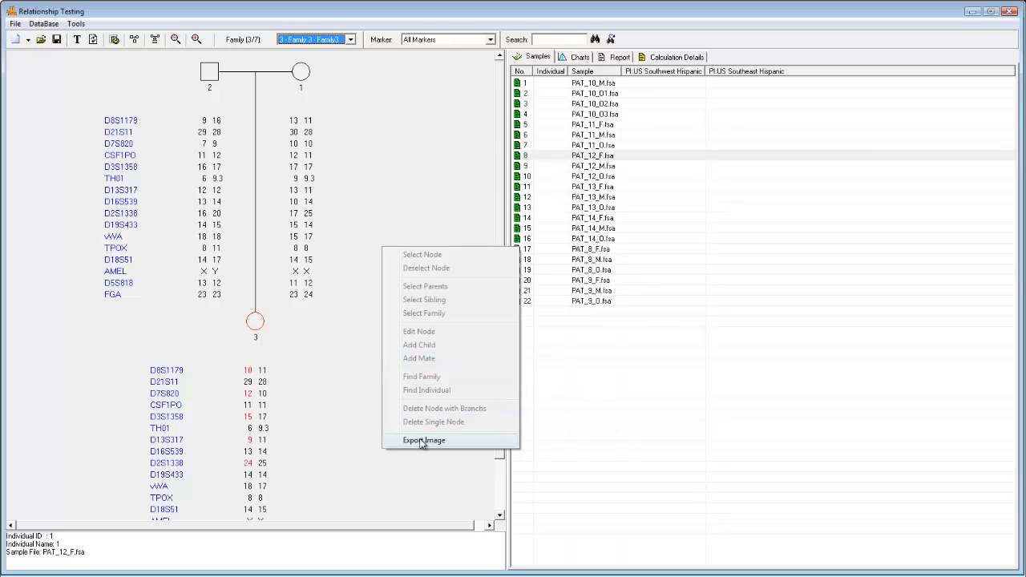
click(423, 439)
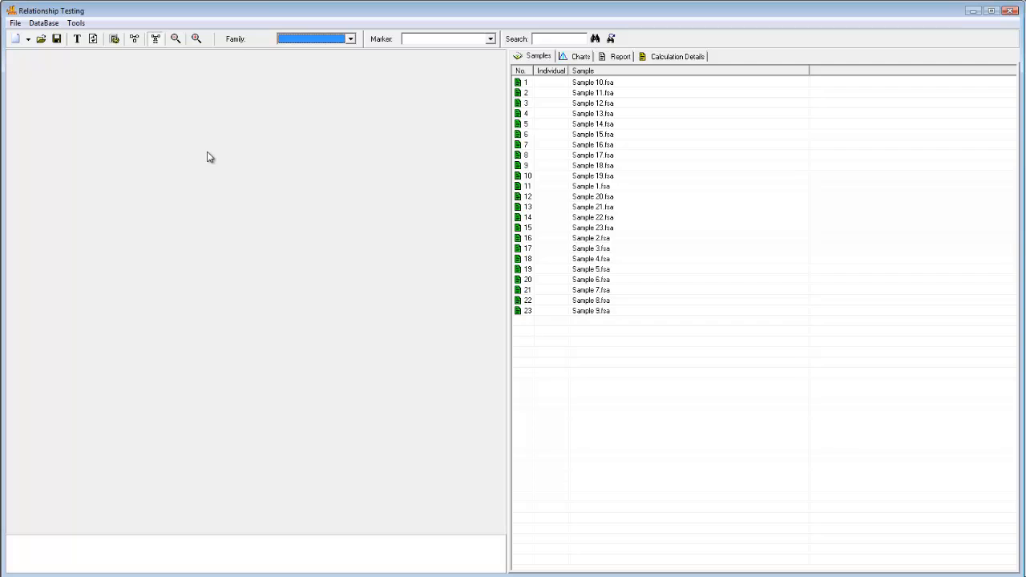
mouse_move(253, 173)
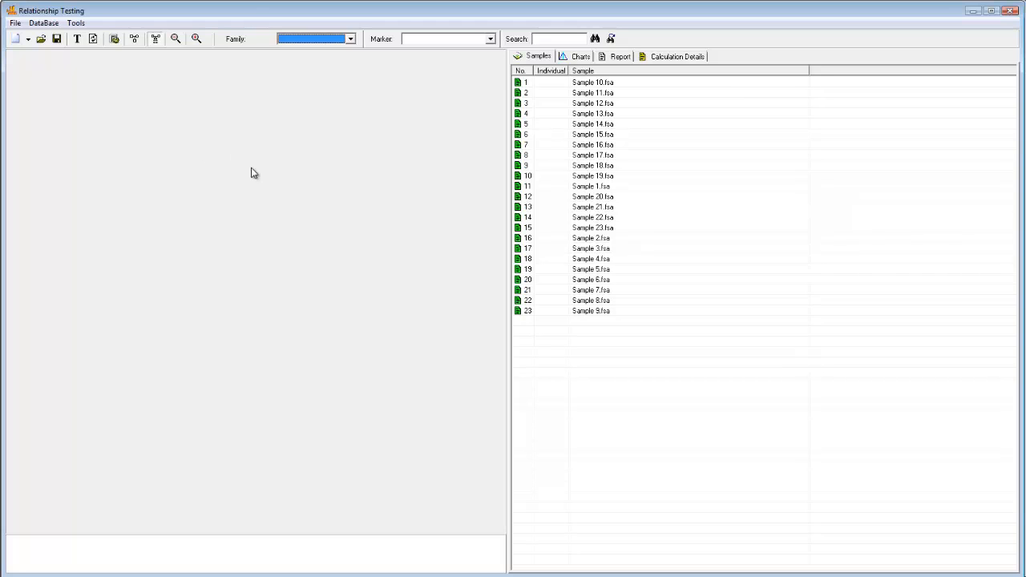
Submit all 23 listed genotypes via DataBase > Save to Database and close the form.
click(43, 23)
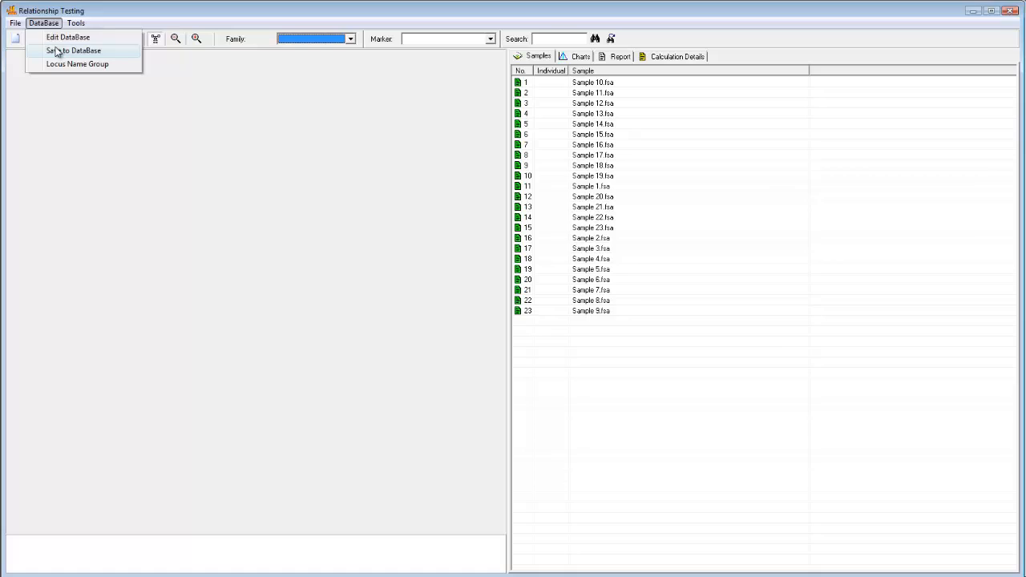
click(74, 50)
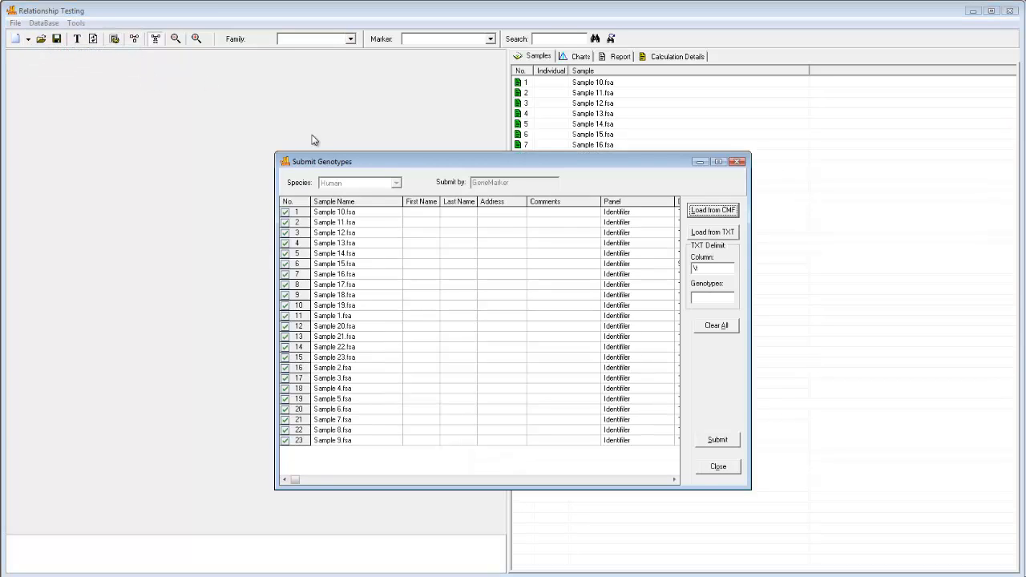
click(717, 439)
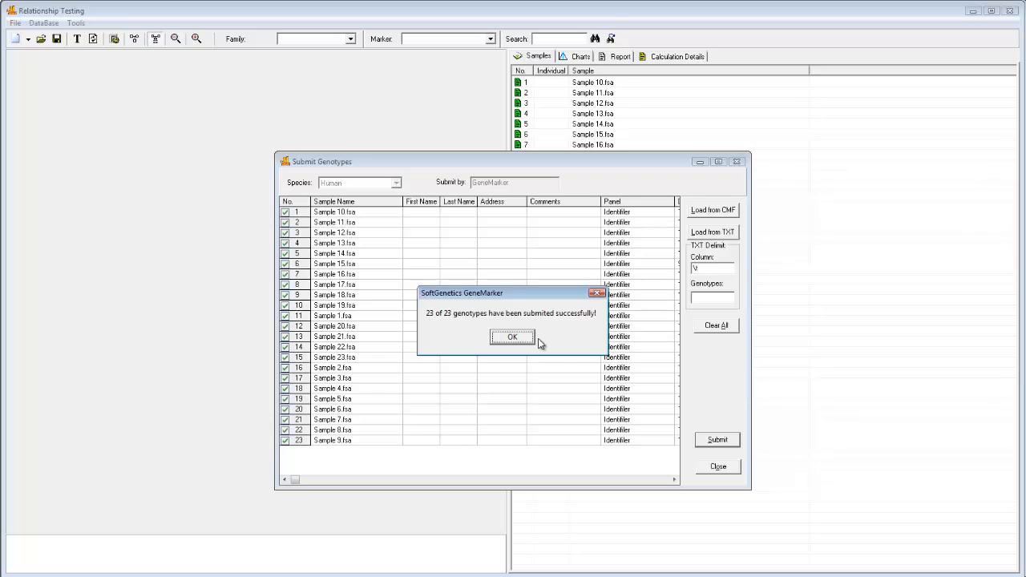
click(513, 337)
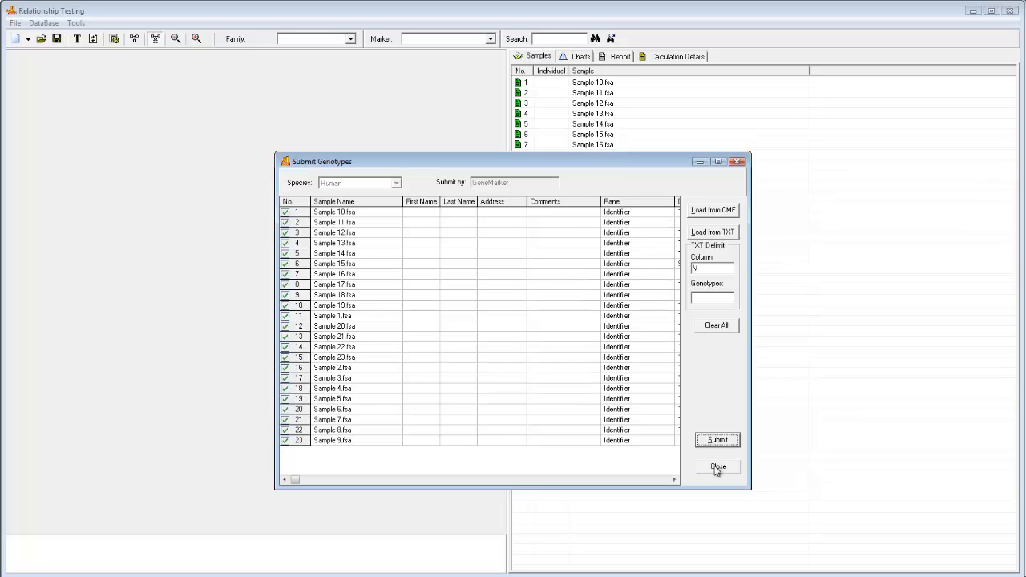
click(718, 466)
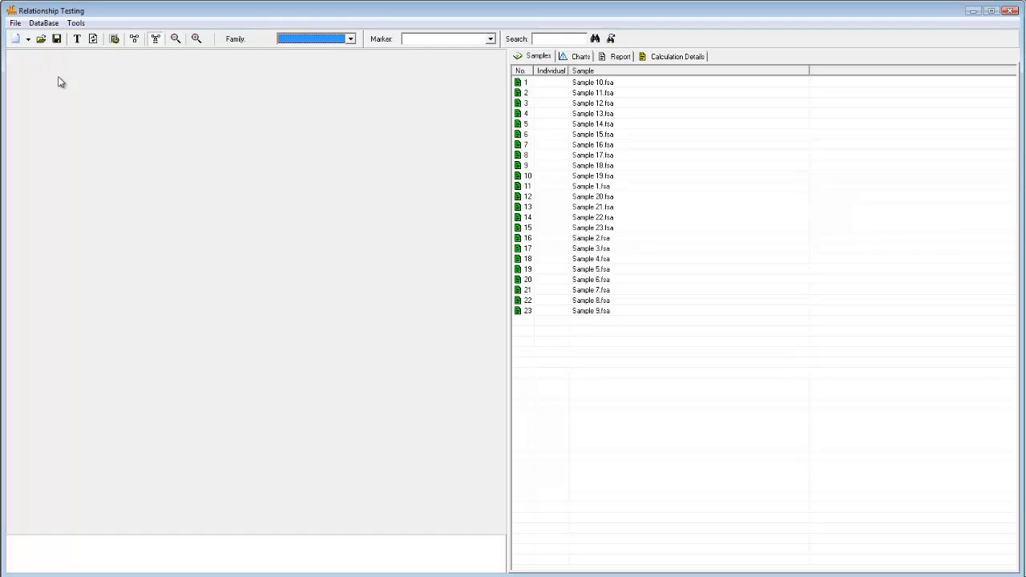
Save the allele frequency set to the database from Tools and close its window.
click(75, 23)
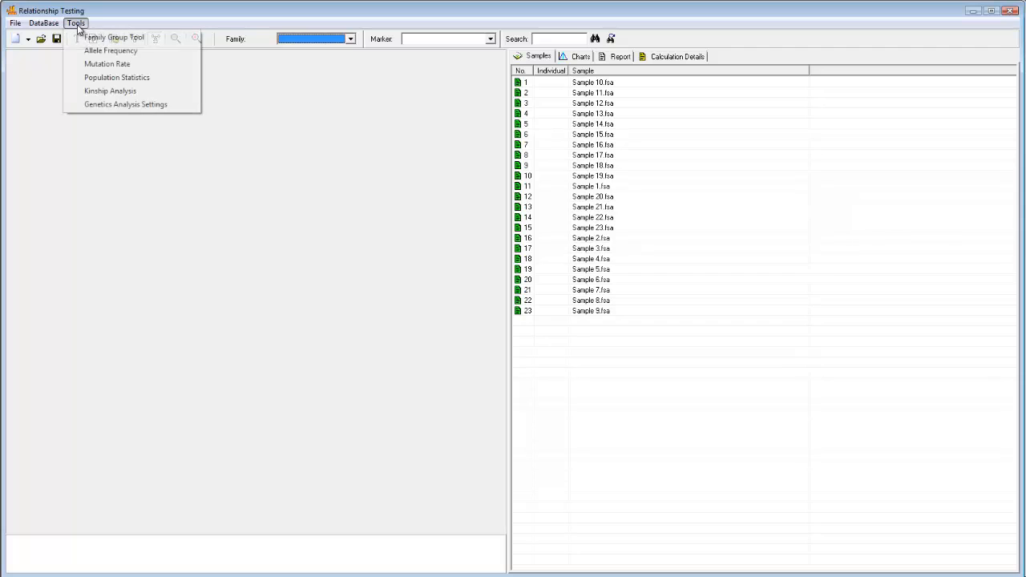
click(110, 49)
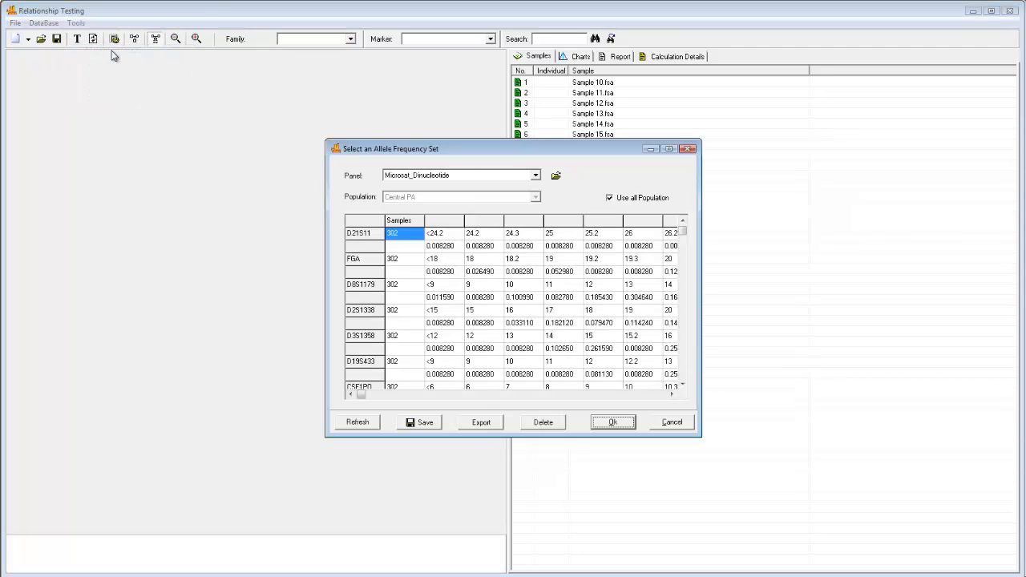
mouse_move(478, 152)
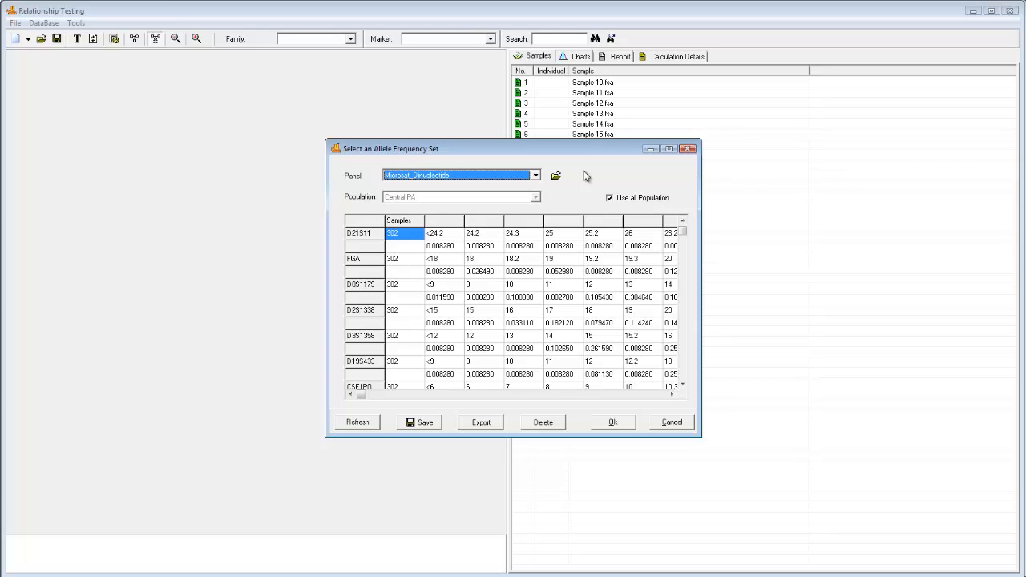
click(418, 423)
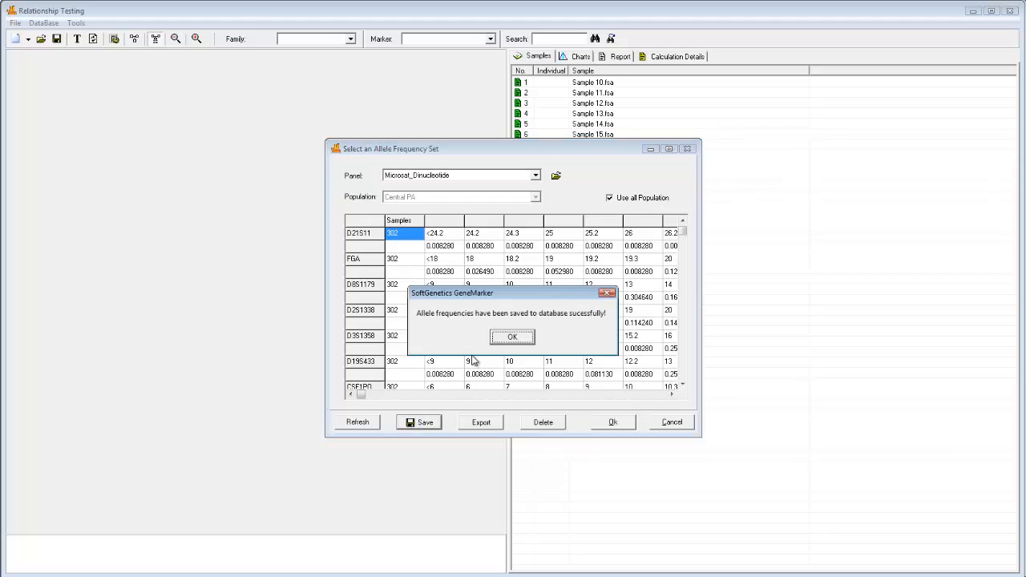
click(511, 336)
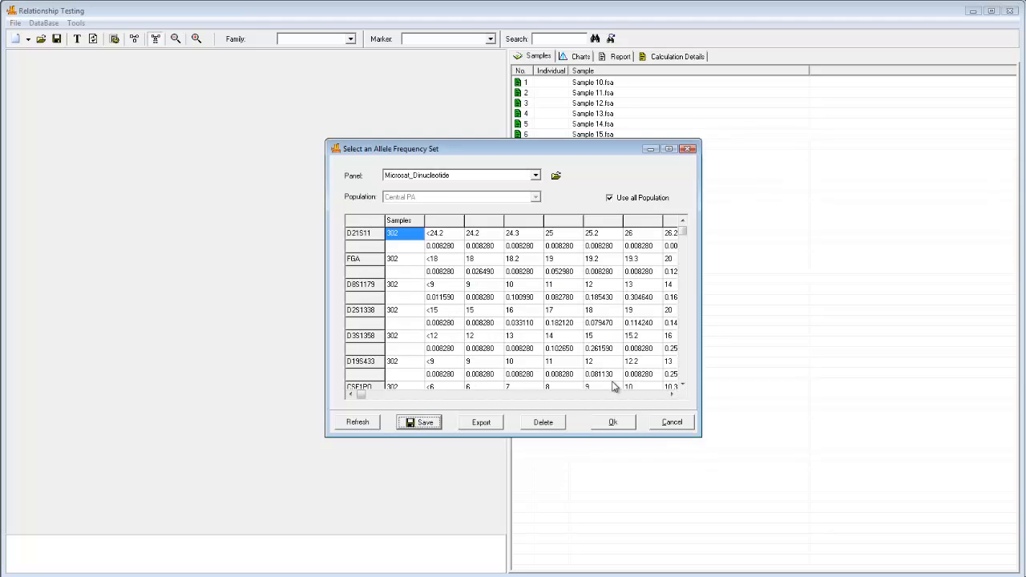
click(612, 422)
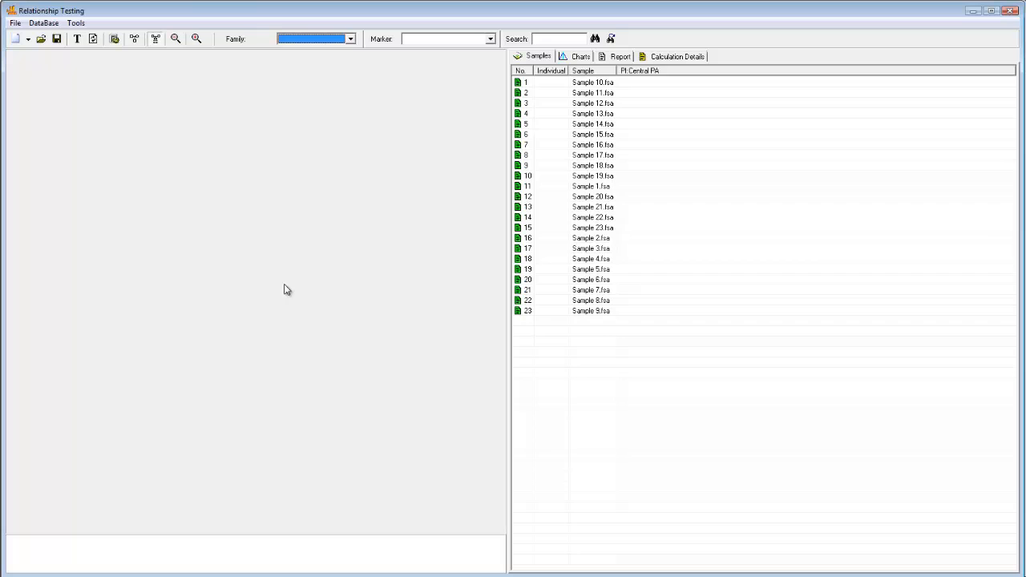
Regroup samples with the Family Group Tool and keep Family 1 shown.
click(75, 22)
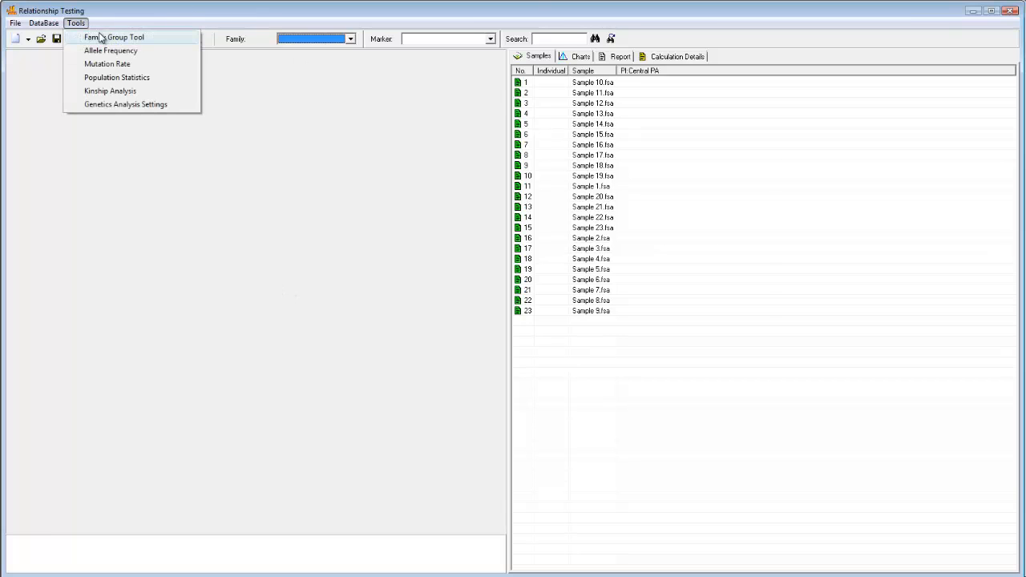
click(116, 37)
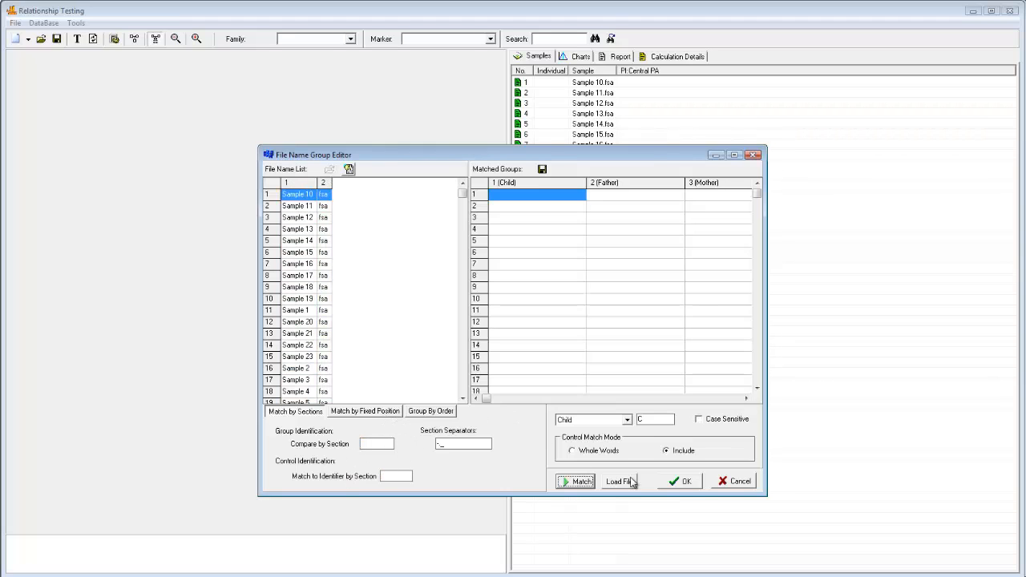
click(687, 481)
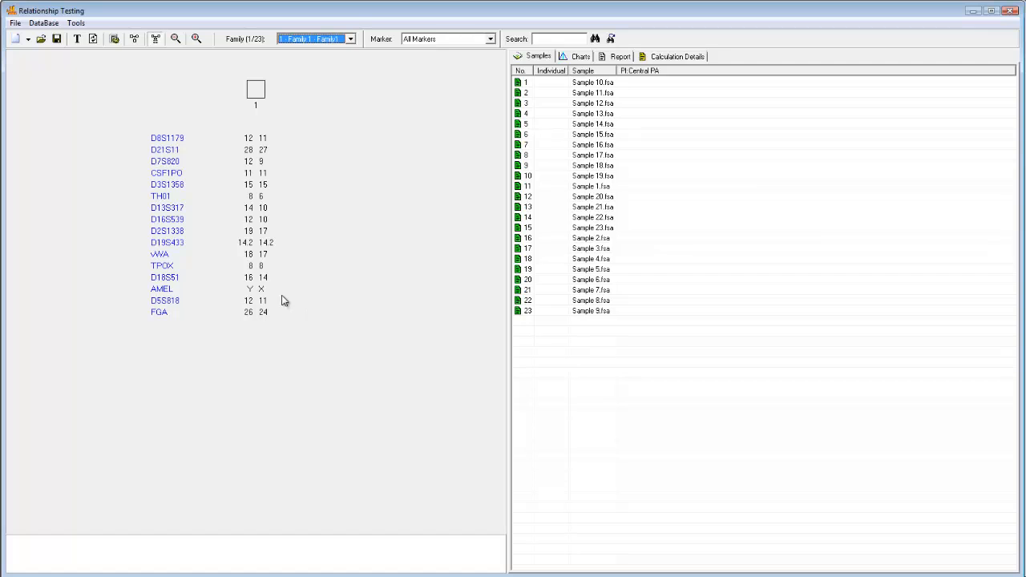
click(349, 38)
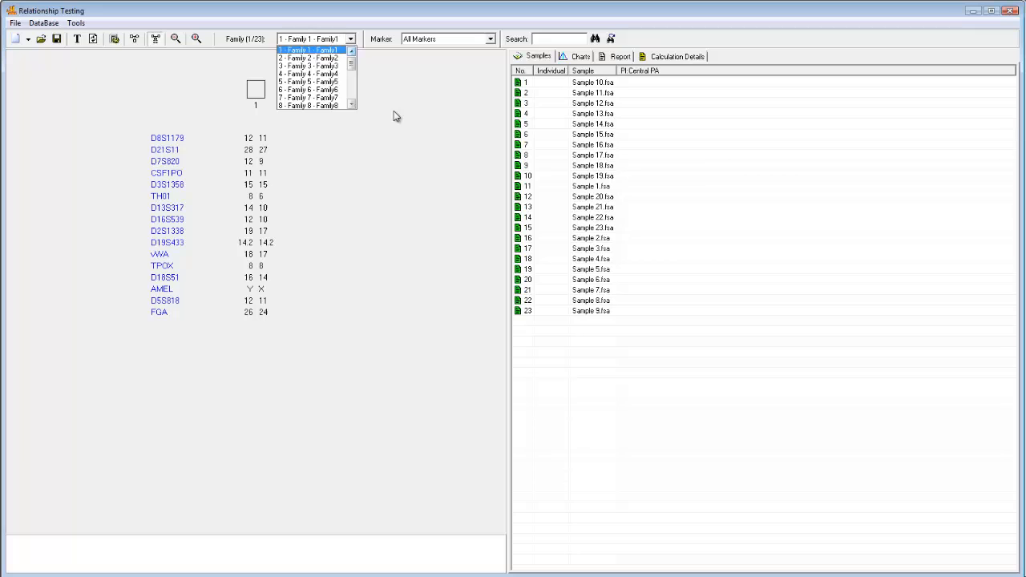
click(307, 50)
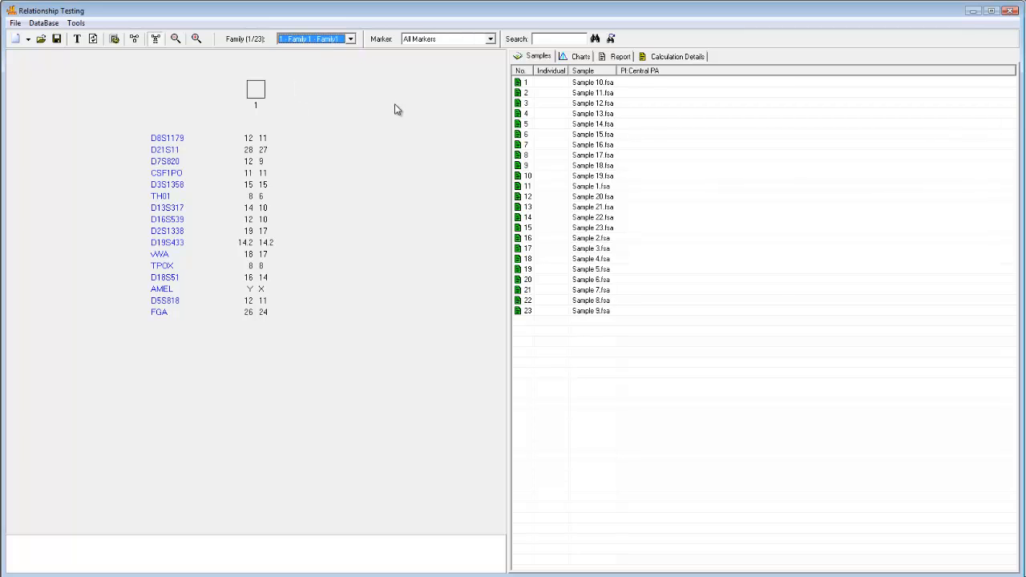
Run Find Family on the Family 1 pedigree node to list its candidate relatives.
right_click(255, 89)
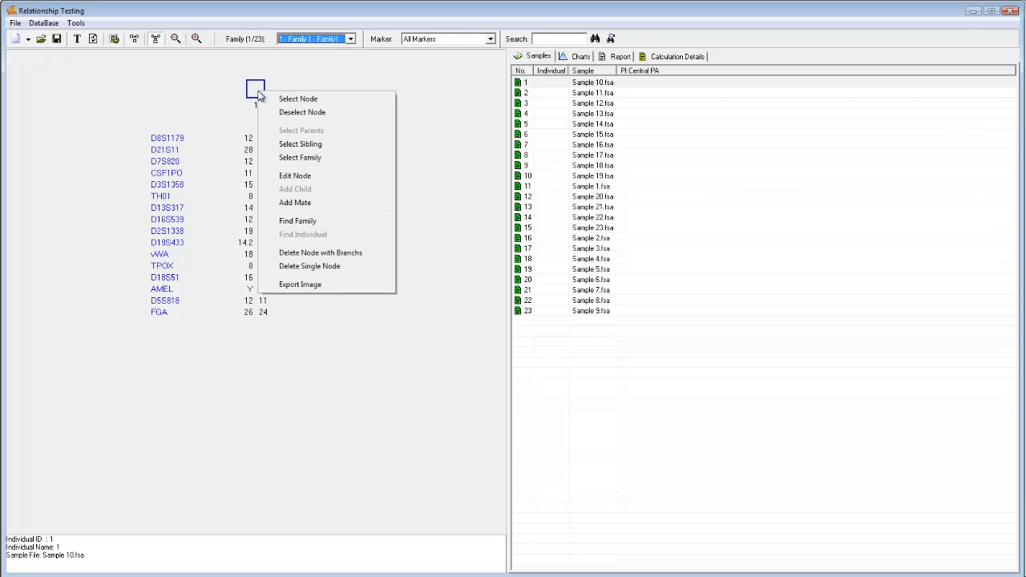
mouse_move(295, 174)
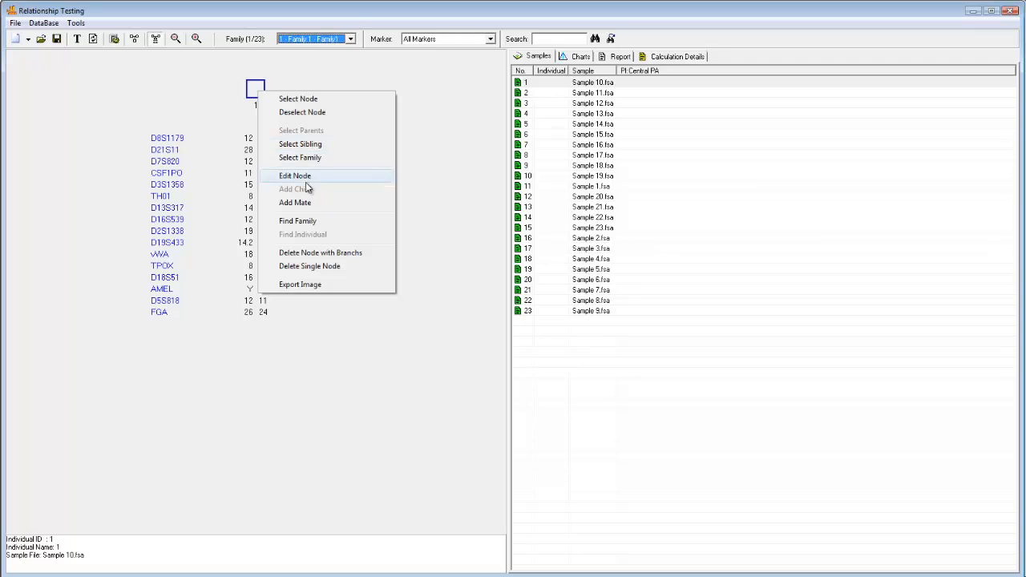
click(619, 56)
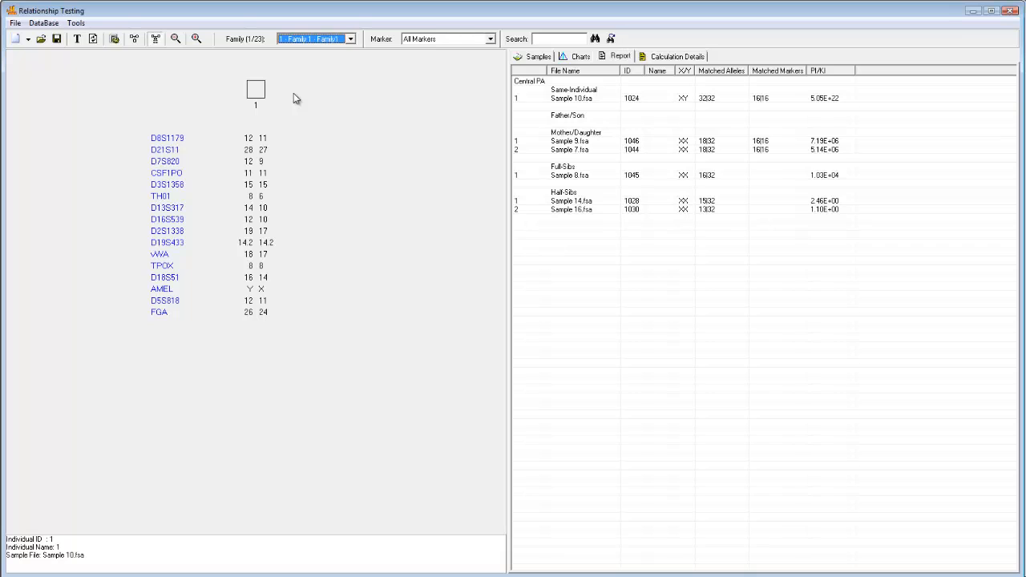
mouse_move(371, 120)
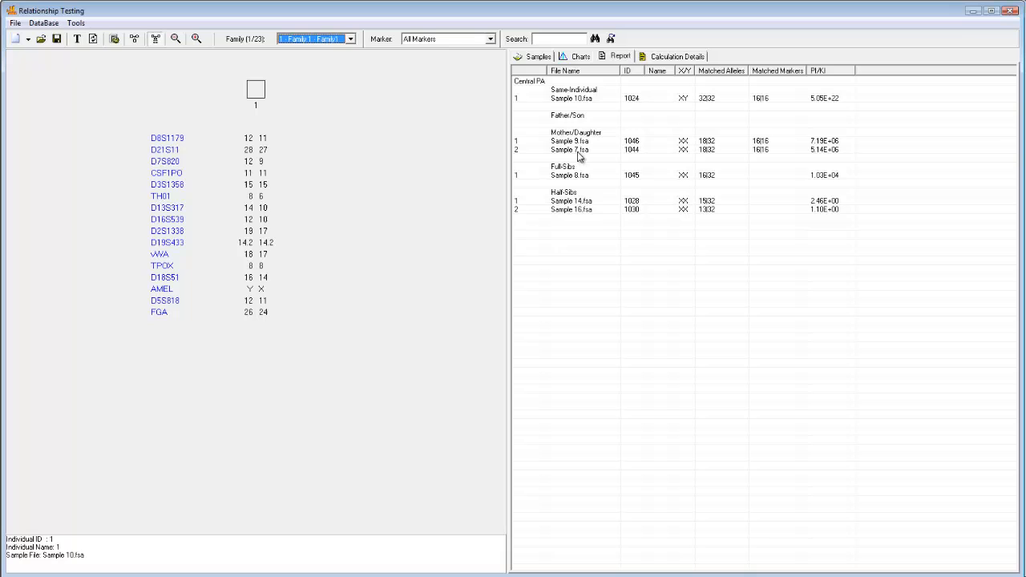
mouse_move(602, 141)
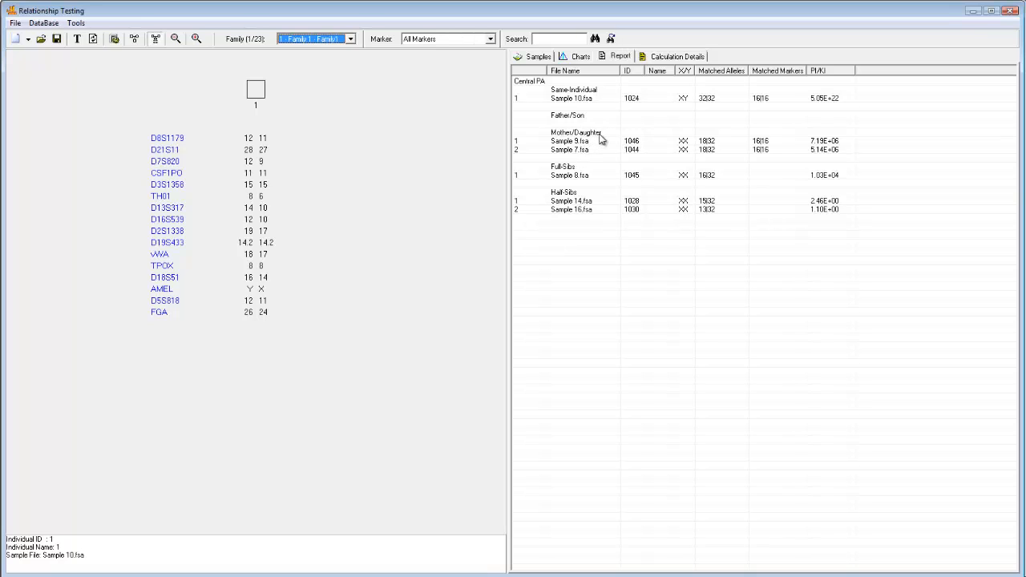
mouse_move(569, 176)
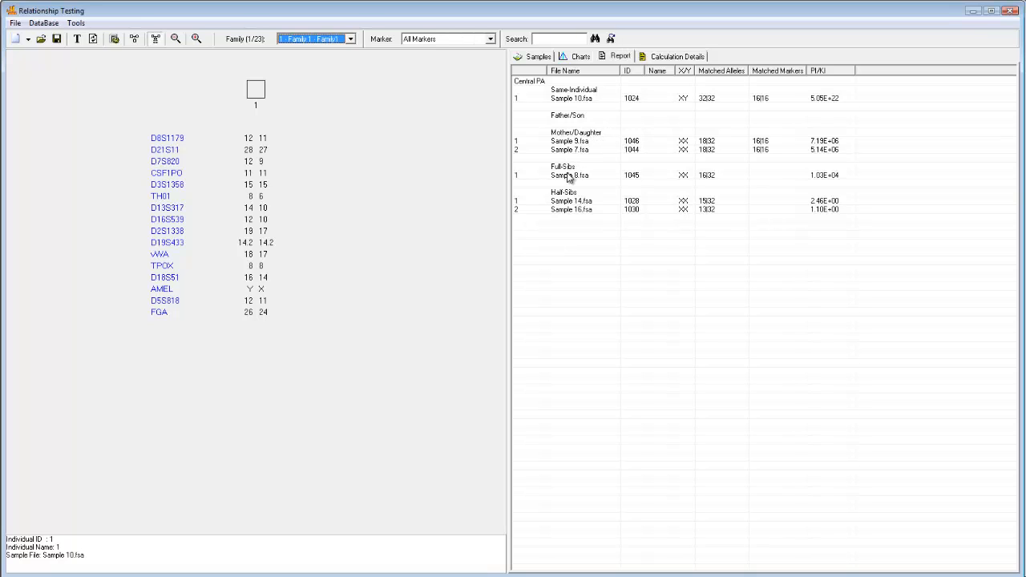
mouse_move(569, 176)
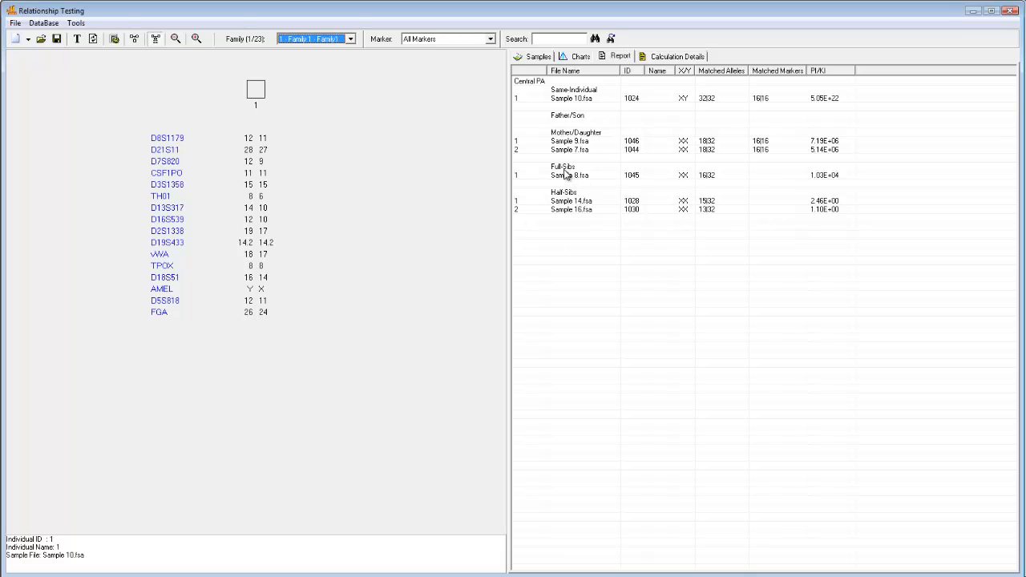
mouse_move(586, 175)
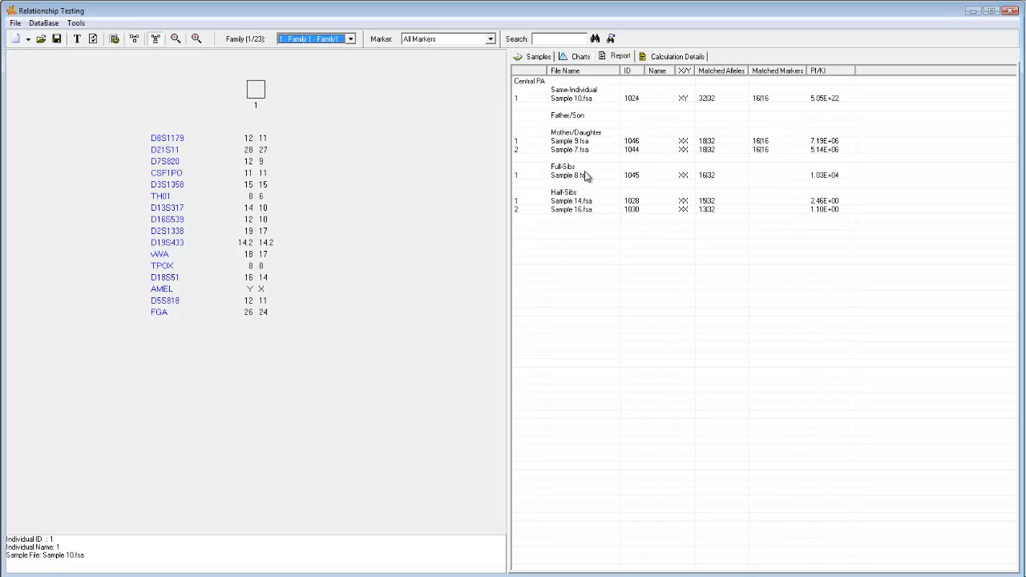
mouse_move(586, 106)
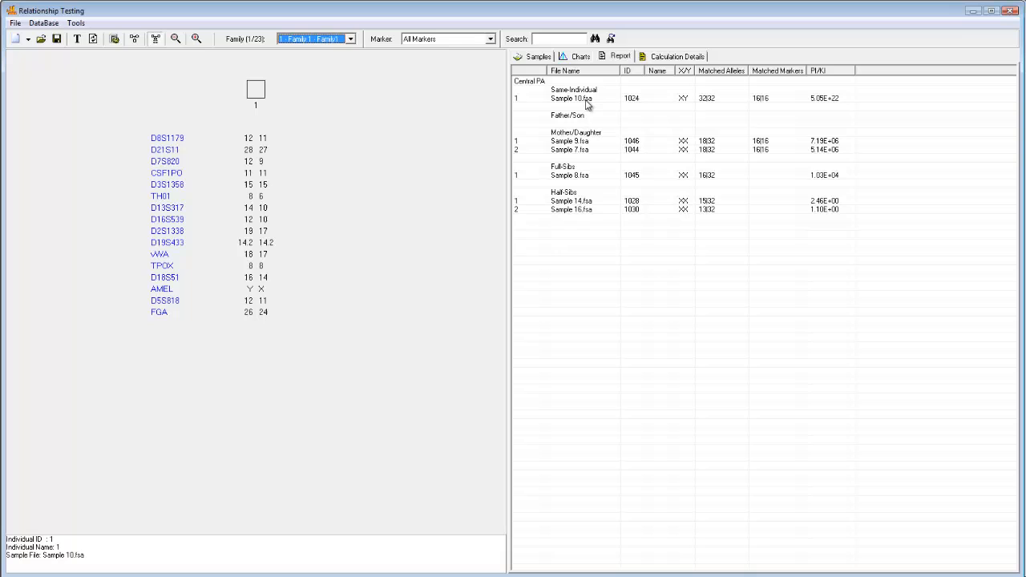
mouse_move(567, 98)
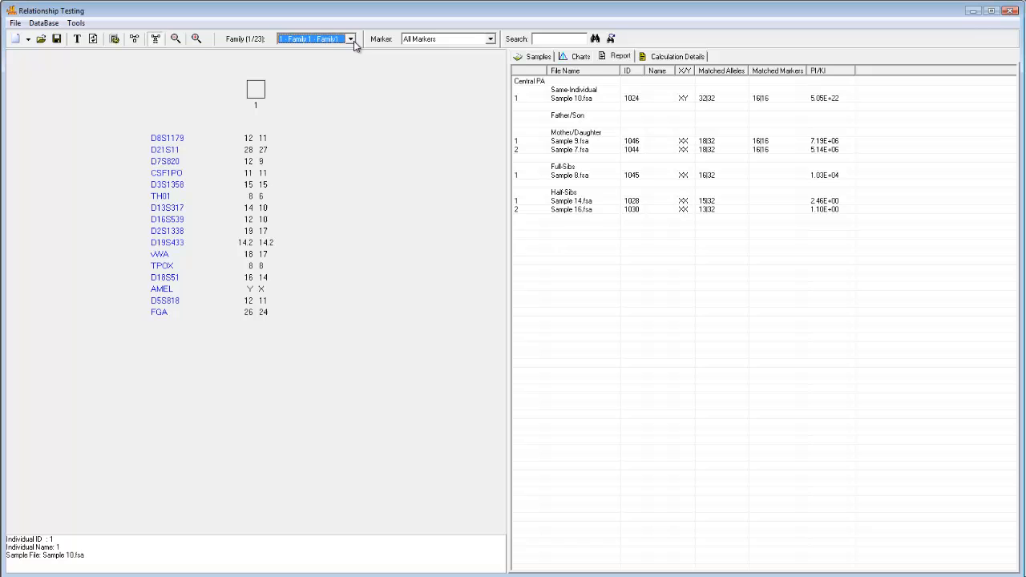
Switch to Family 5, accept Family 1 changes, run Find Family and show the report export options.
click(312, 38)
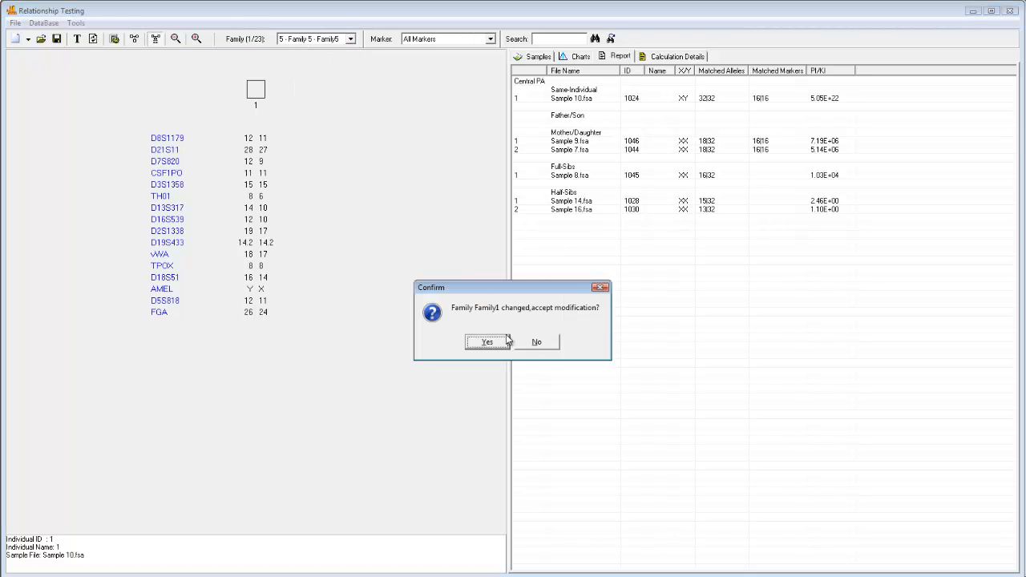
click(487, 341)
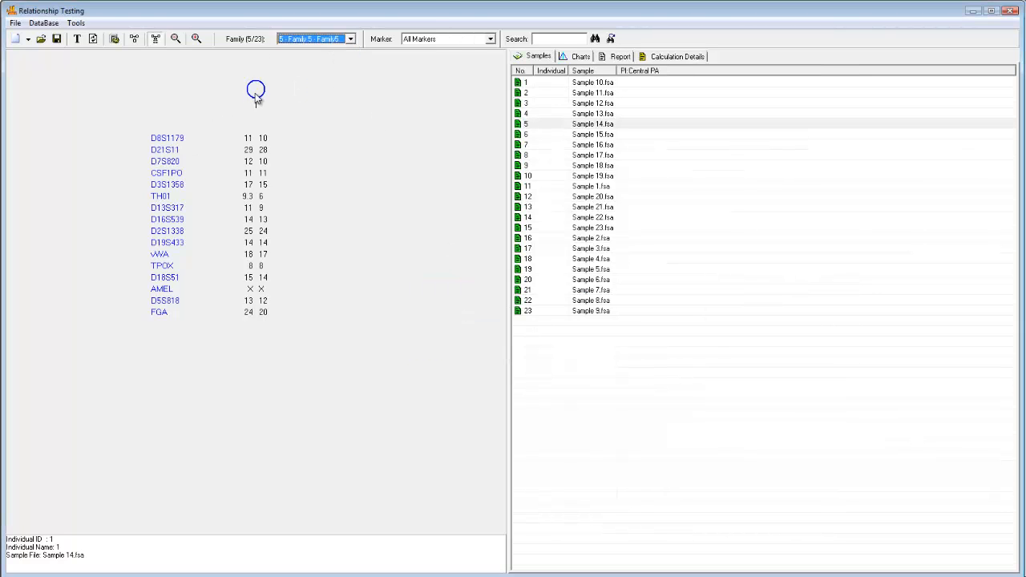
click(619, 56)
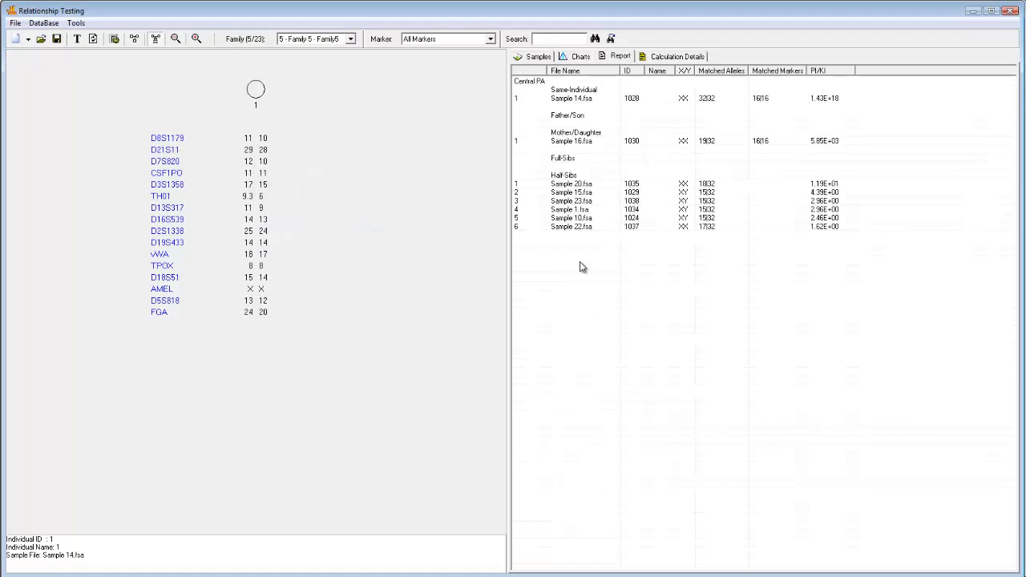
right_click(584, 266)
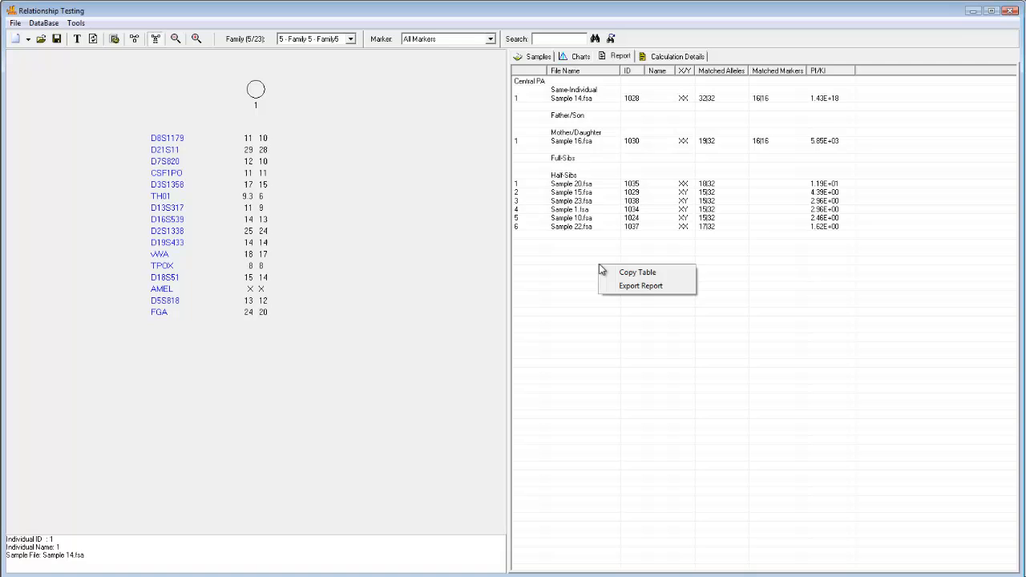
mouse_move(641, 285)
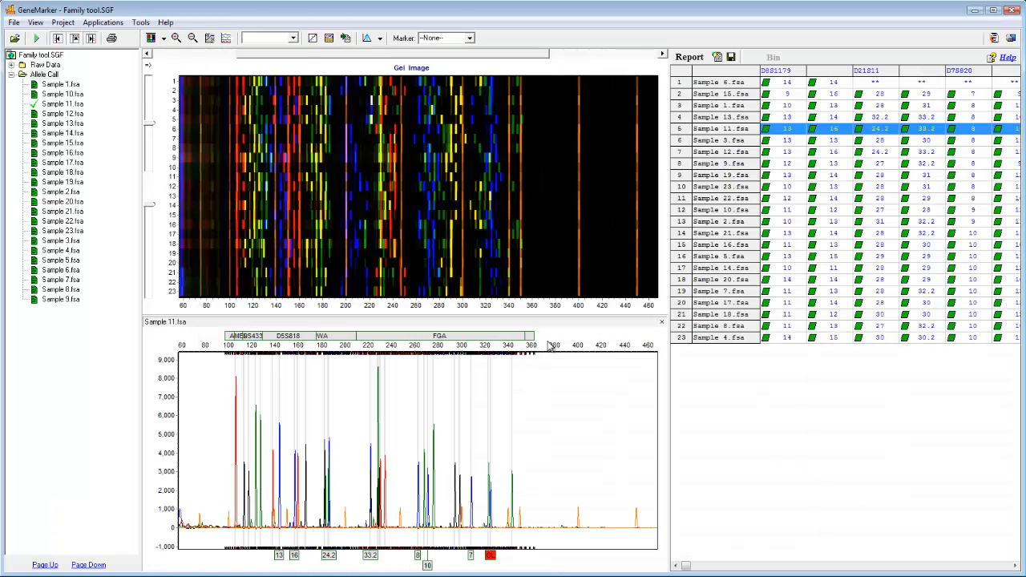
mouse_move(313, 240)
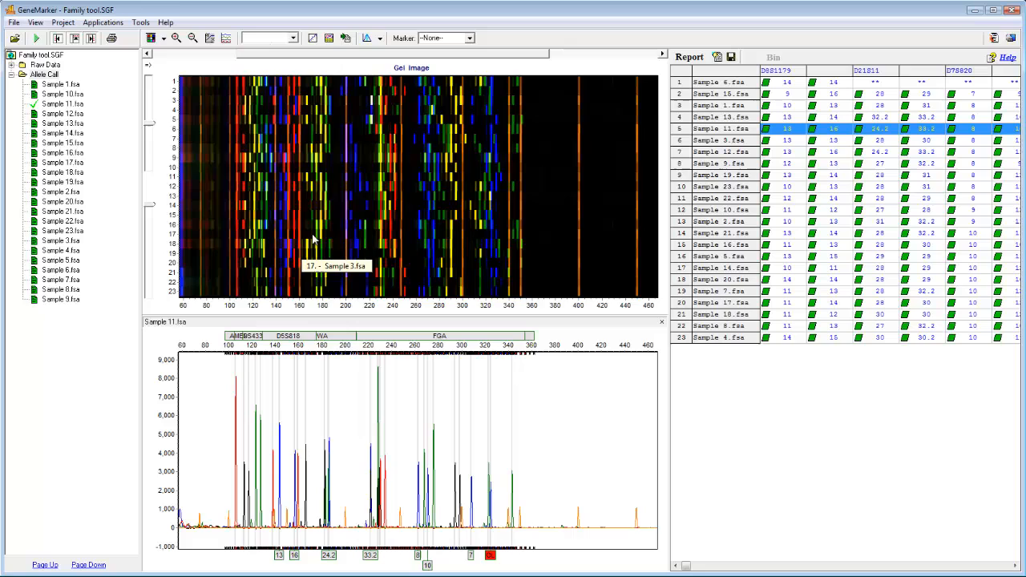
mouse_move(109, 272)
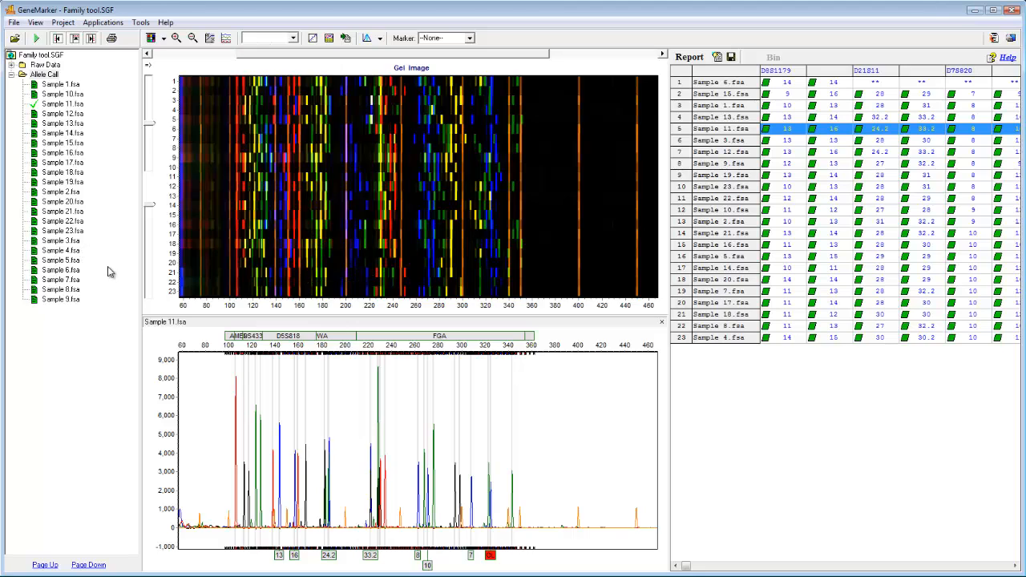
Start Clustering Analysis from Applications and apply its settings to redraw the dendrogram.
click(103, 22)
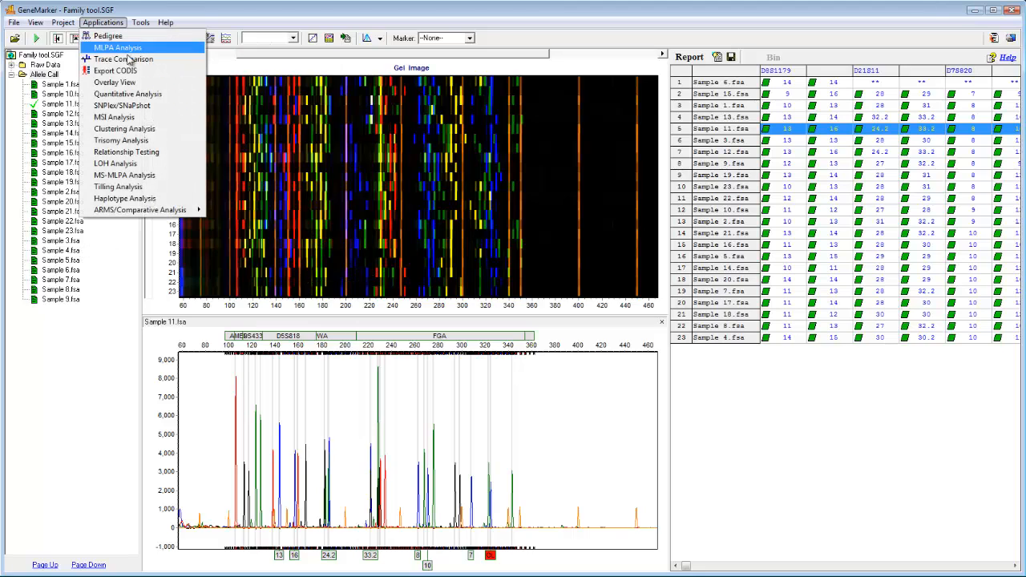
mouse_move(125, 128)
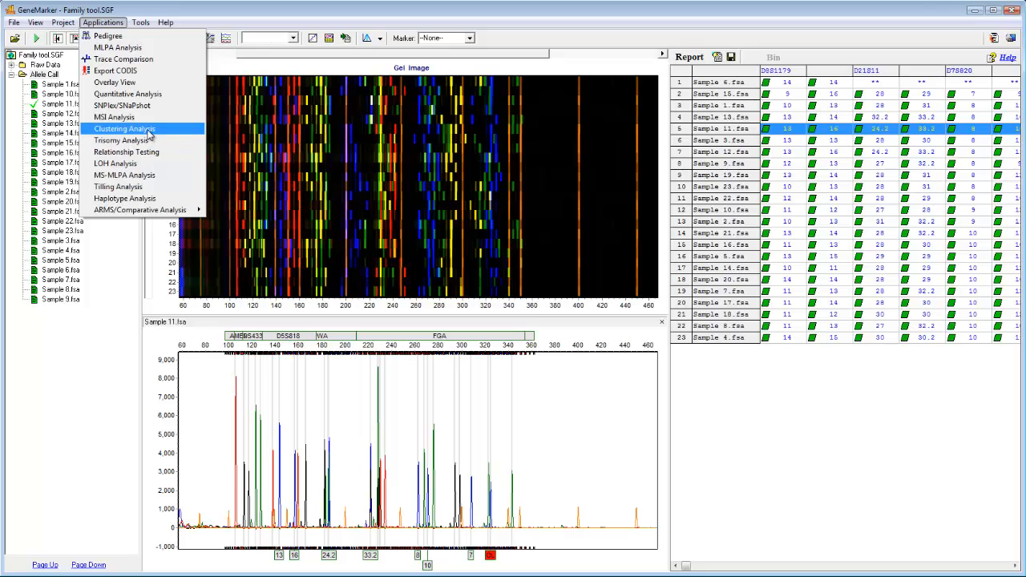
click(125, 128)
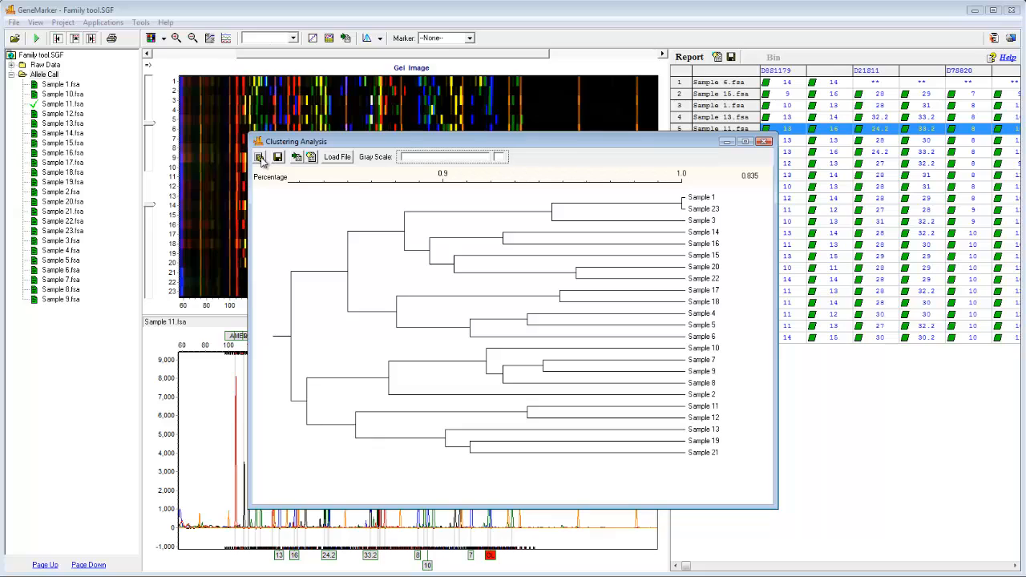
click(260, 157)
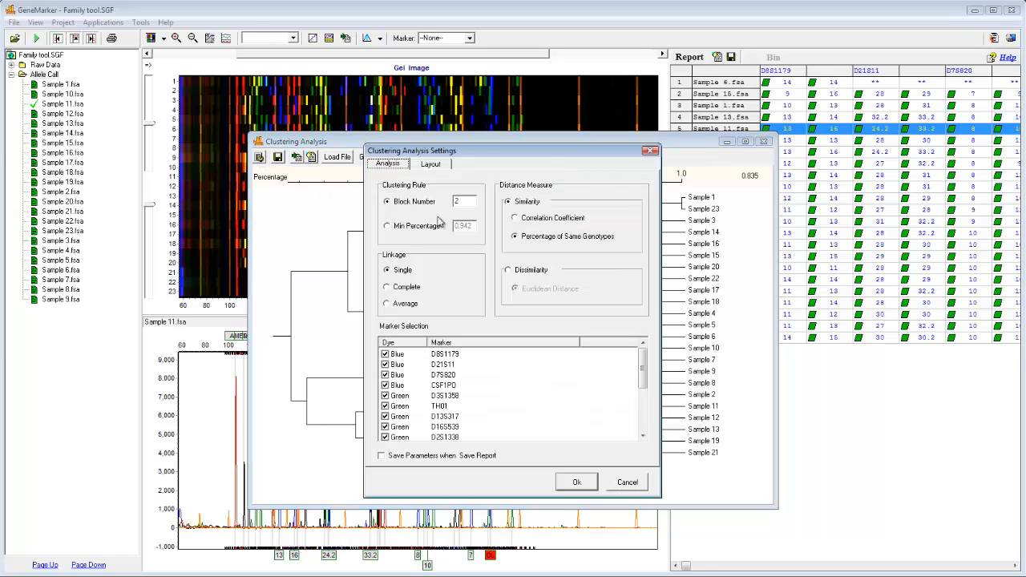
click(577, 481)
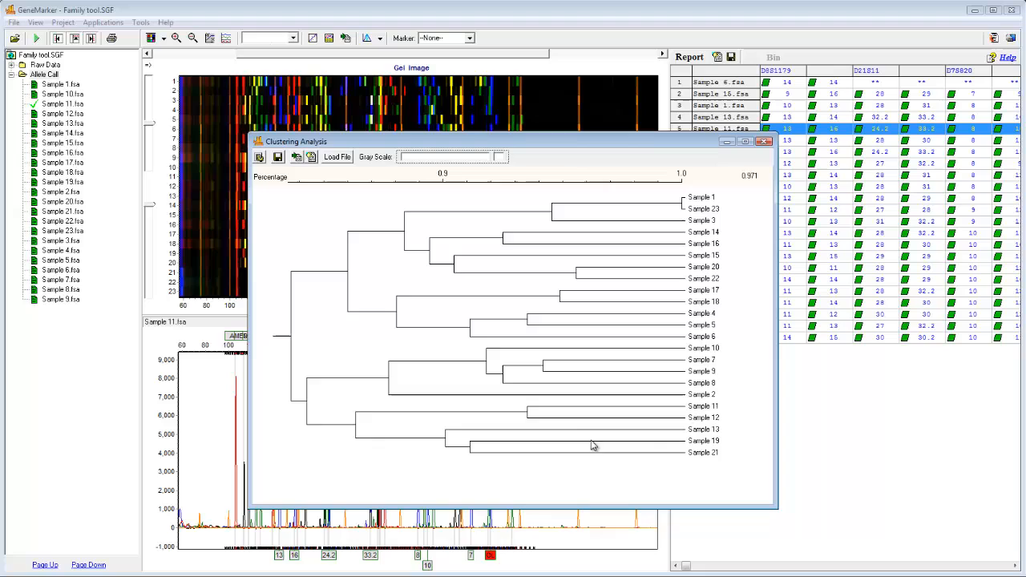